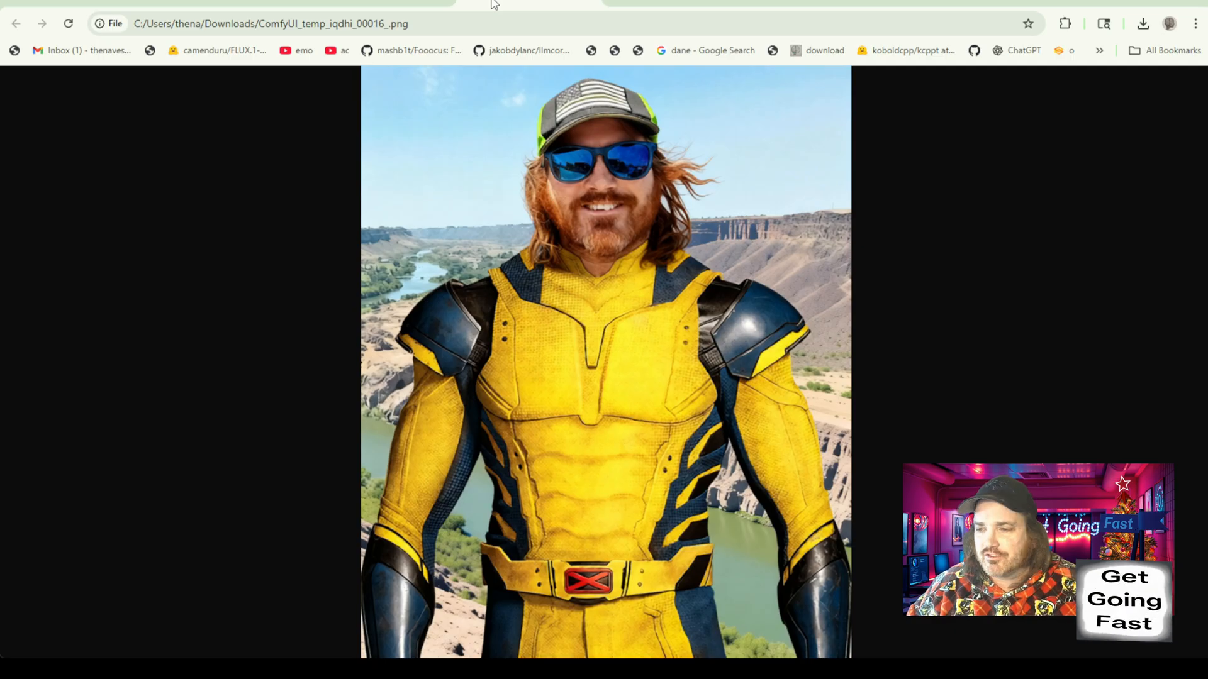
mouse_move(690, 6)
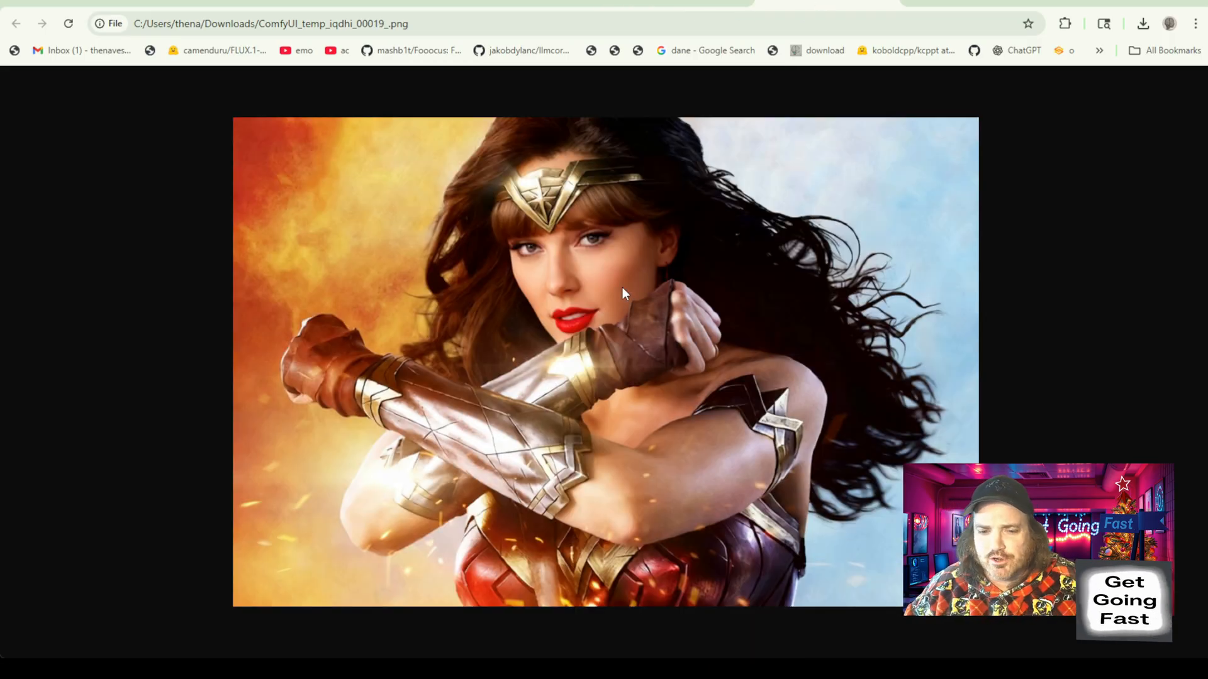
mouse_move(888, 90)
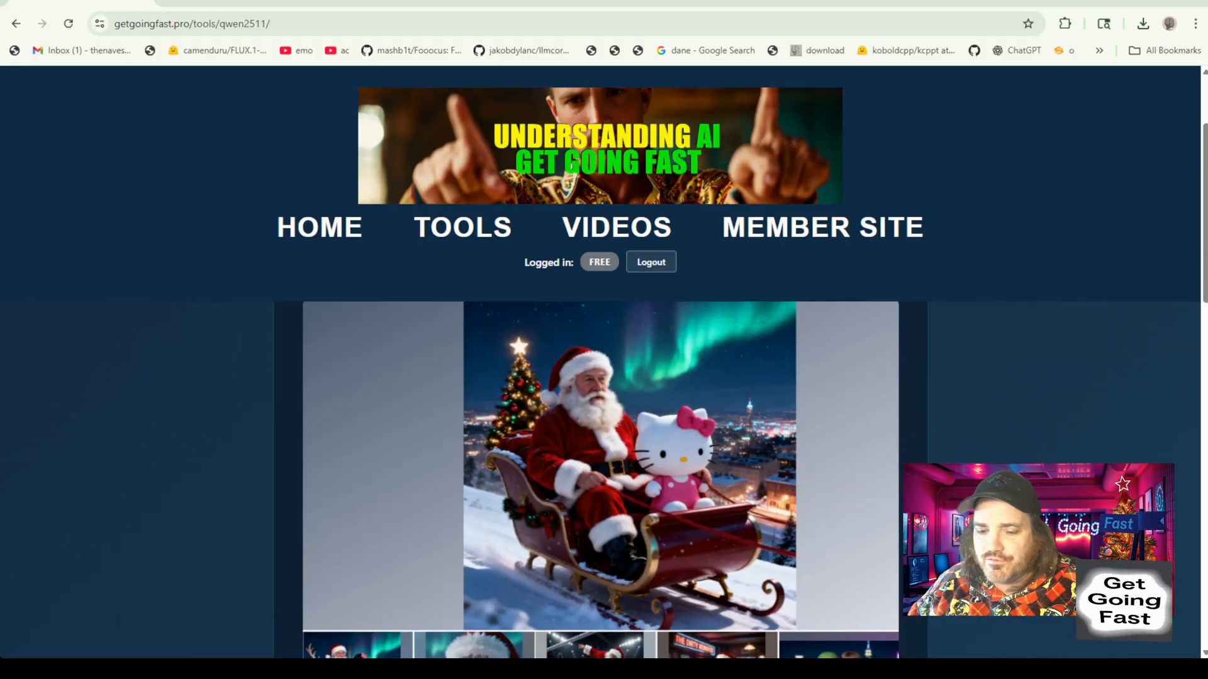
Scroll down the Qwen 2511 workflow page to view the Santa example gallery.
scroll(down, 3)
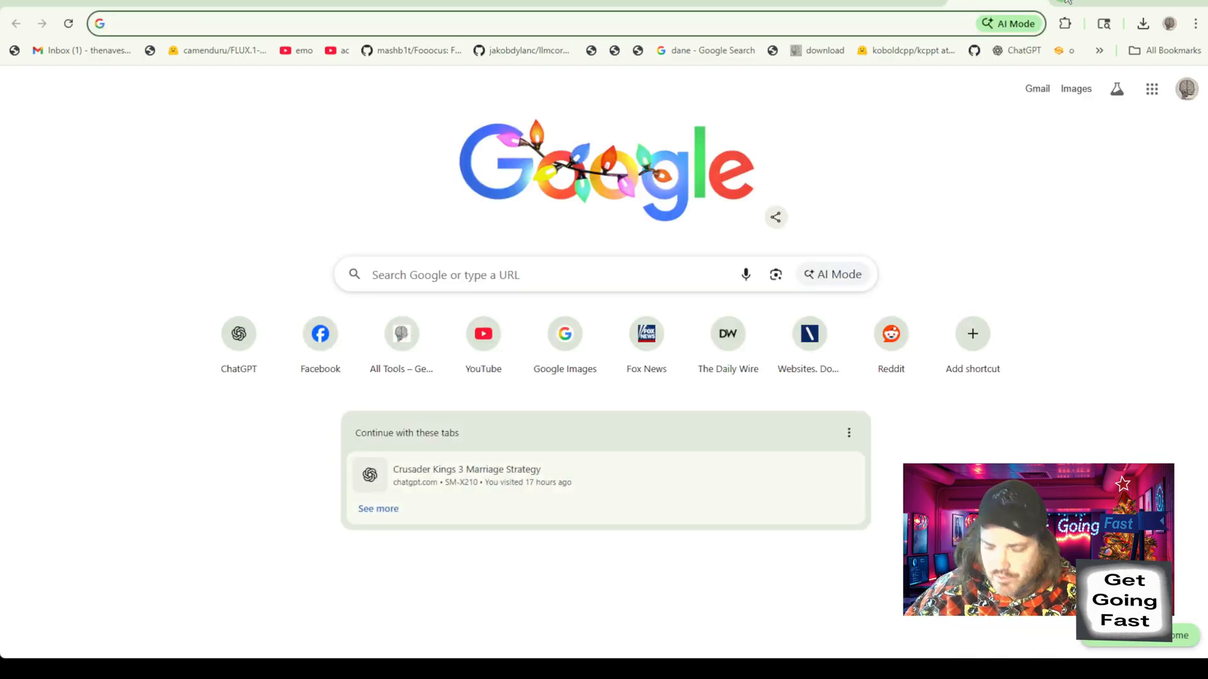
Find the Patreon ComfyUI Manual Installation post via 'comfyui' and reach its Attachments section.
text(comfyui-manual-118852867)
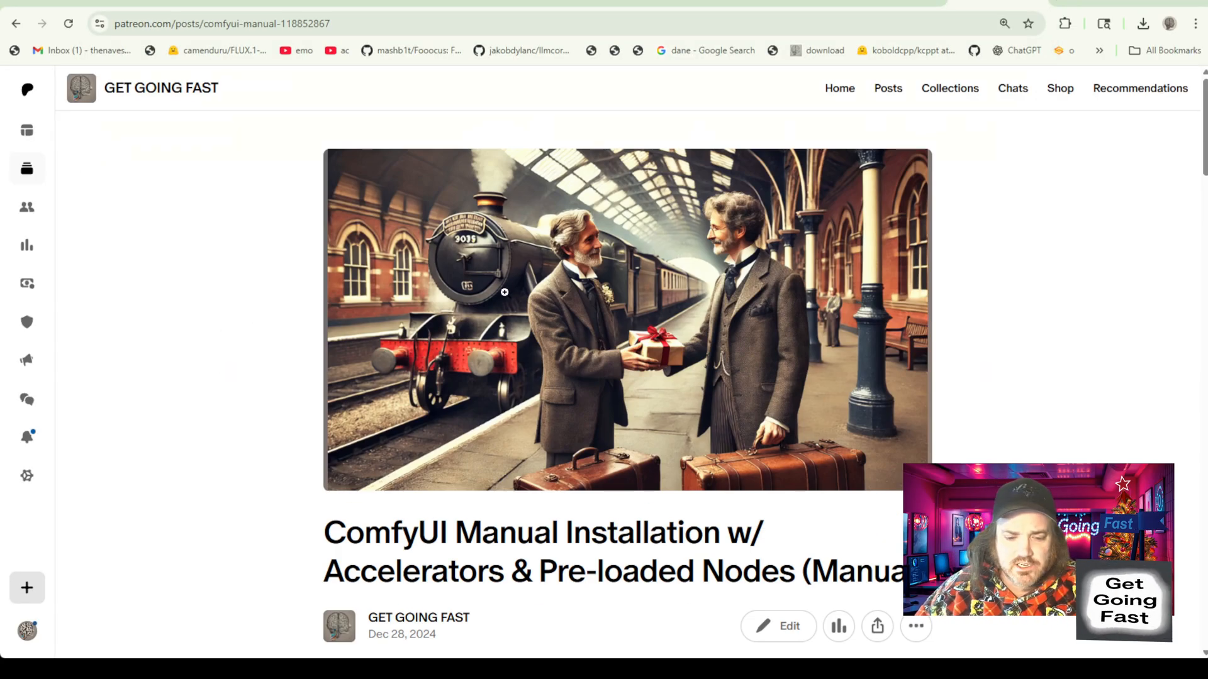
scroll(down, 3)
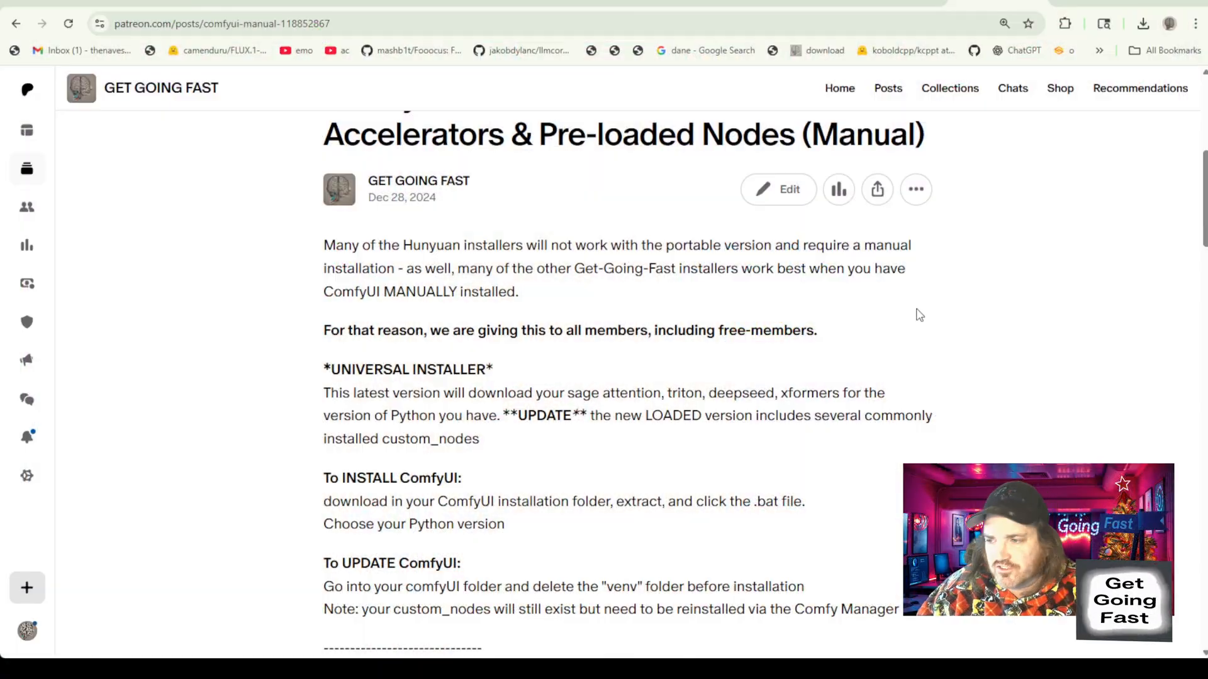
scroll(down, 3)
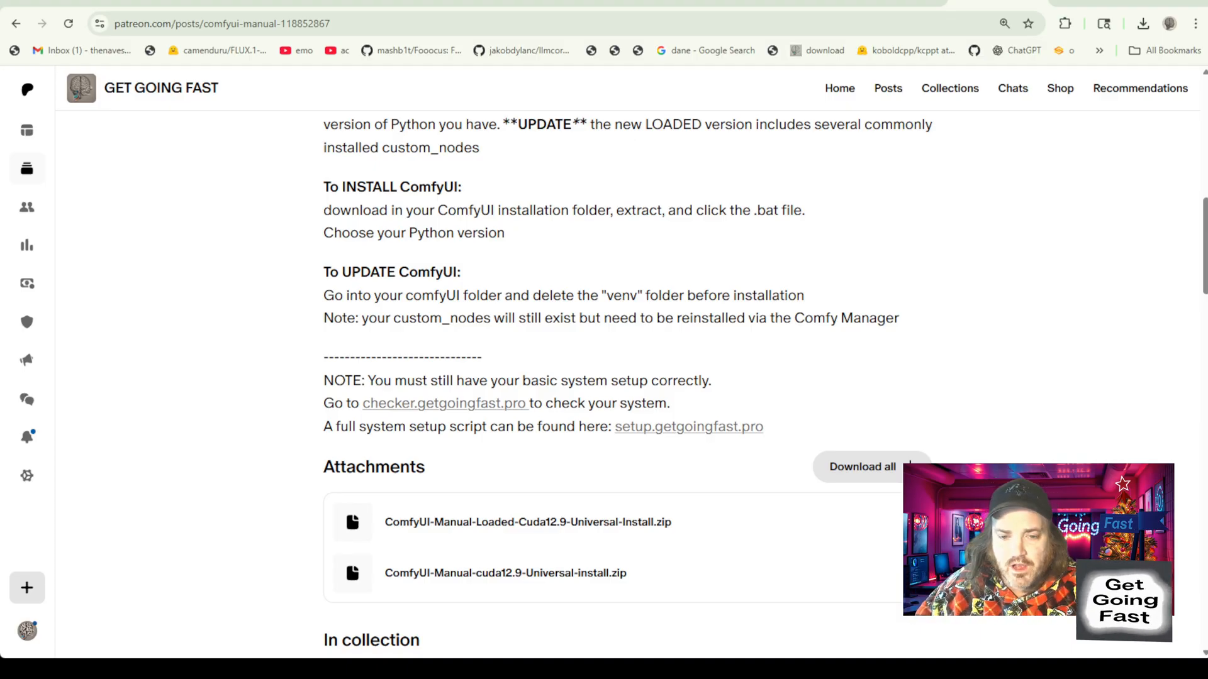
scroll(up, 3)
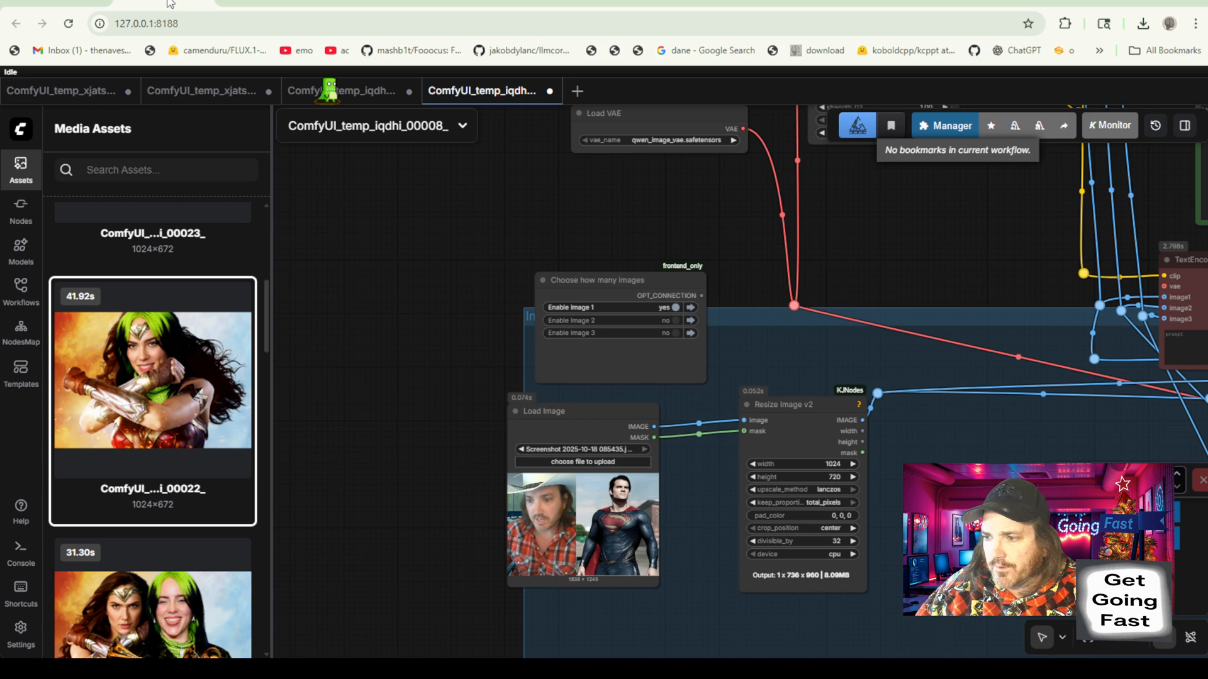
mouse_move(454, 306)
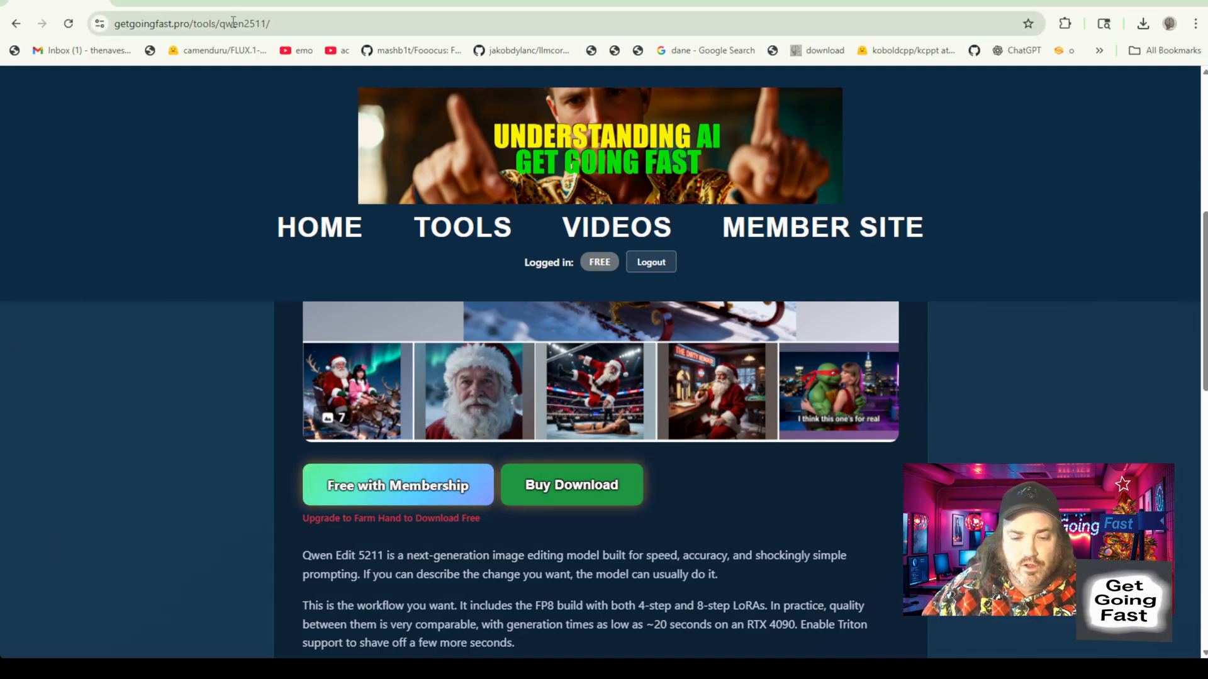
mouse_move(462, 227)
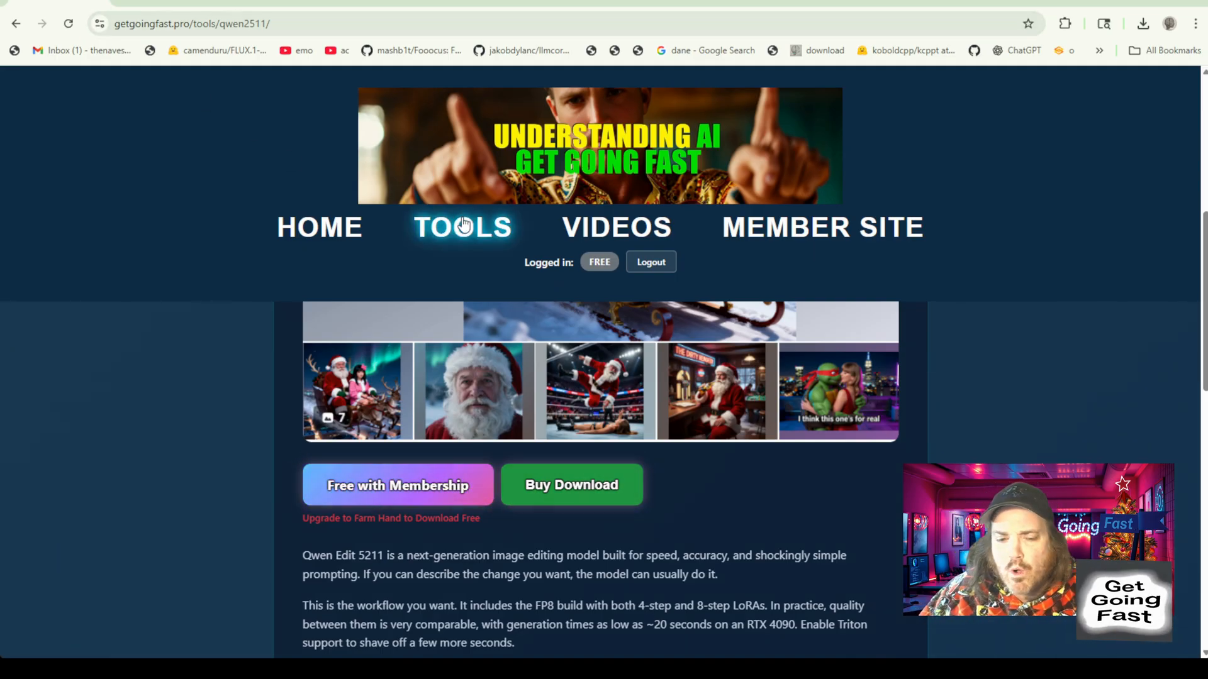
Filter the All Tools list by '2511' and open the Qwen3 Edit 2511 tool page.
click(462, 227)
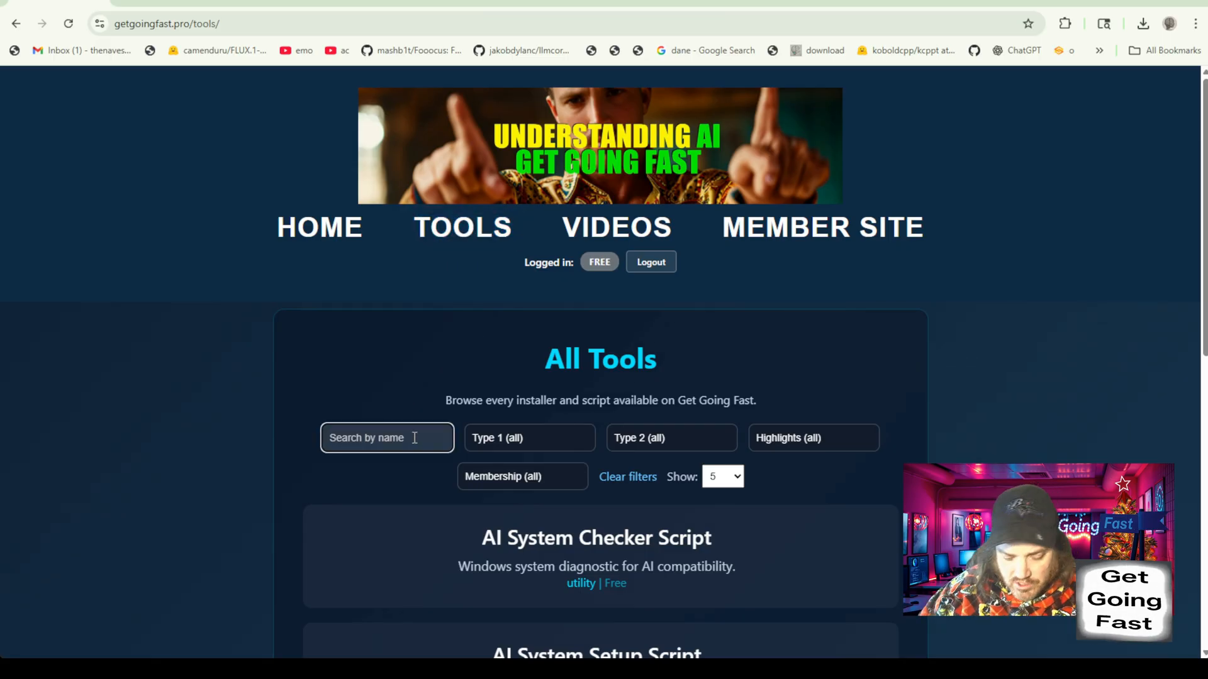
text(2511)
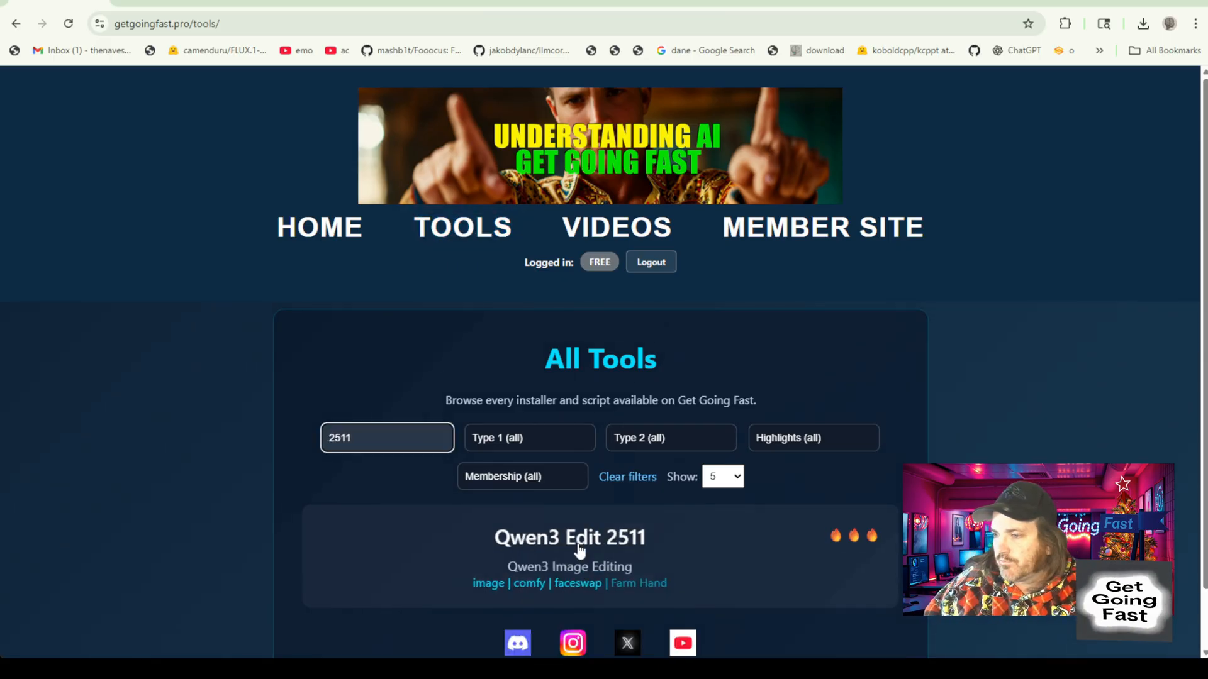
click(568, 537)
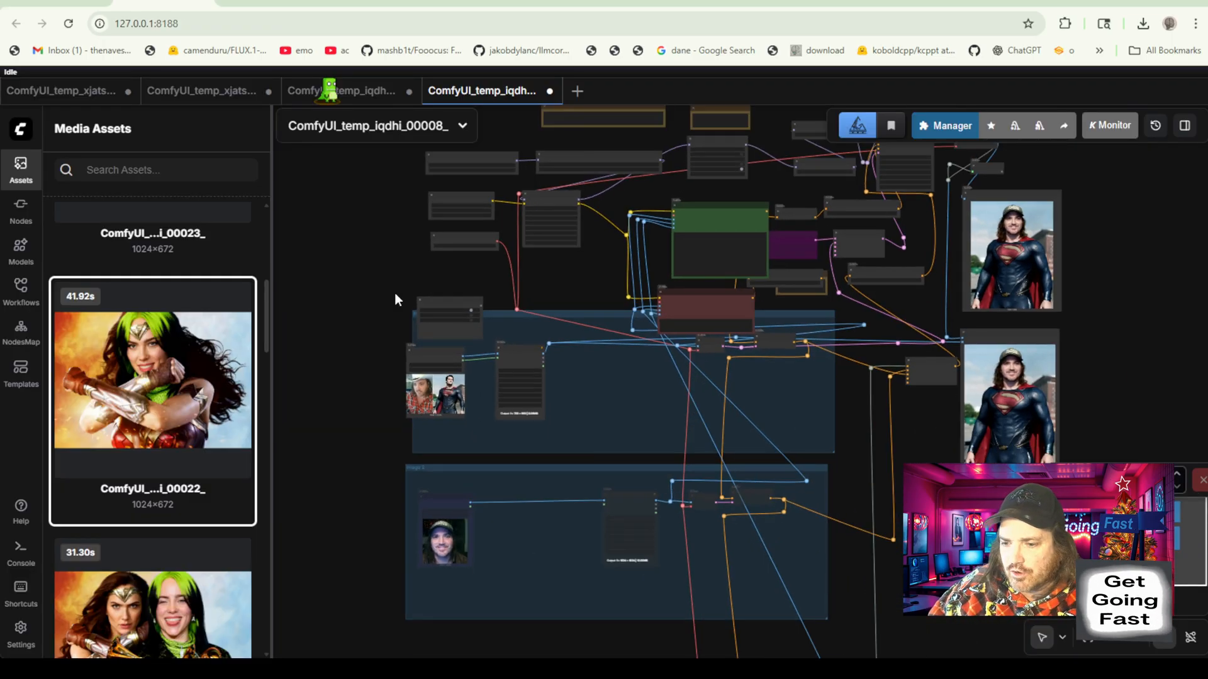
mouse_move(391, 299)
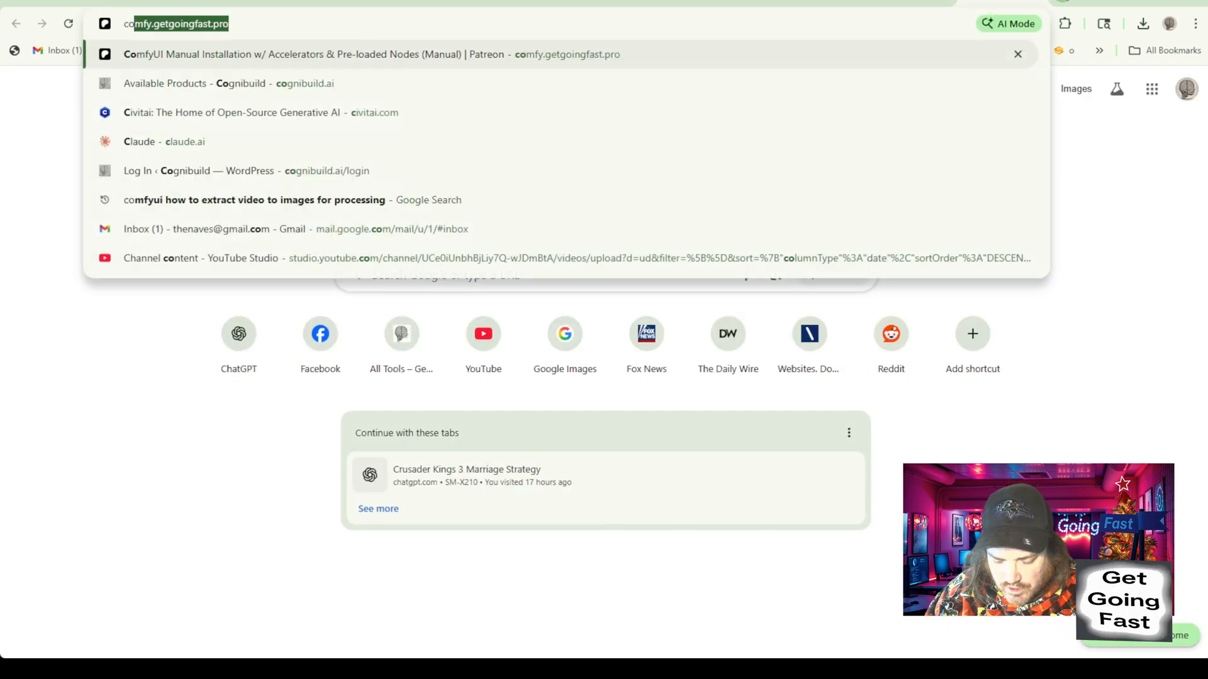
Go to cognibuild.ai's Available Products site and open its Blog listing.
text(cognibuild.ai)
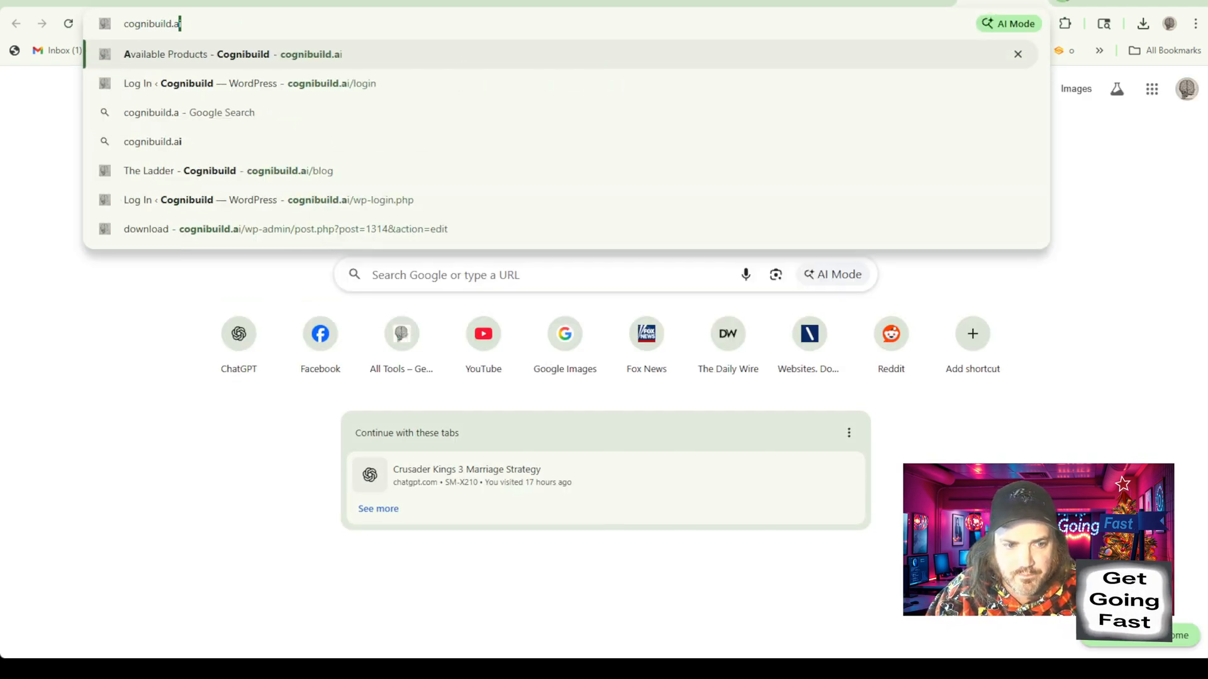
click(196, 54)
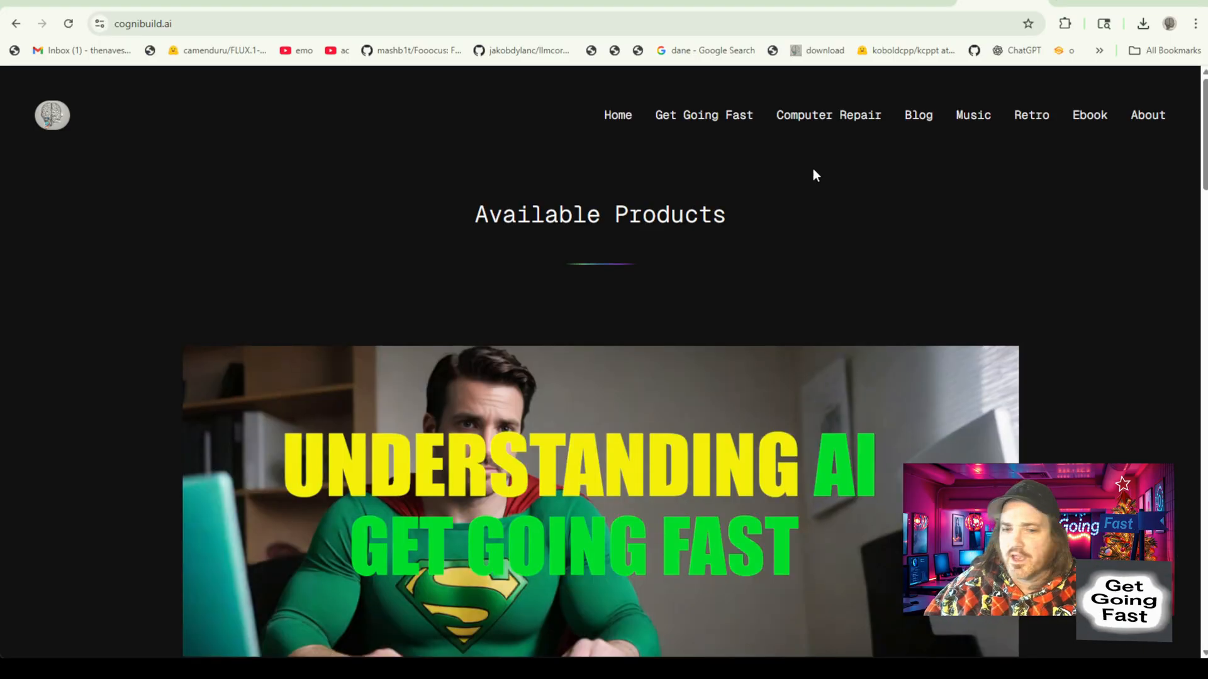
click(917, 114)
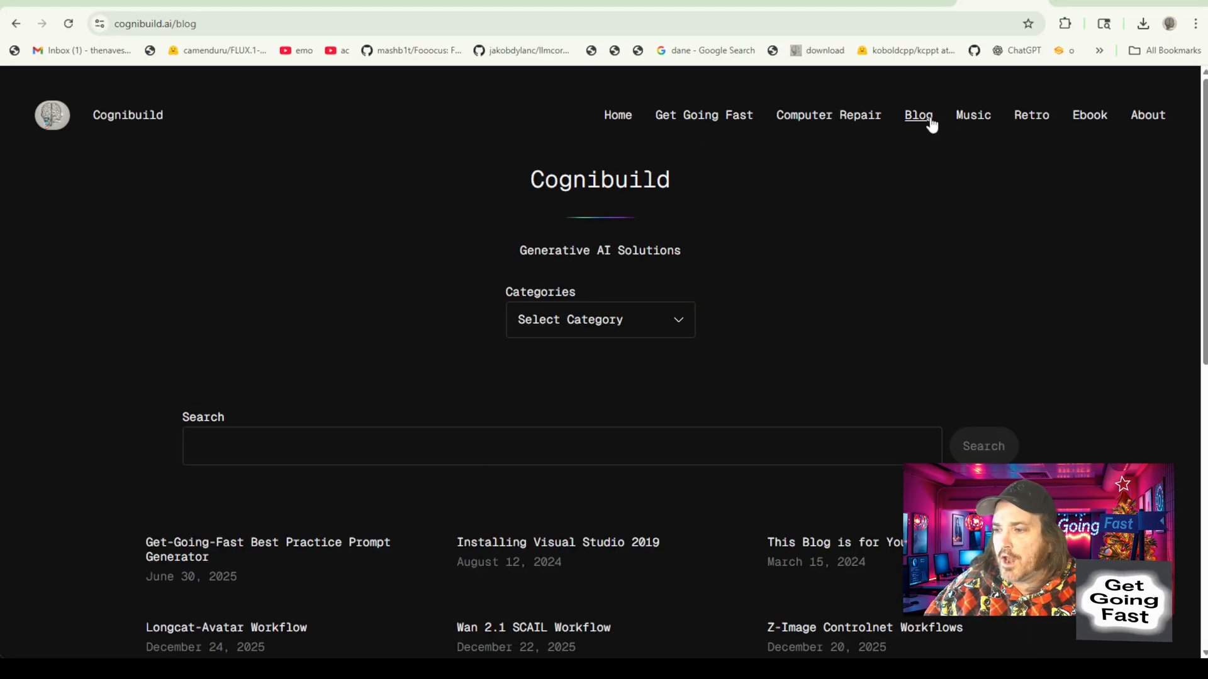
mouse_move(745, 529)
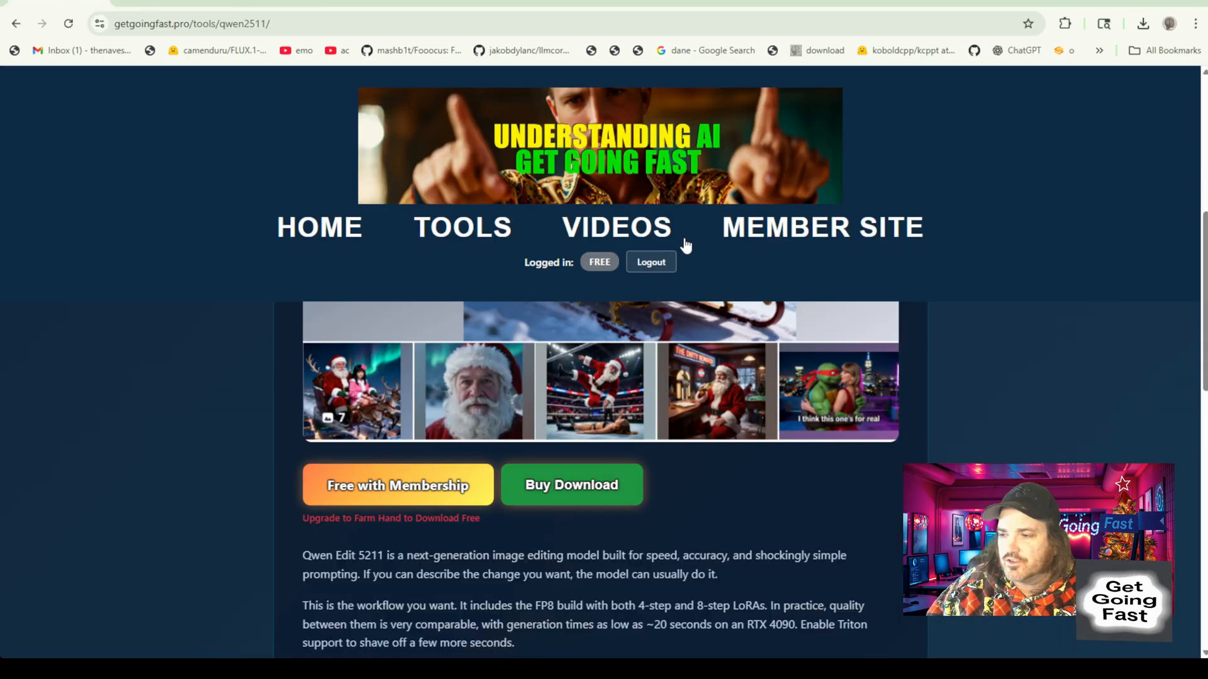
mouse_move(730, 267)
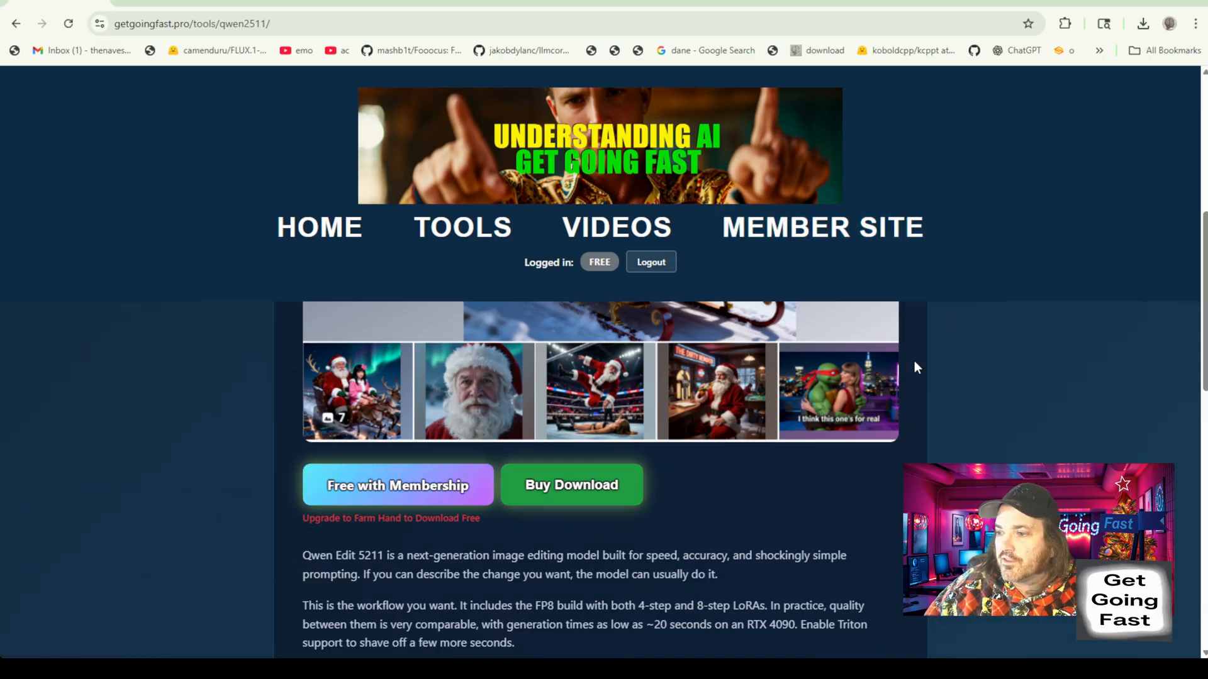
mouse_move(758, 501)
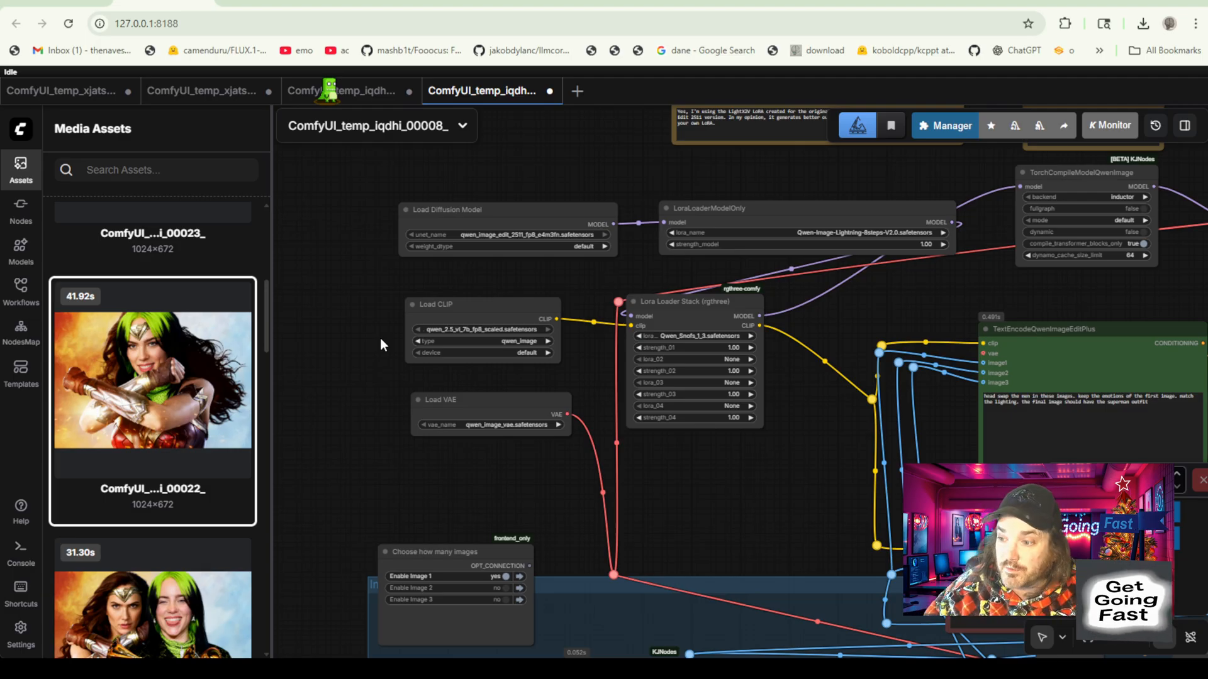
mouse_move(389, 345)
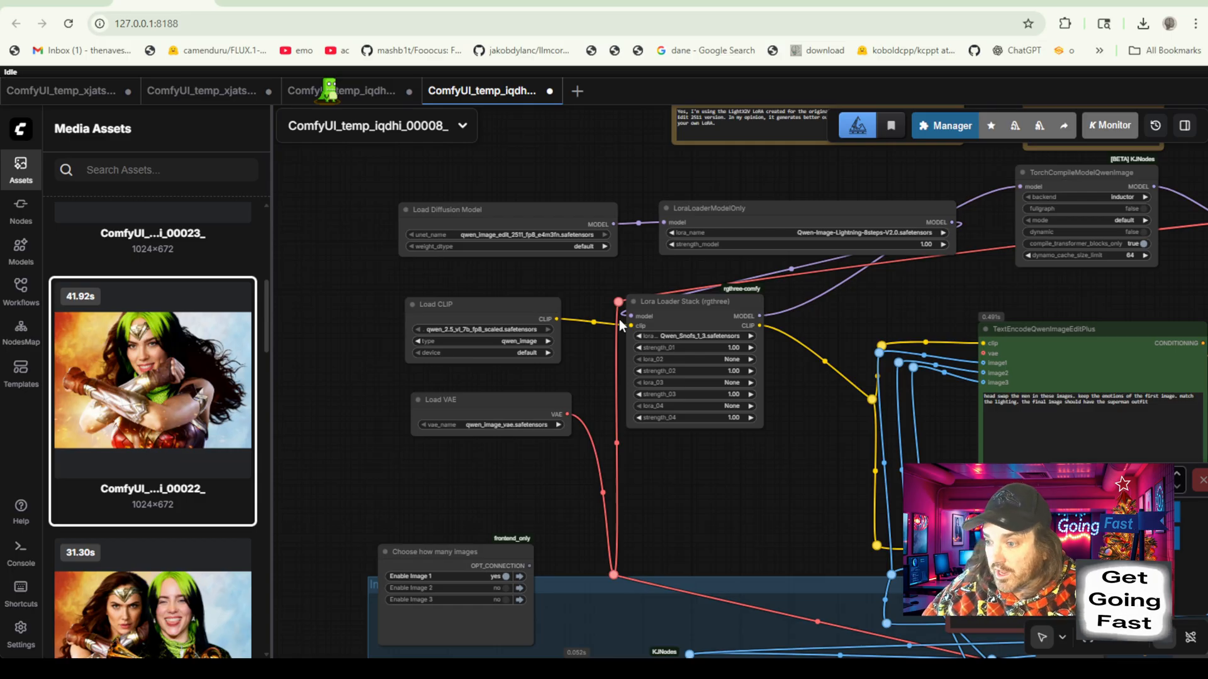
mouse_move(603, 363)
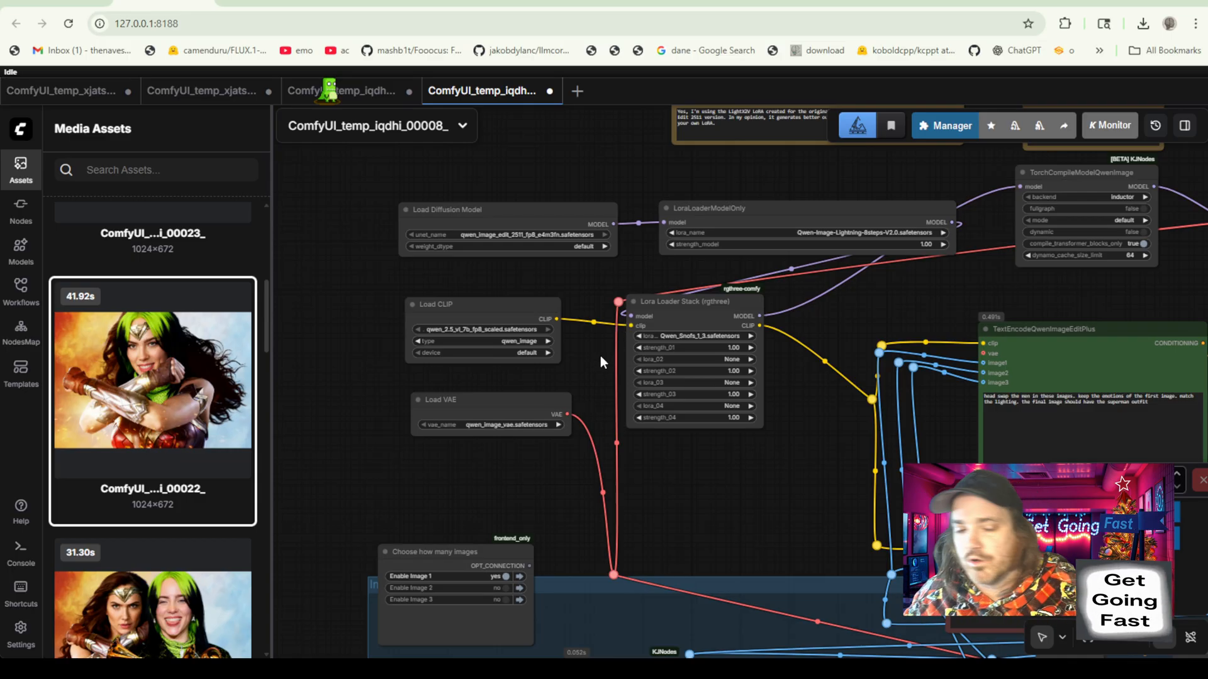
mouse_move(375, 473)
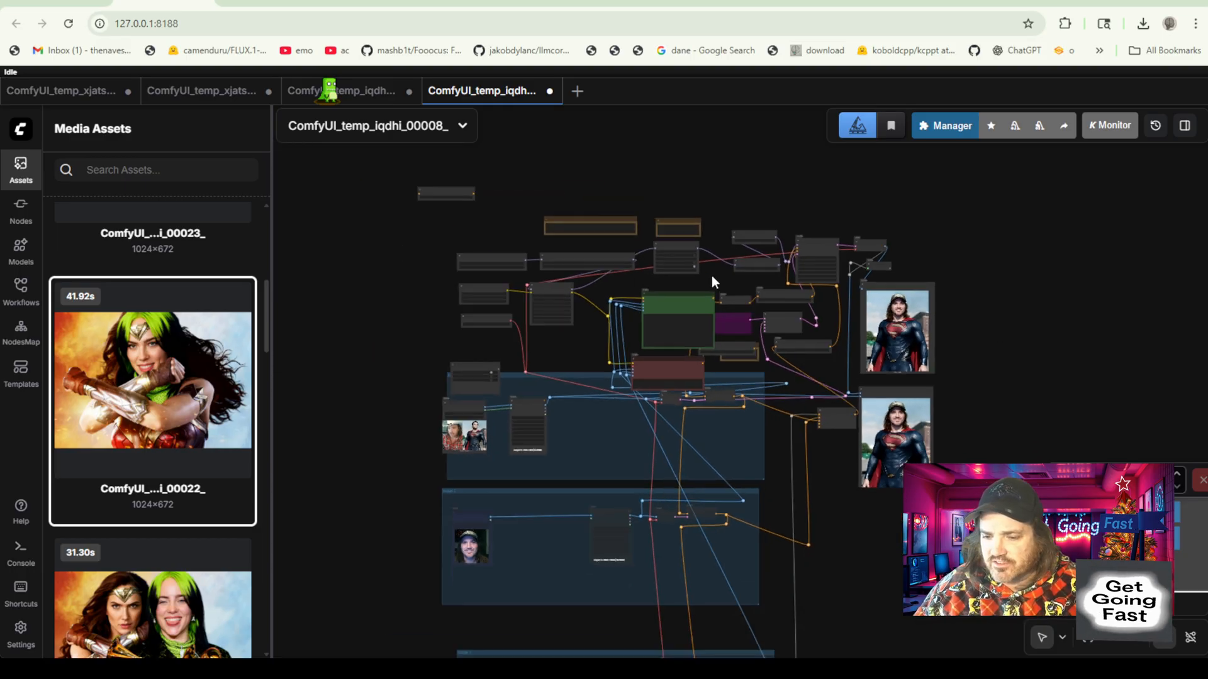
mouse_move(1040, 277)
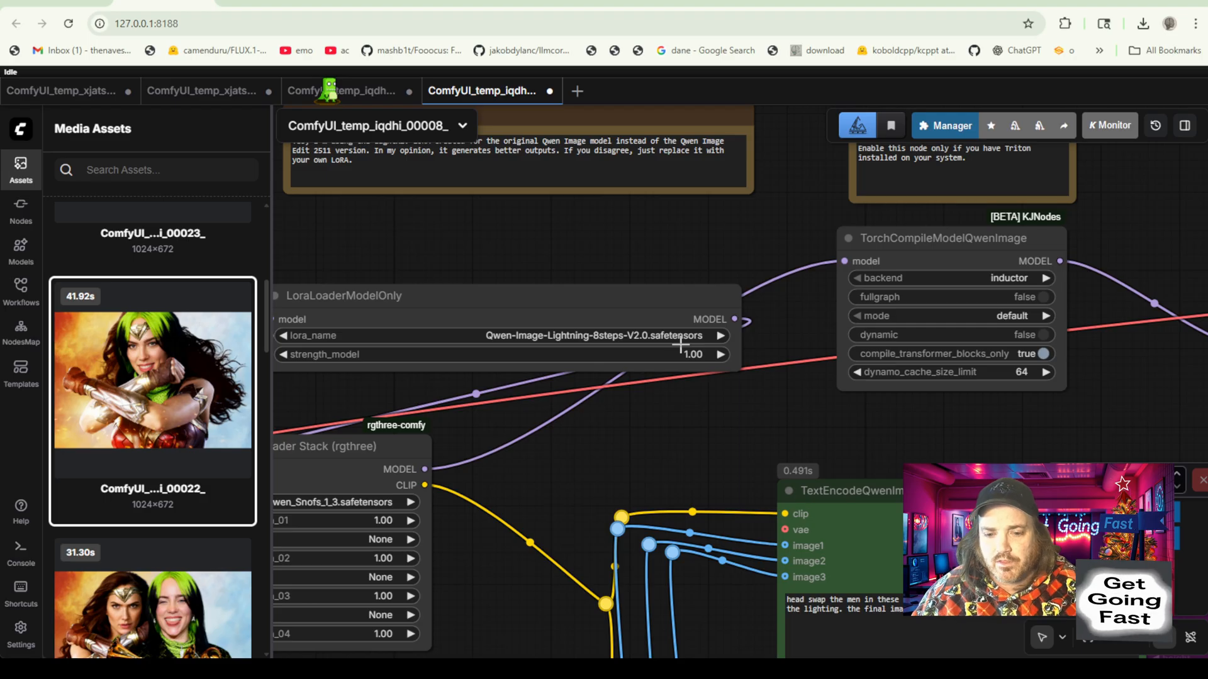
mouse_move(826, 422)
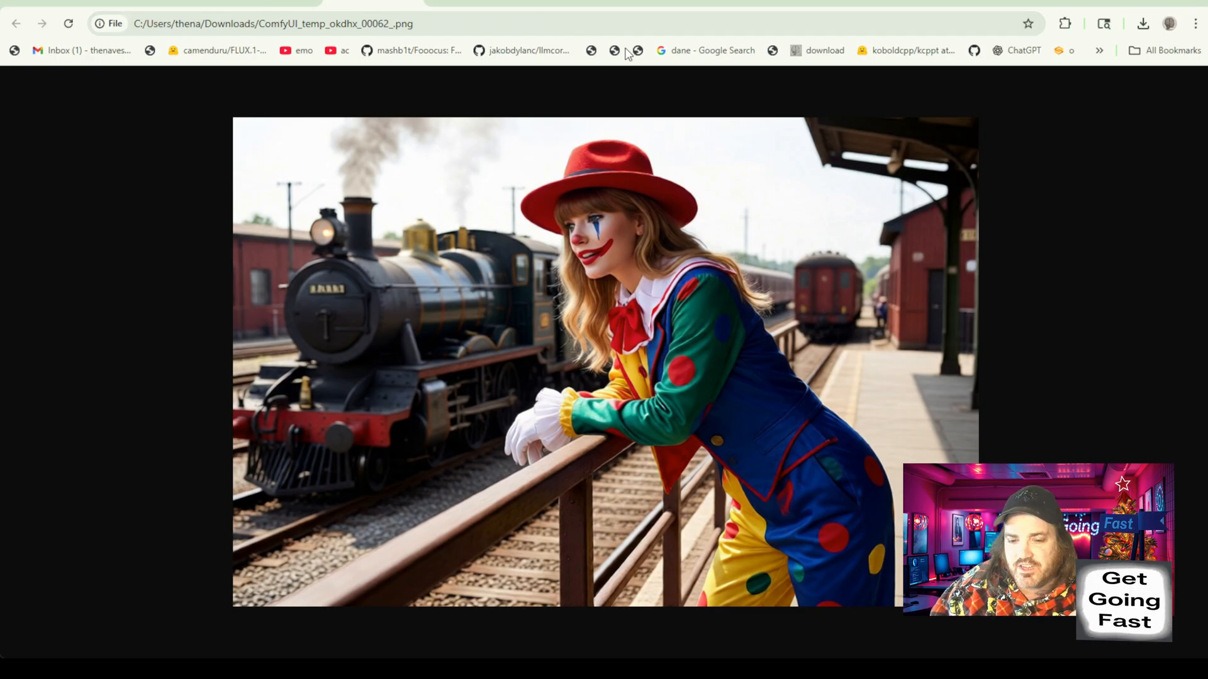
mouse_move(435, 270)
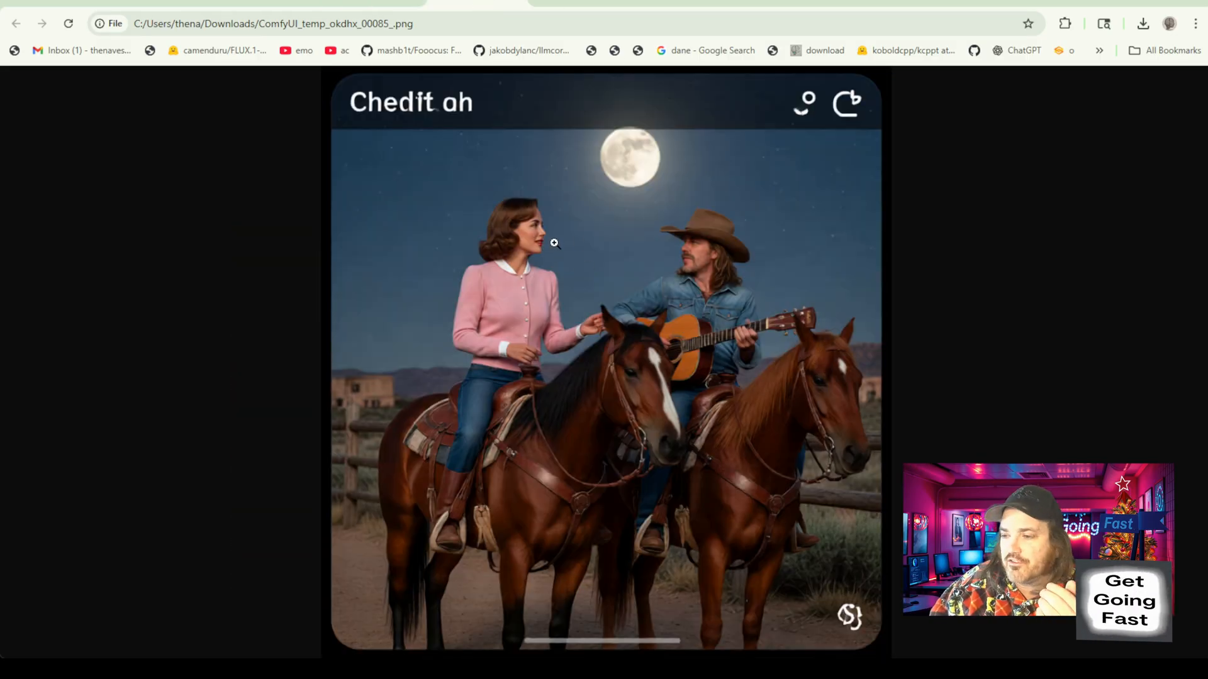
mouse_move(573, 249)
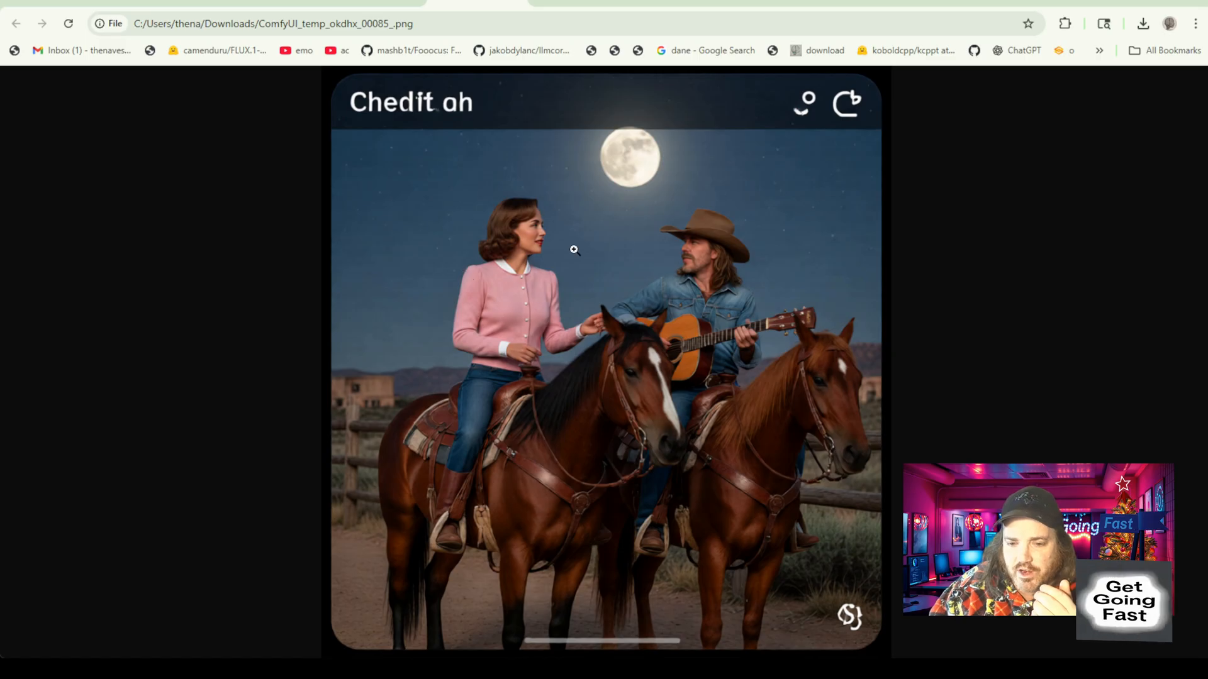
mouse_move(653, 323)
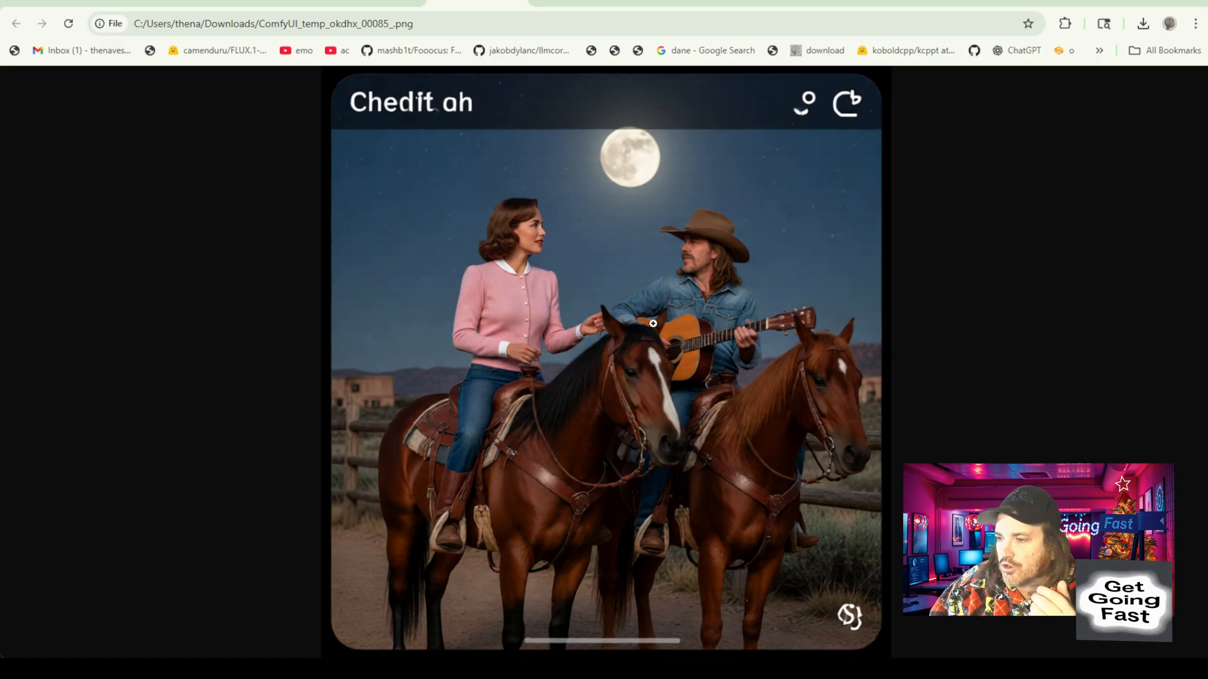
mouse_move(743, 254)
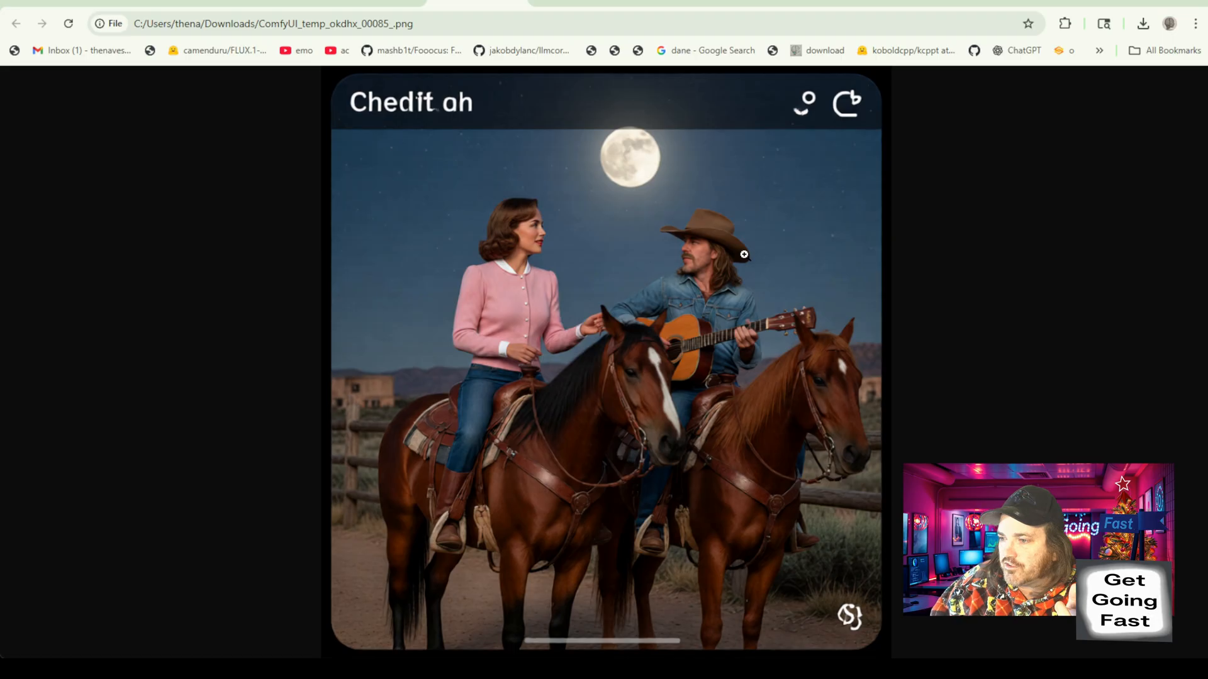
mouse_move(640, 281)
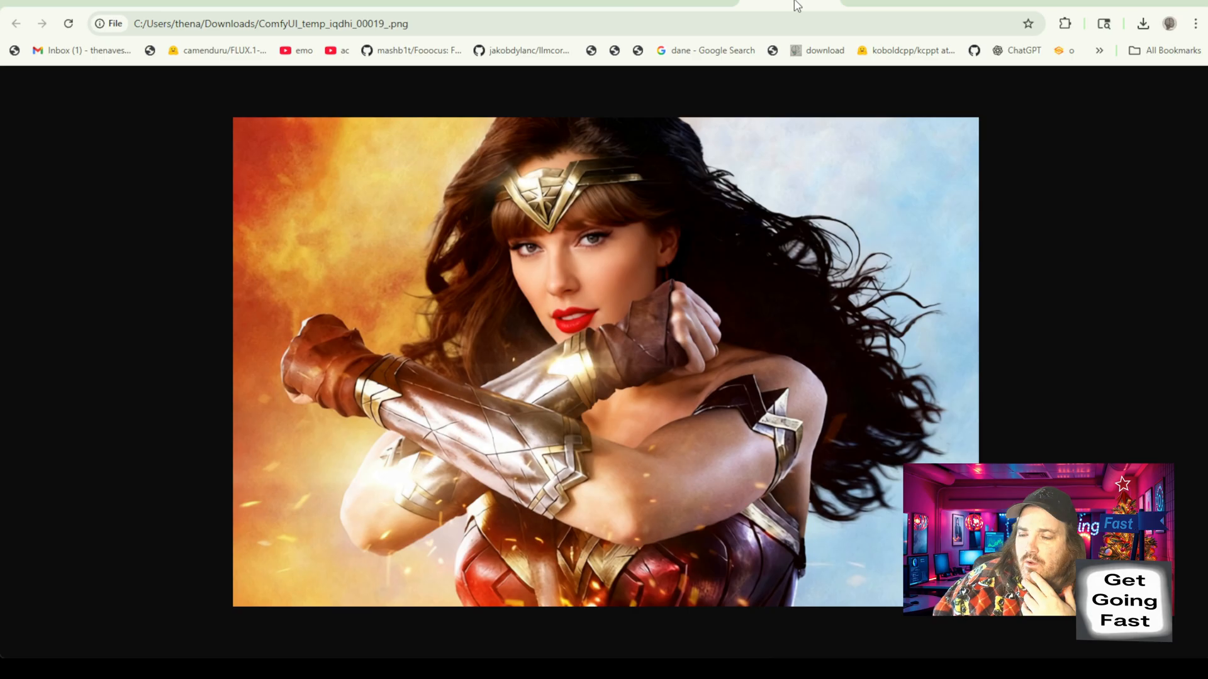
mouse_move(592, 331)
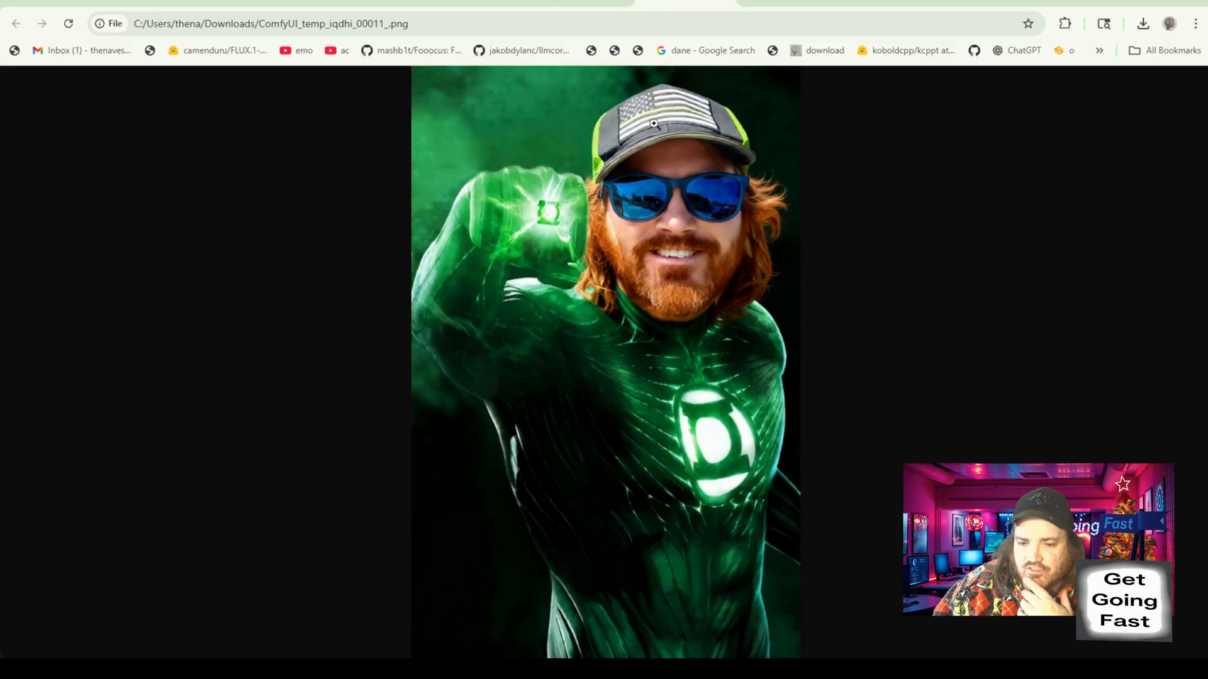
mouse_move(742, 229)
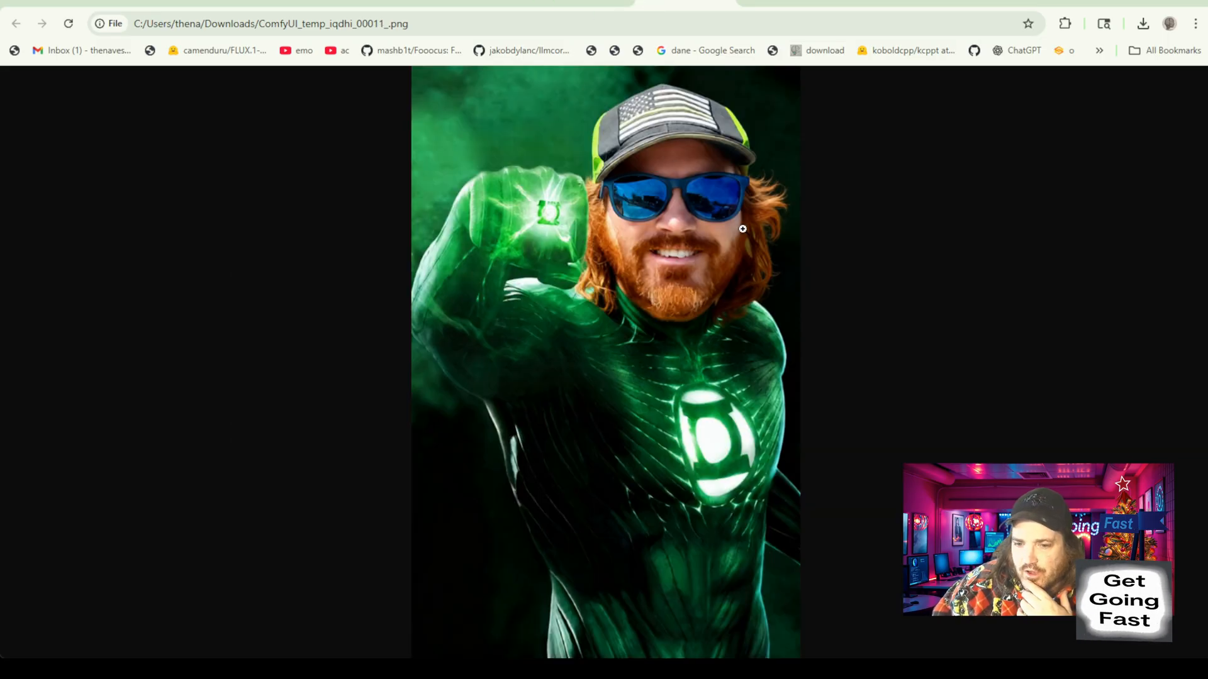
mouse_move(767, 293)
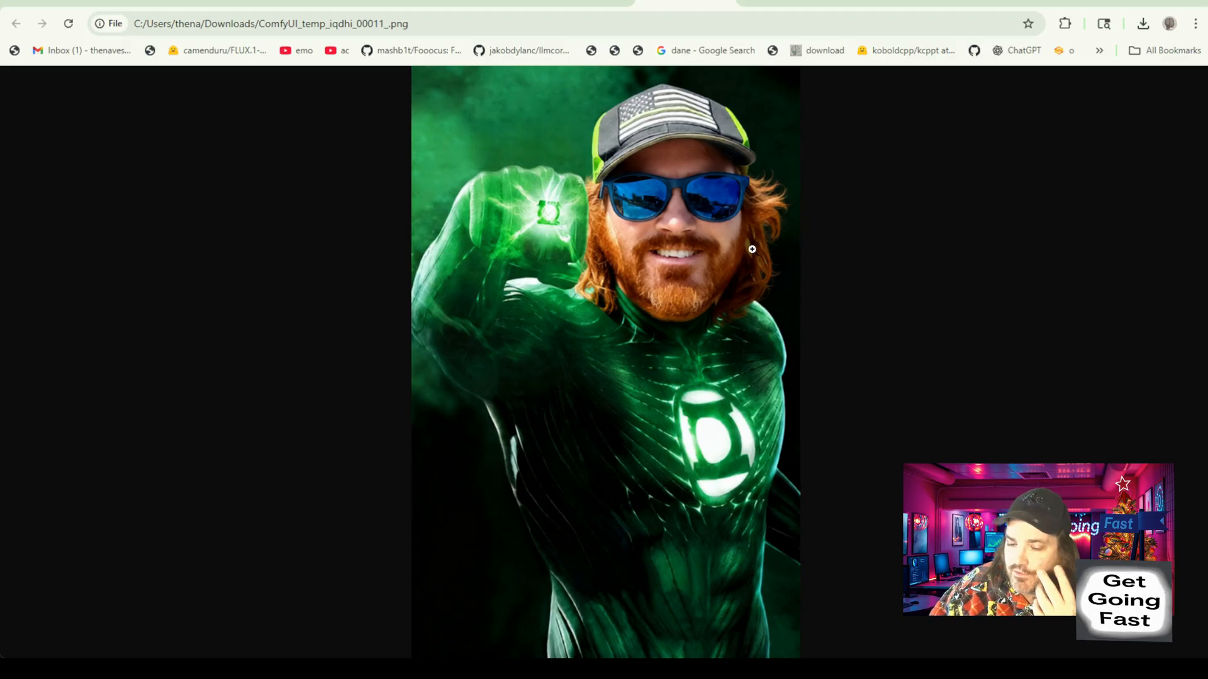
mouse_move(687, 242)
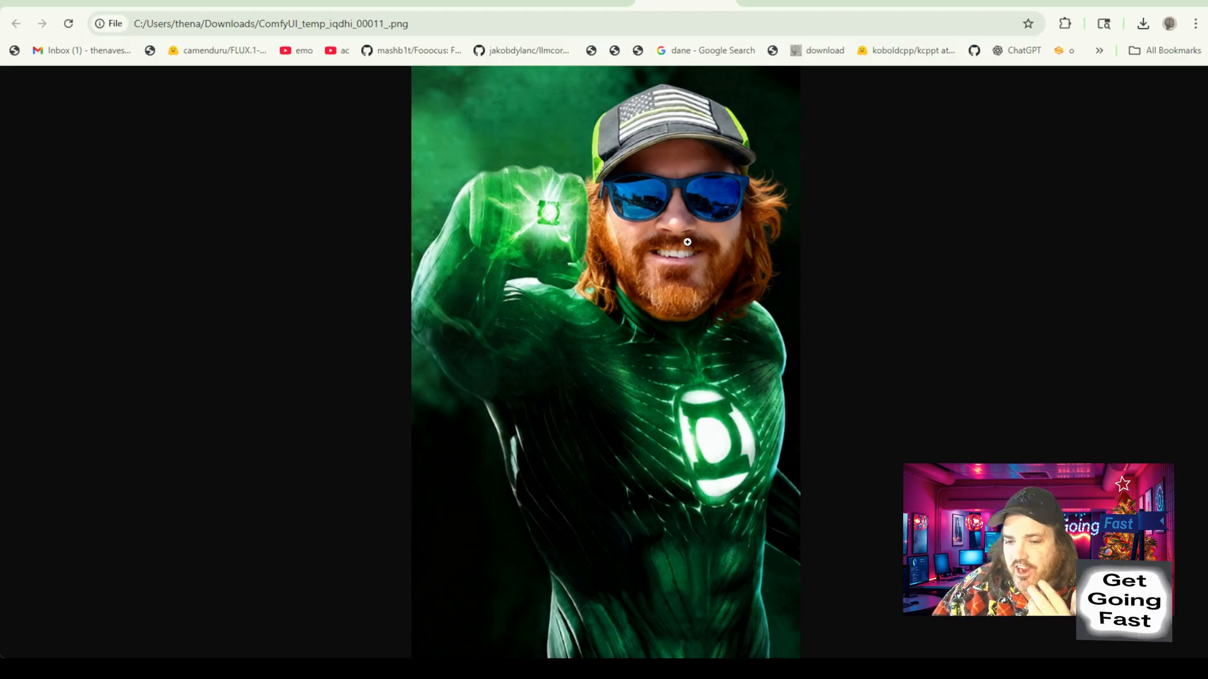
mouse_move(679, 283)
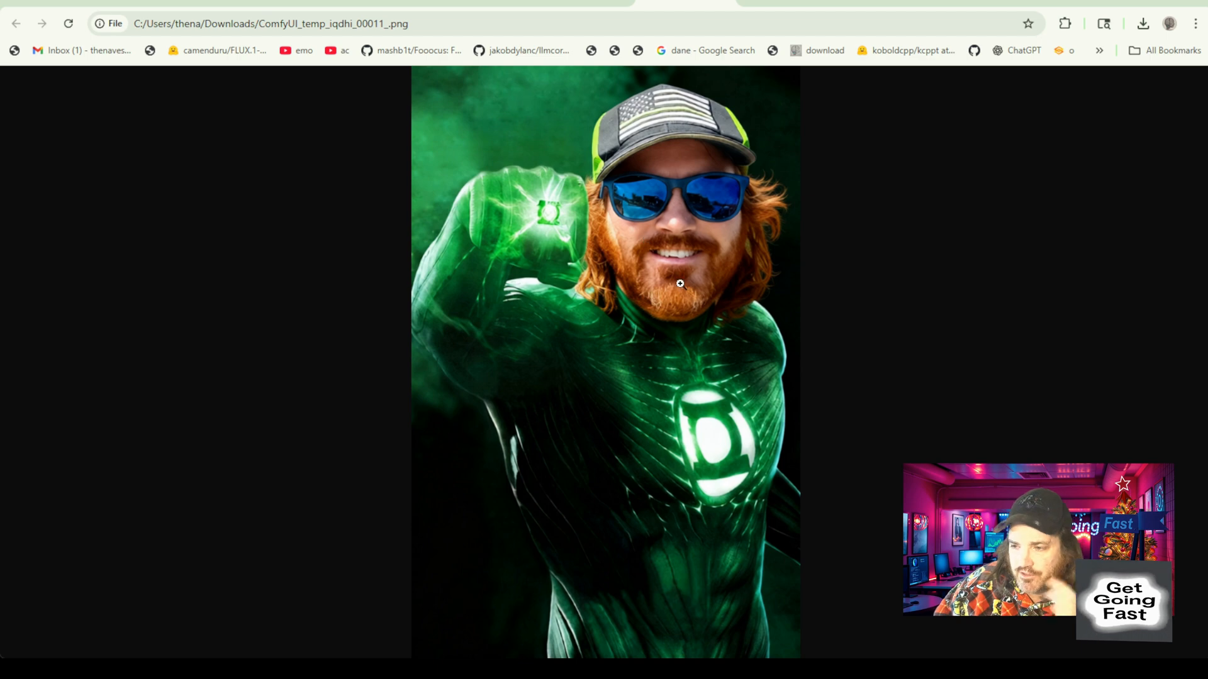
mouse_move(841, 261)
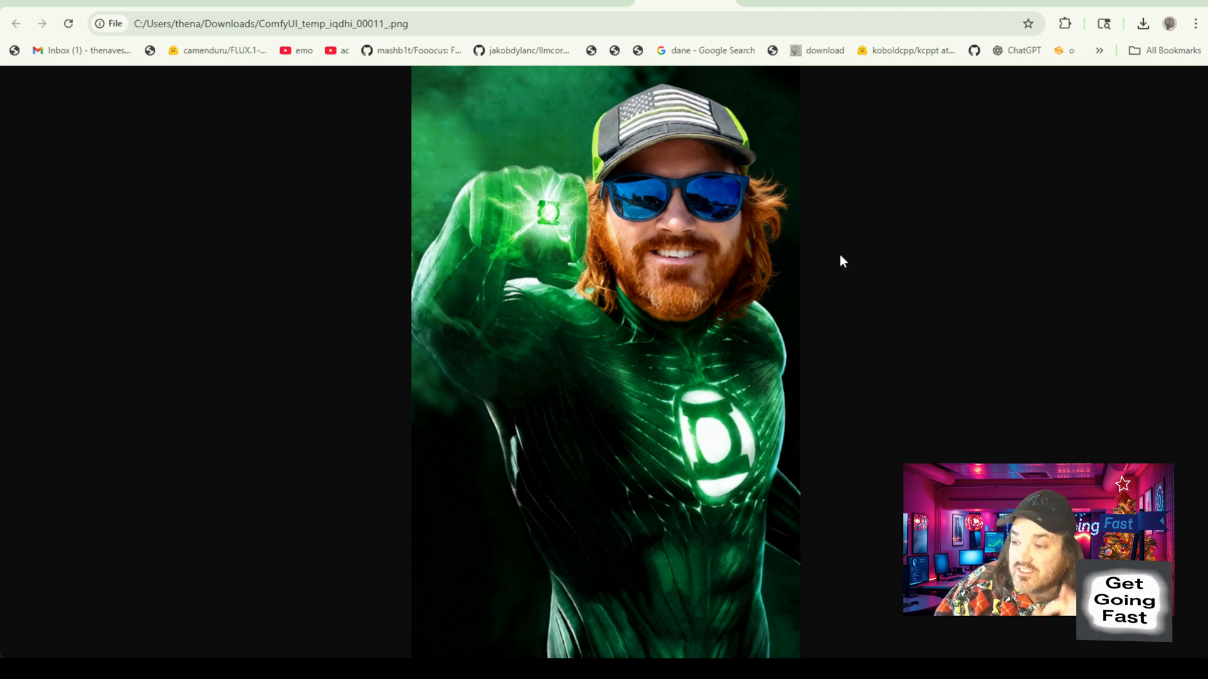
mouse_move(1007, 286)
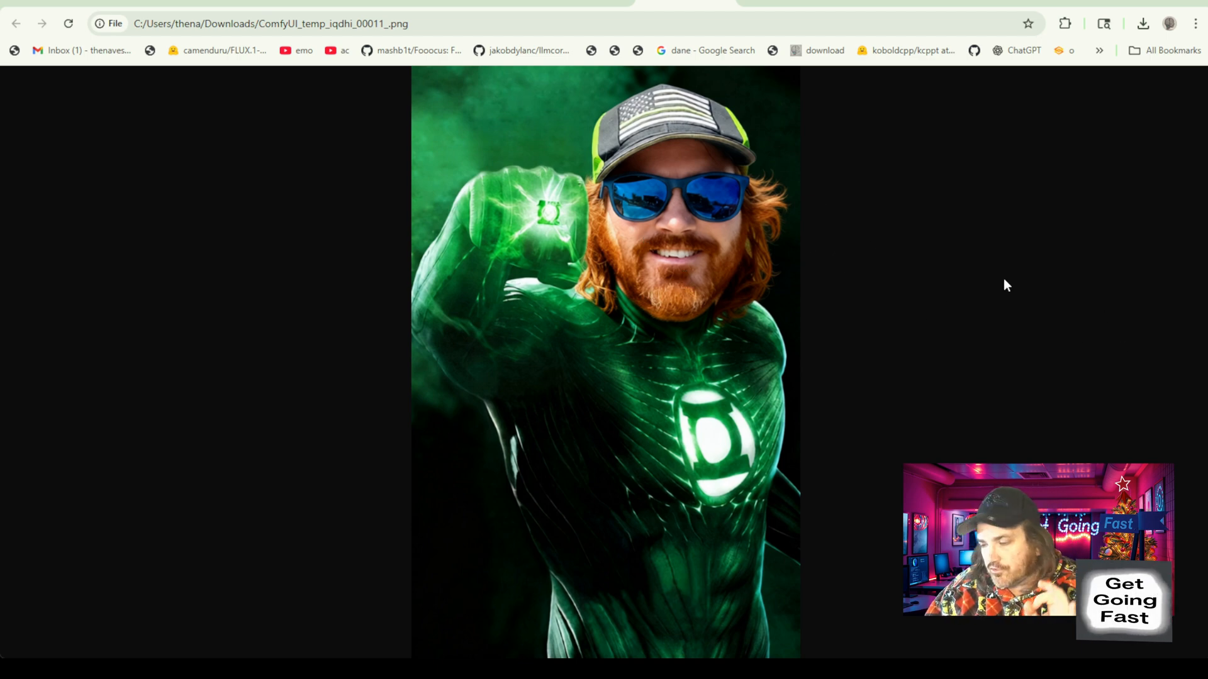
mouse_move(1162, 399)
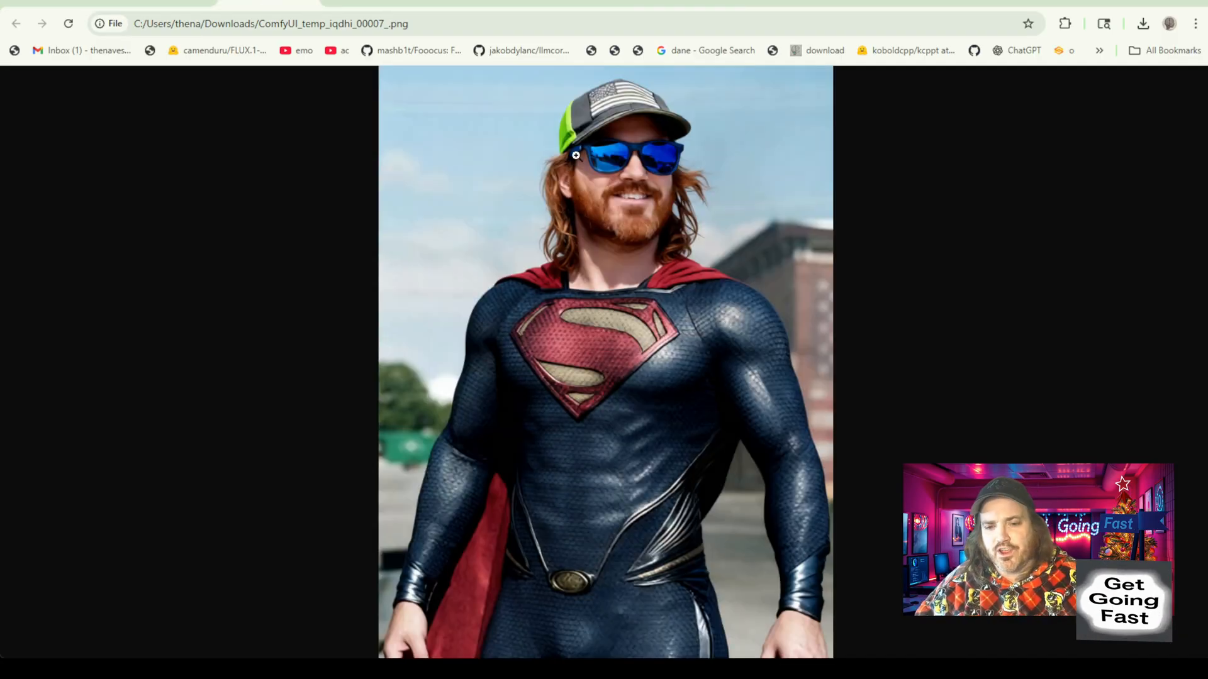
mouse_move(592, 141)
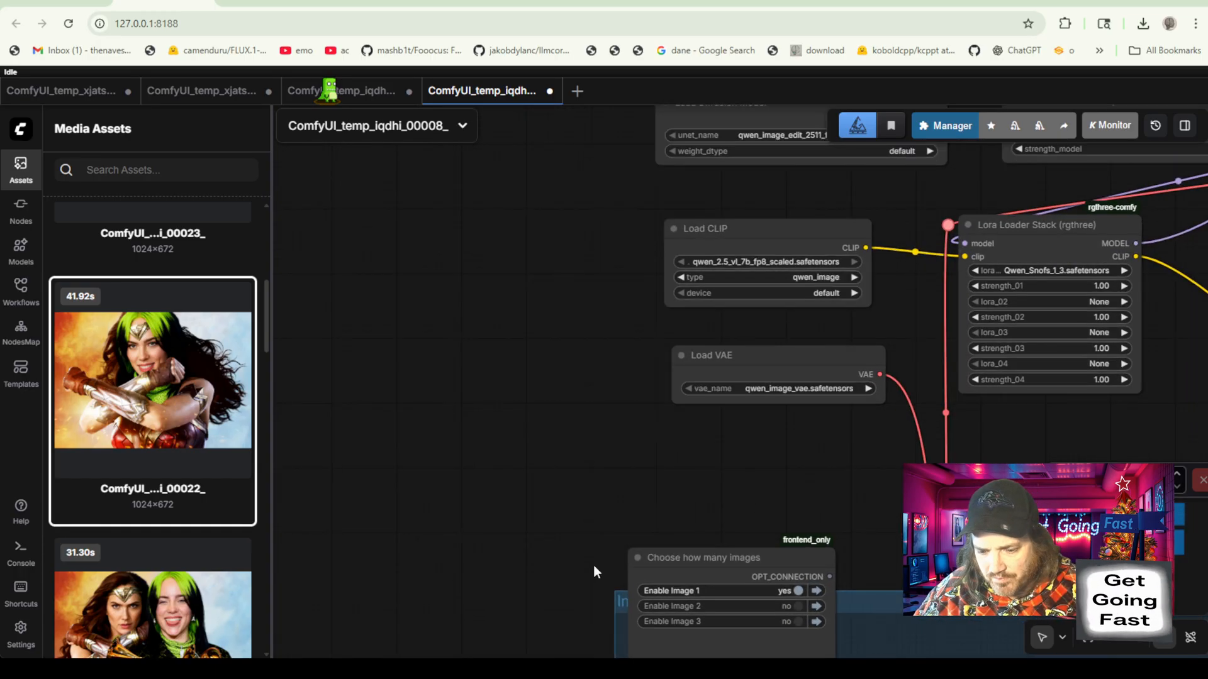
Select the 'Choose how many images' node and review the Image 1 group on the canvas.
click(701, 558)
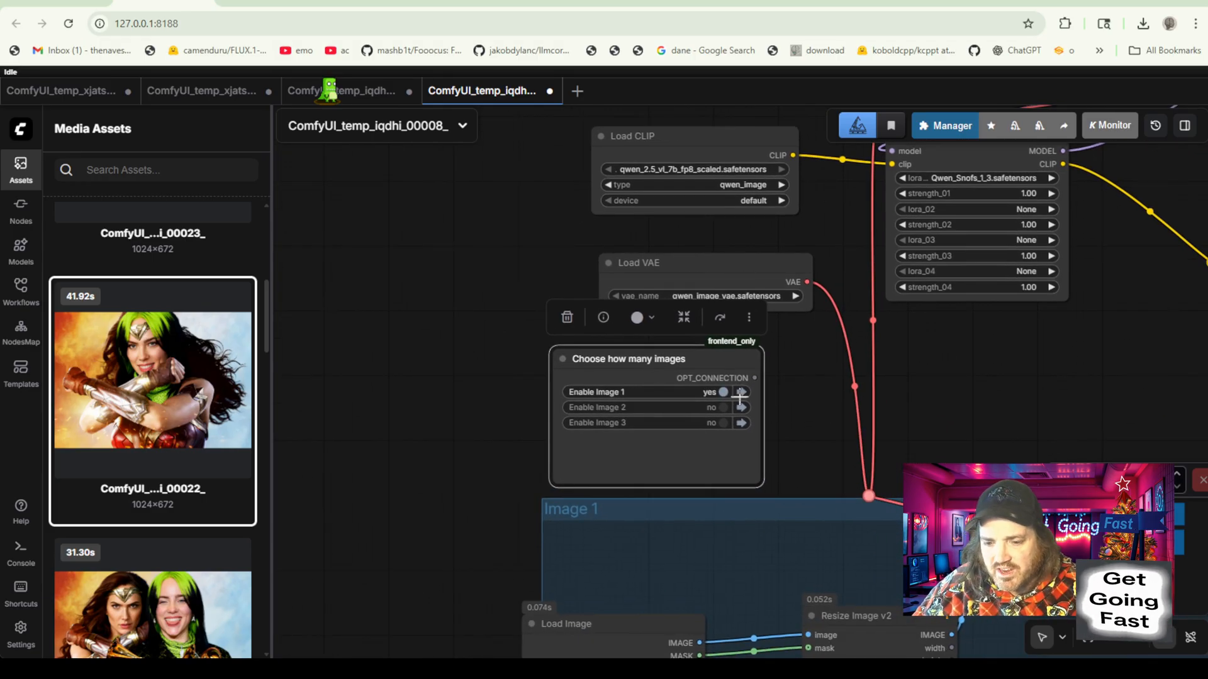
click(739, 393)
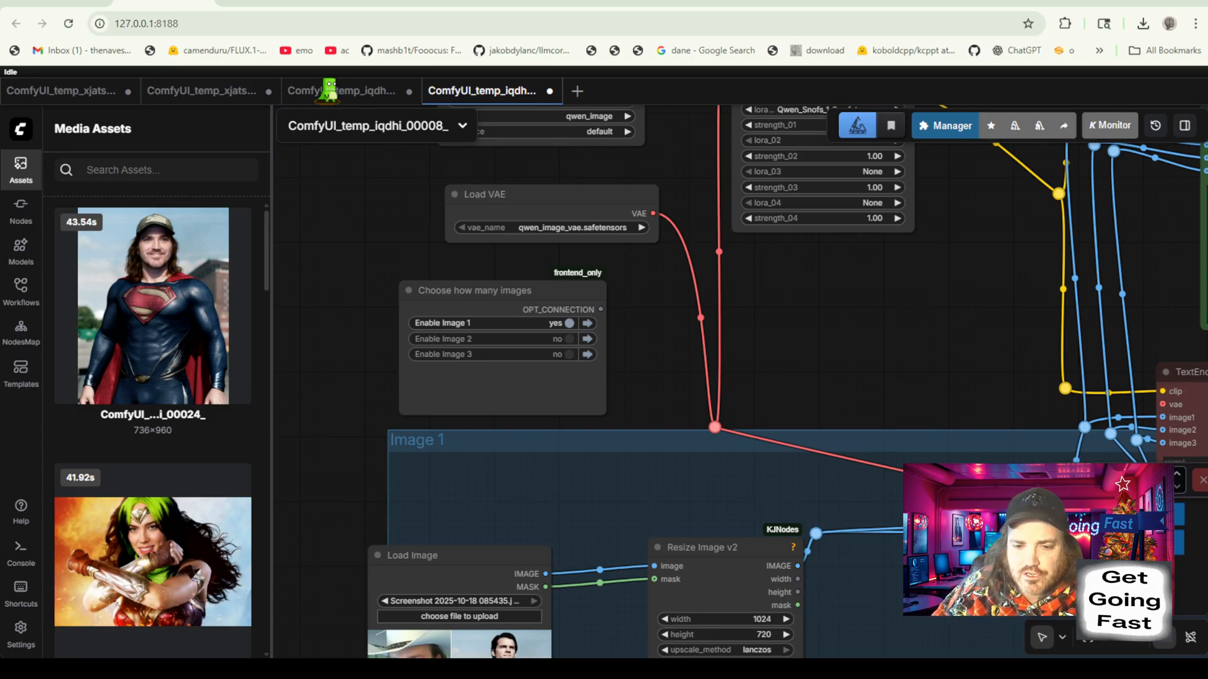
click(565, 338)
text(hades)
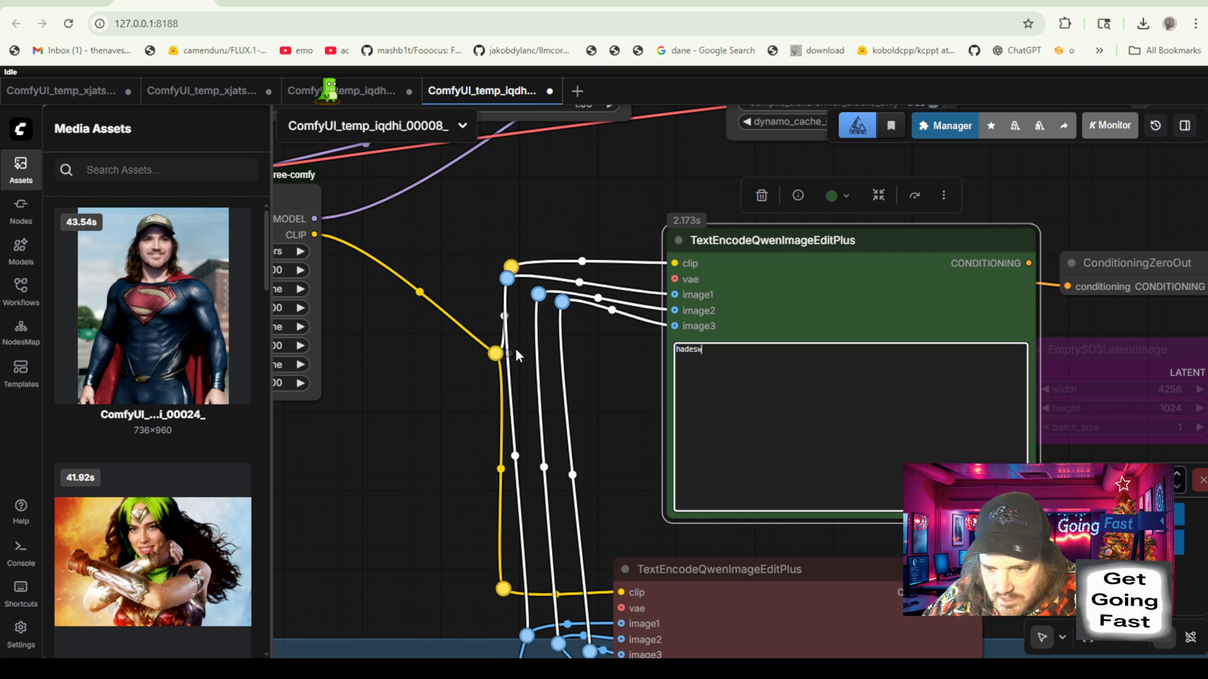
Edit the prompt to read 'headswap the two men. the final image should be only one man.'.
text(headswap the two me)
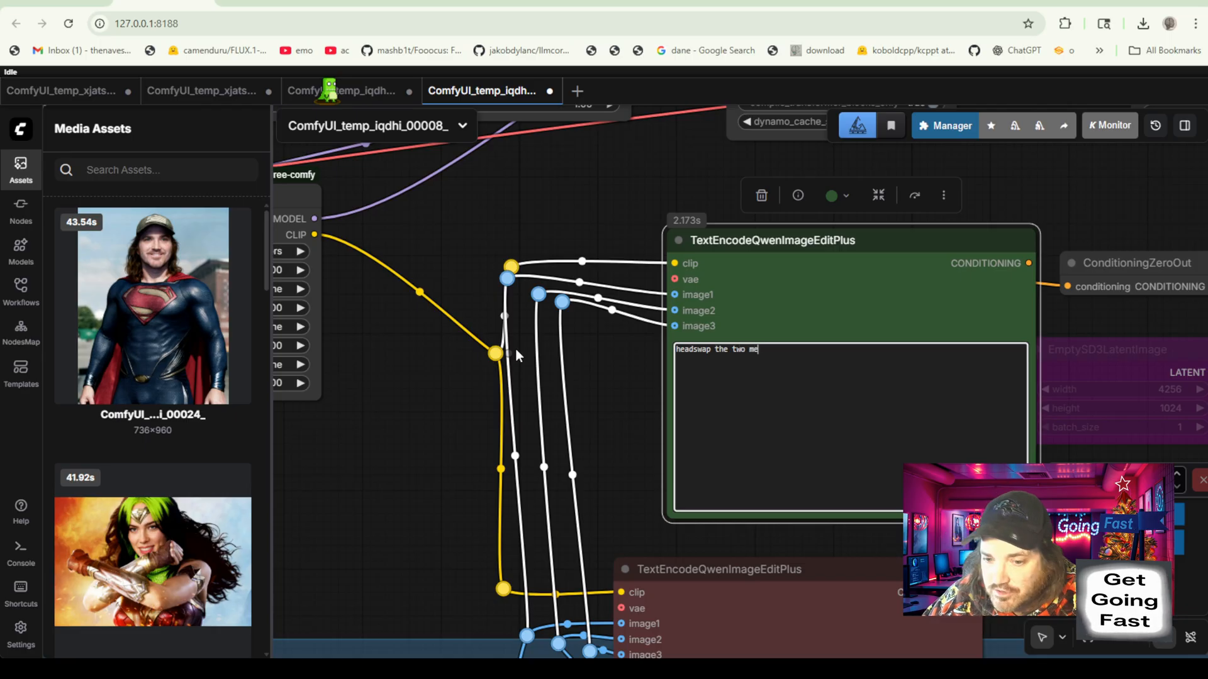
text(n.)
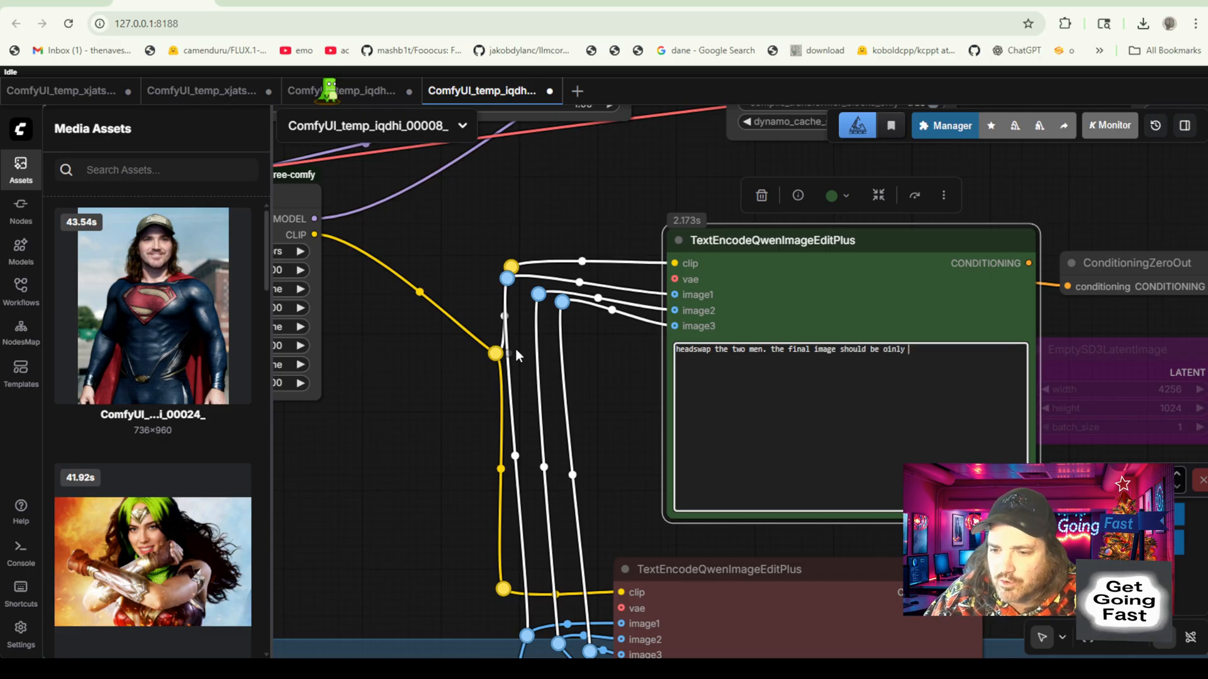
key(Backspace)
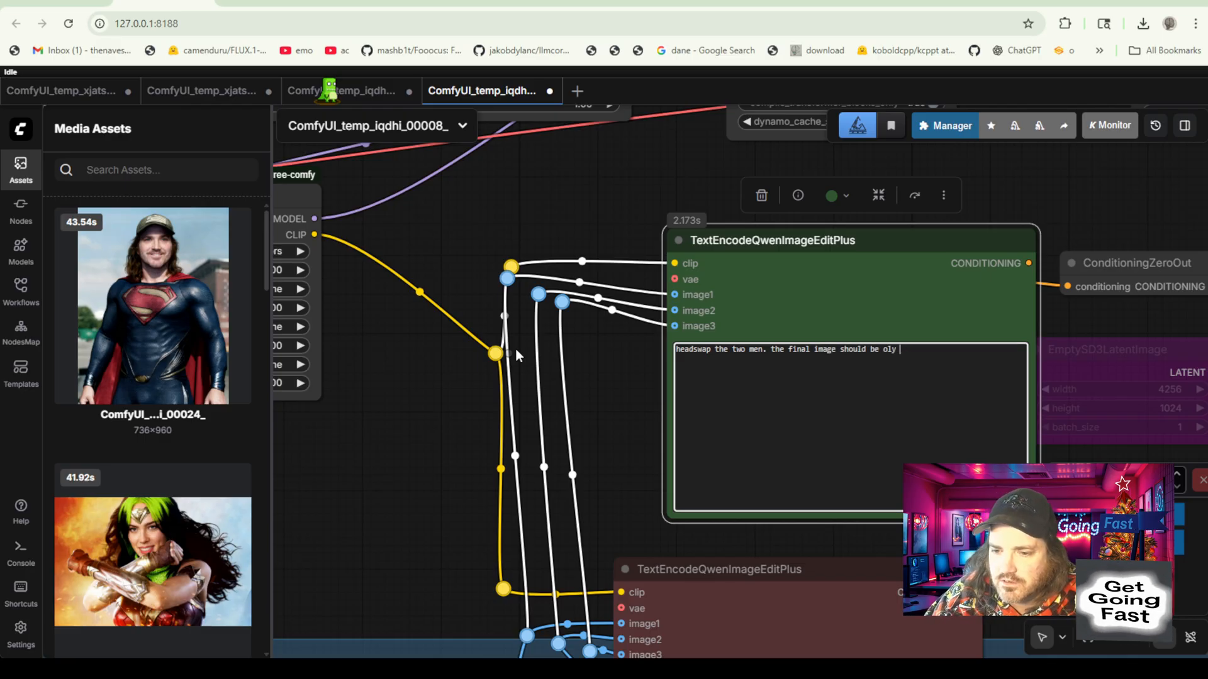
text(only spe)
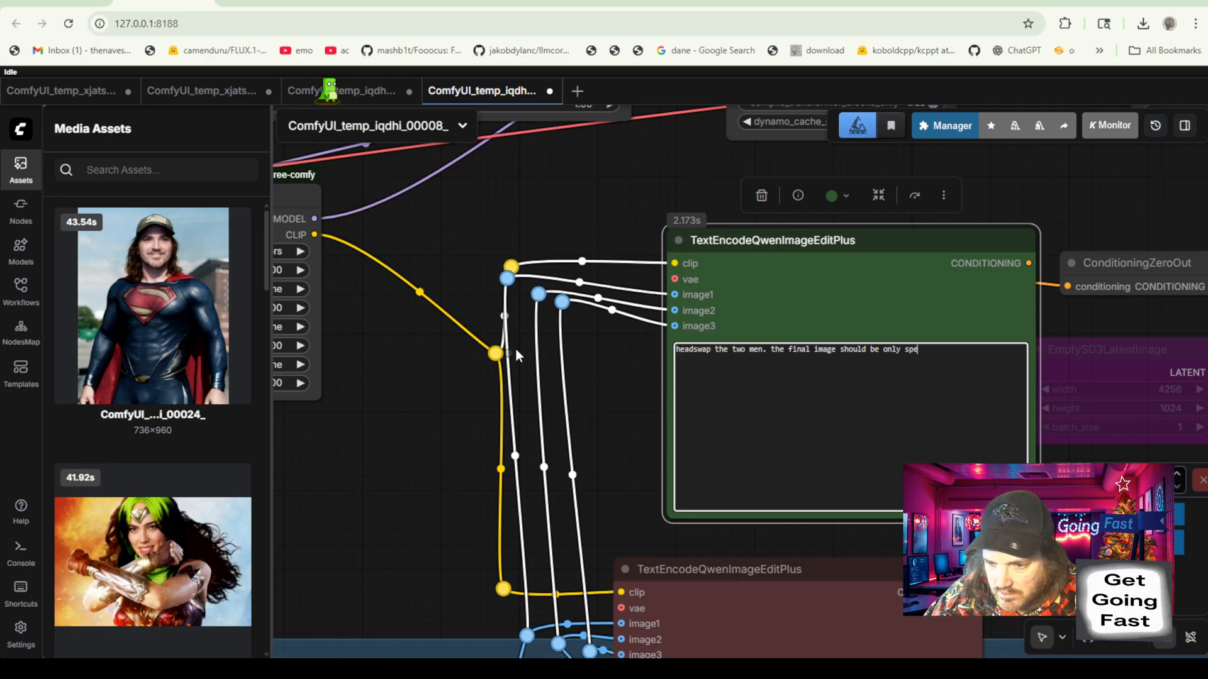
text(superman)
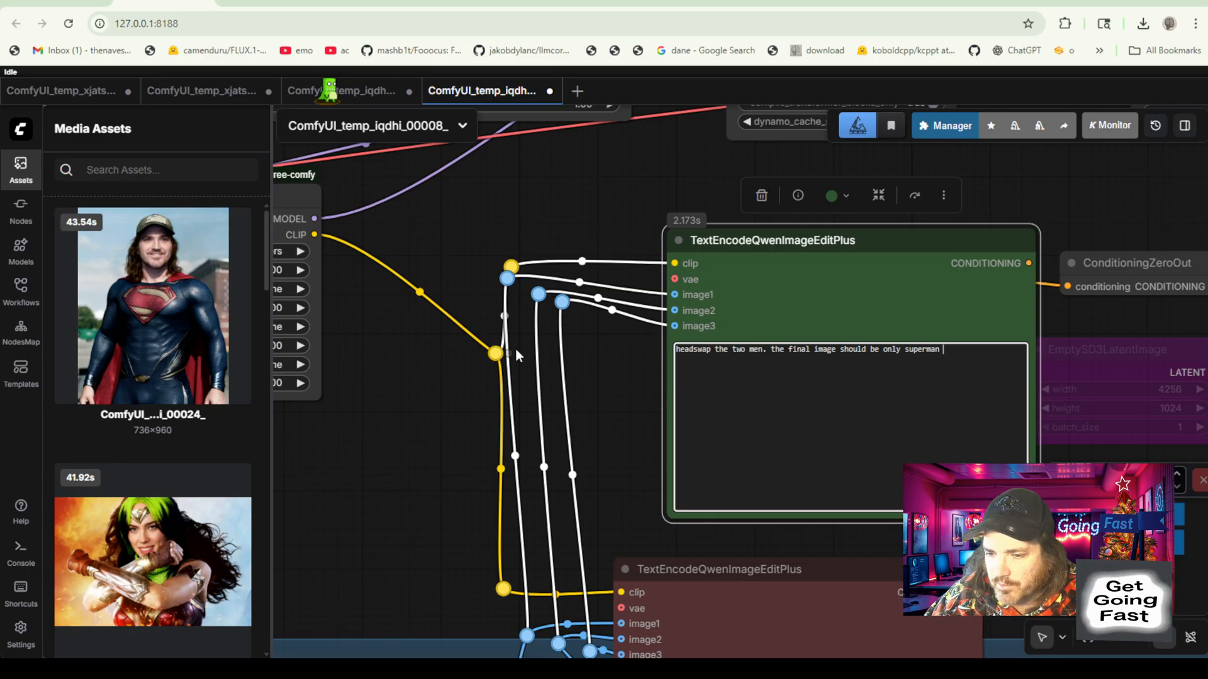
text(one ma)
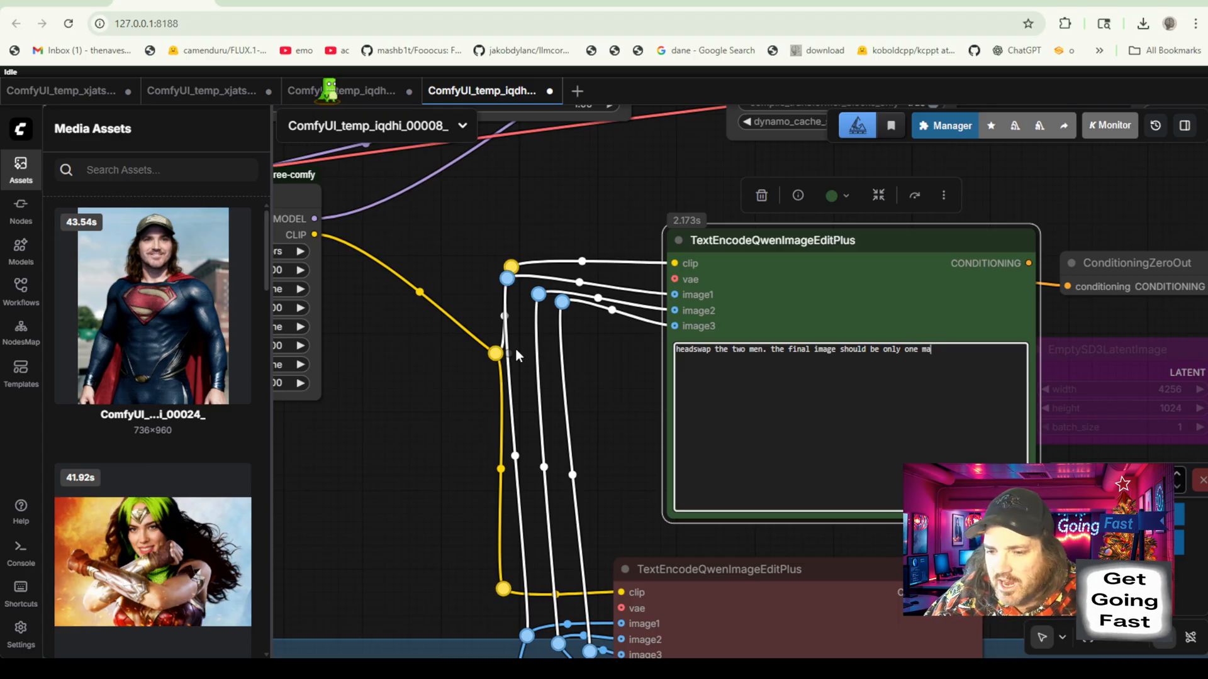
text(n.)
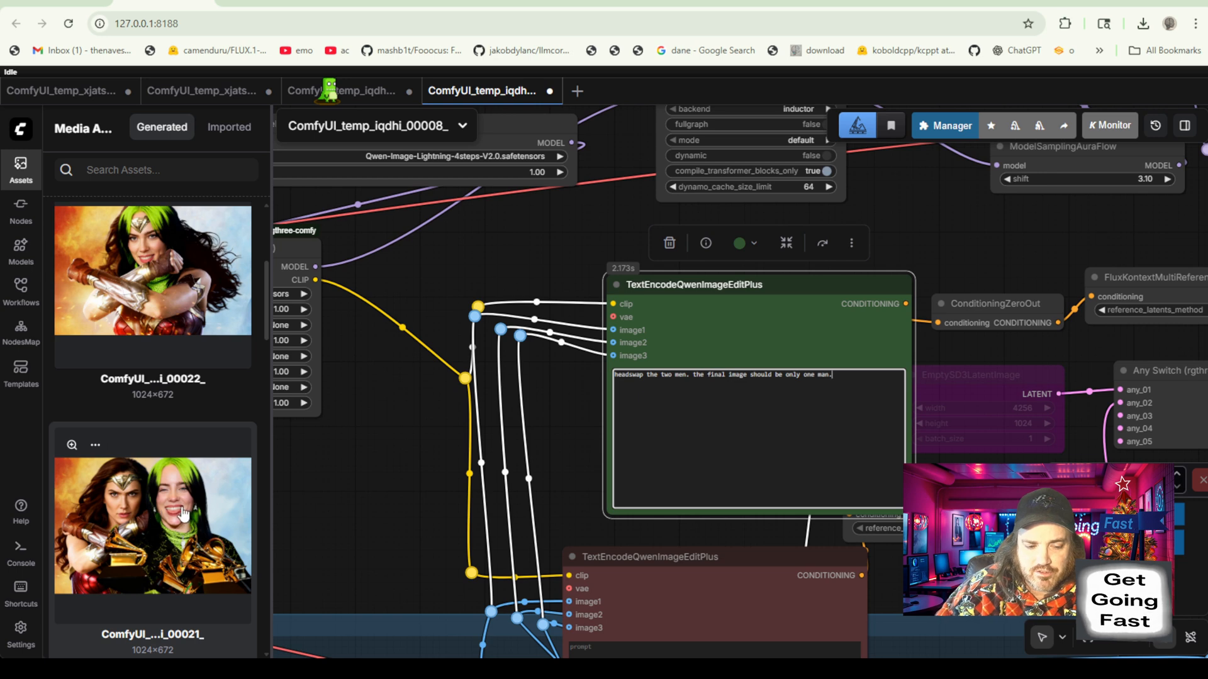
scroll(down, 3)
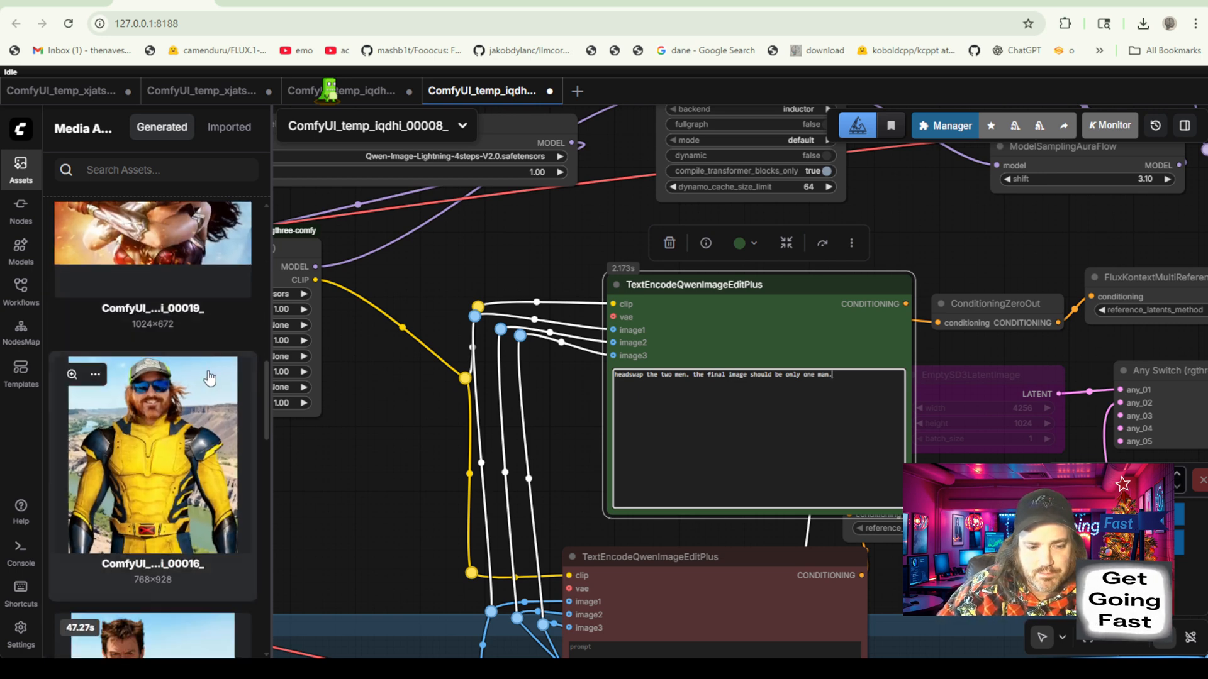
scroll(down, 3)
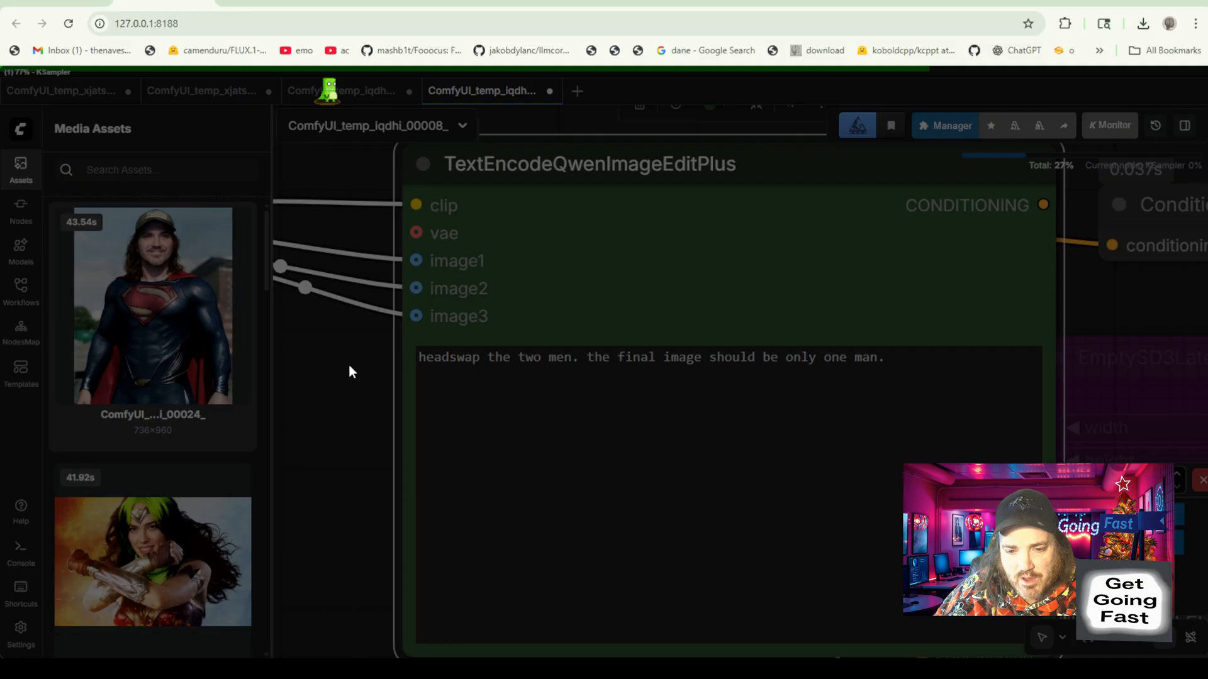
Load the 00024 superman result's workflow in a new tab, then return to the 00008 workflow tab.
click(623, 90)
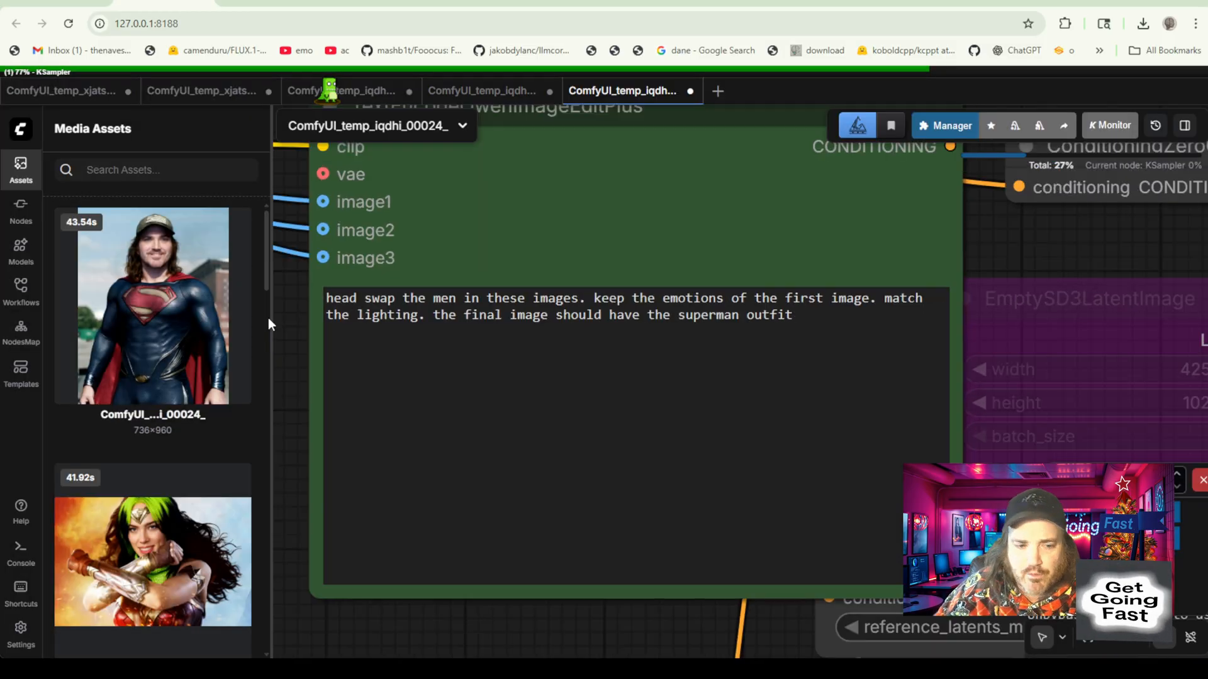
mouse_move(195, 323)
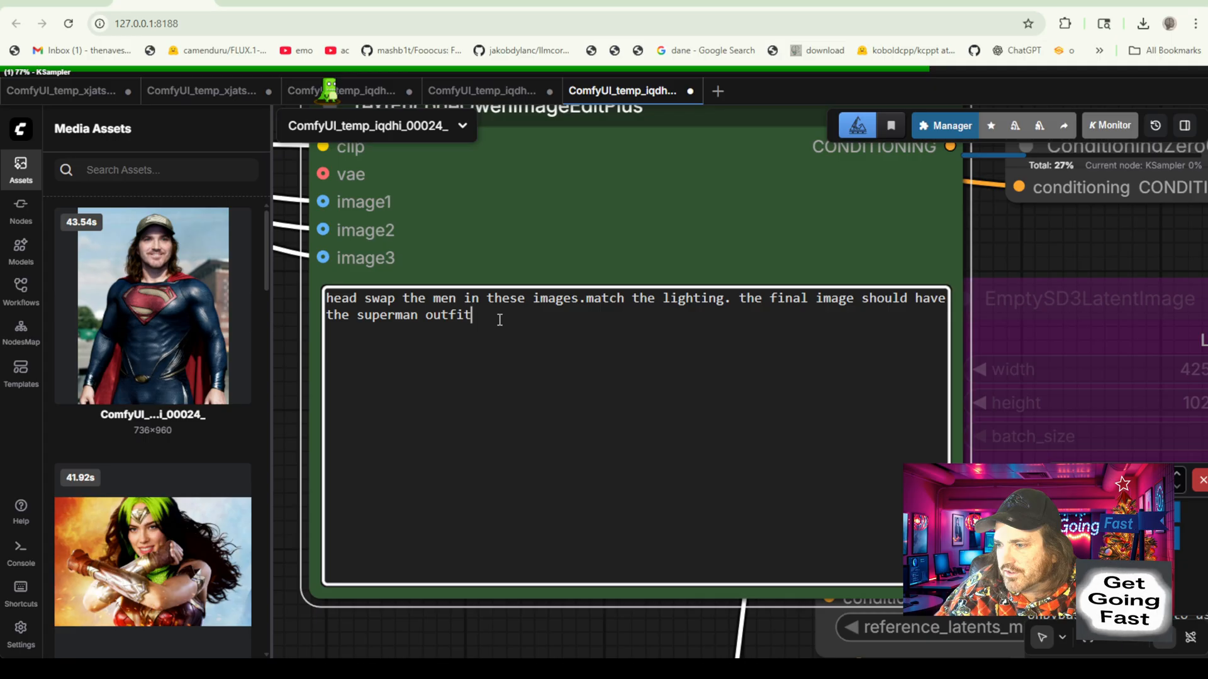
click(483, 90)
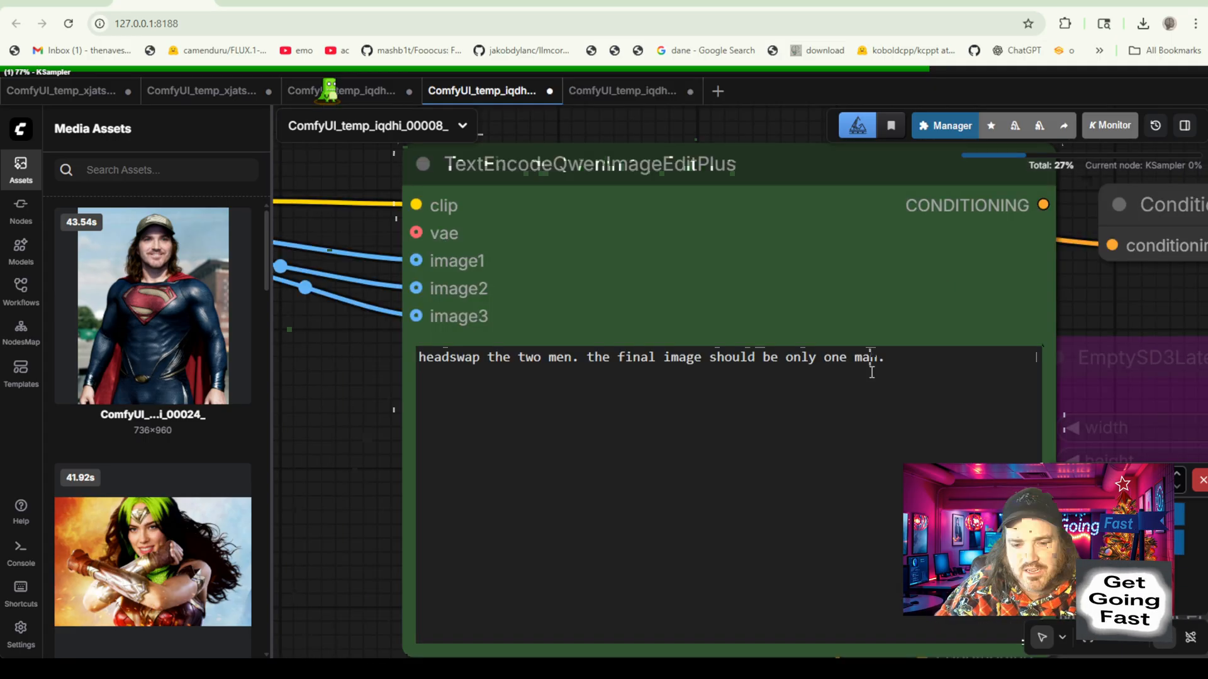
Replace the whole prompt with 'head swap the men in these images. match the lighting...' superman-outfit text.
key(ctrl+a)
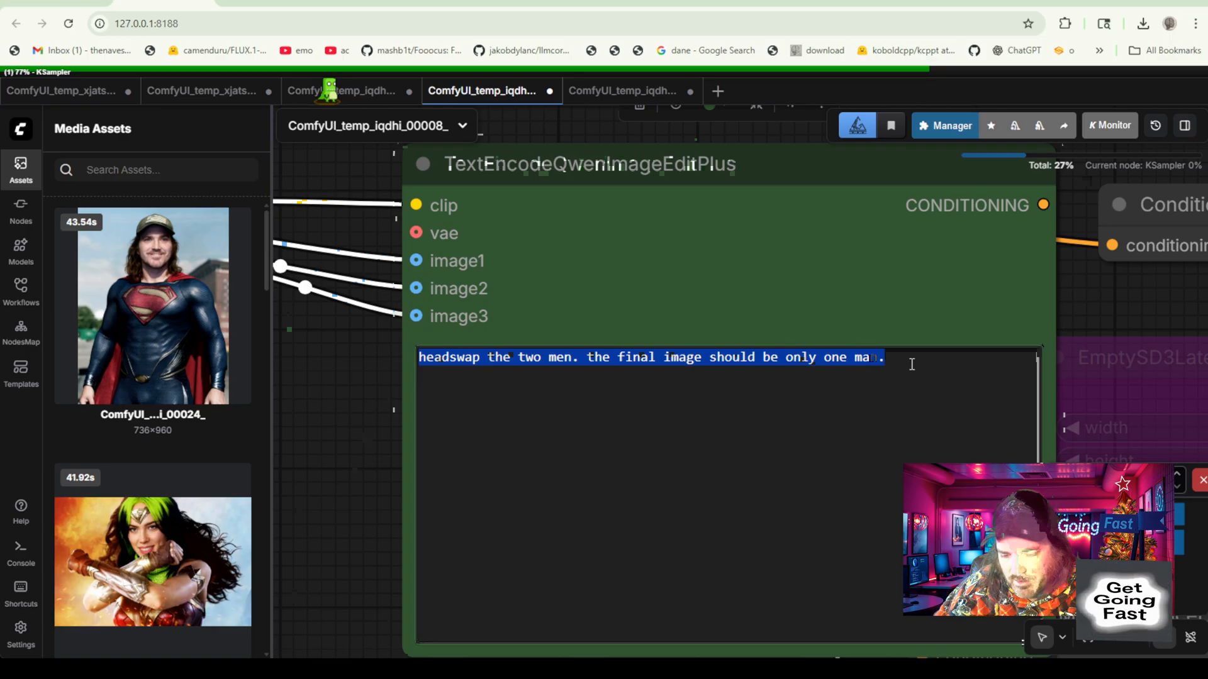
text(head swap the men in these images.match the lighting. the final image should have the superman outfit)
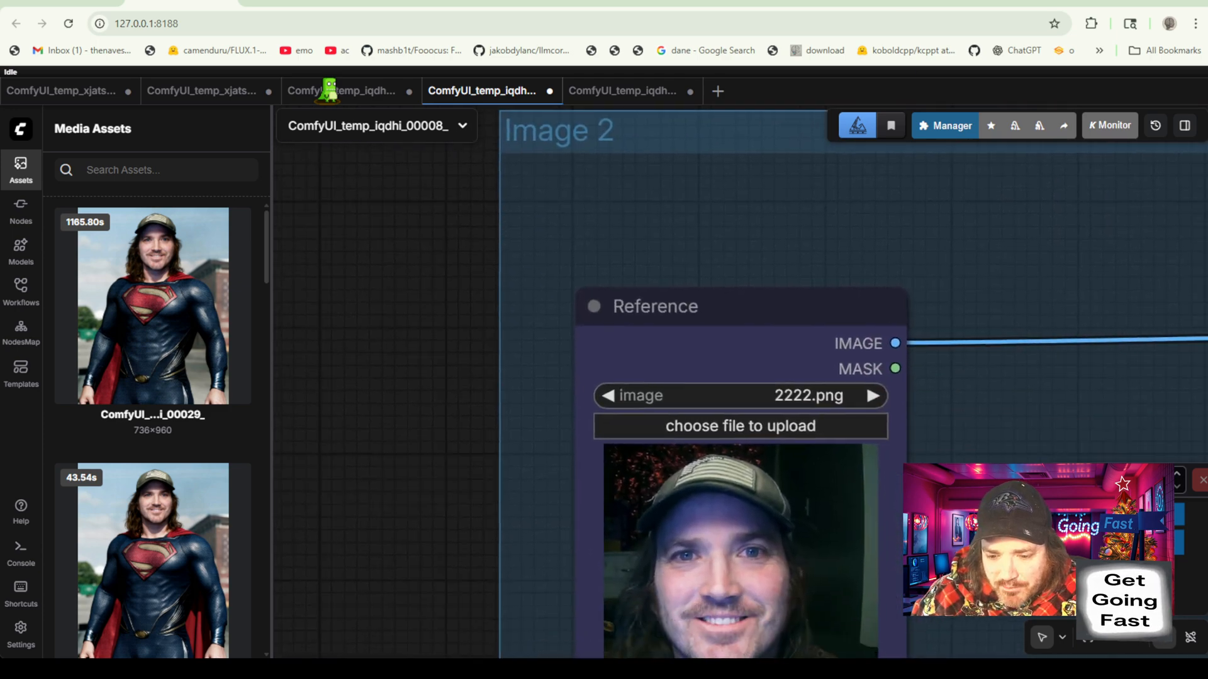
click(152, 303)
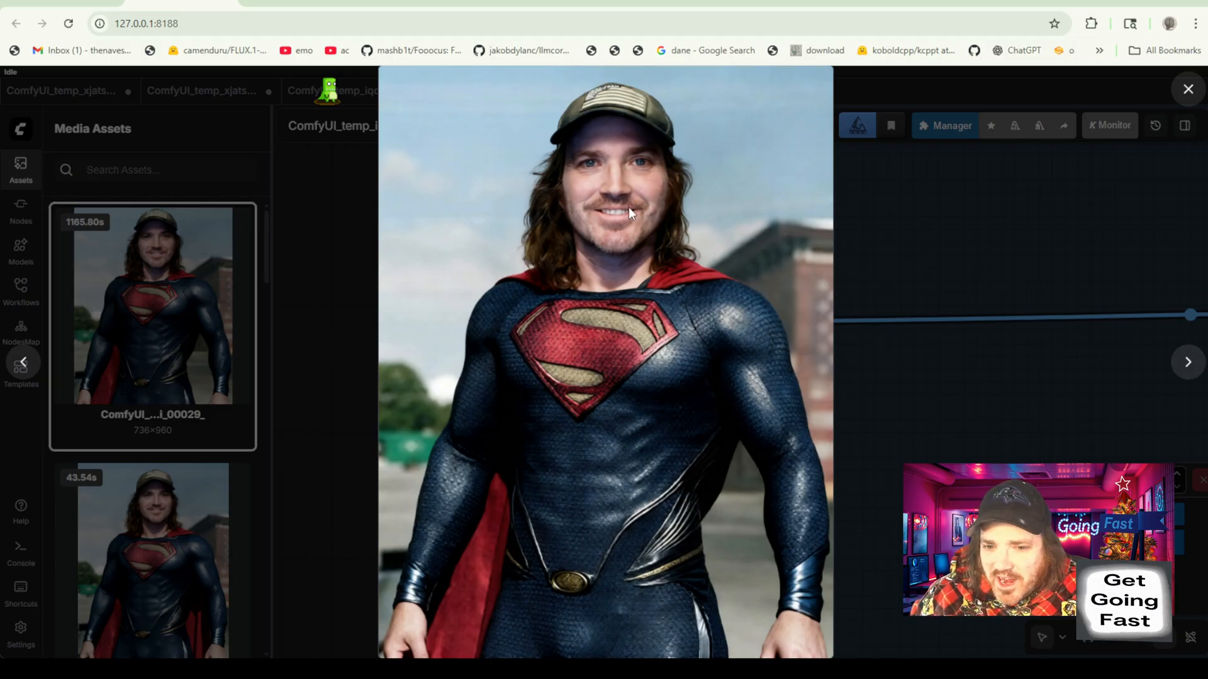
mouse_move(574, 159)
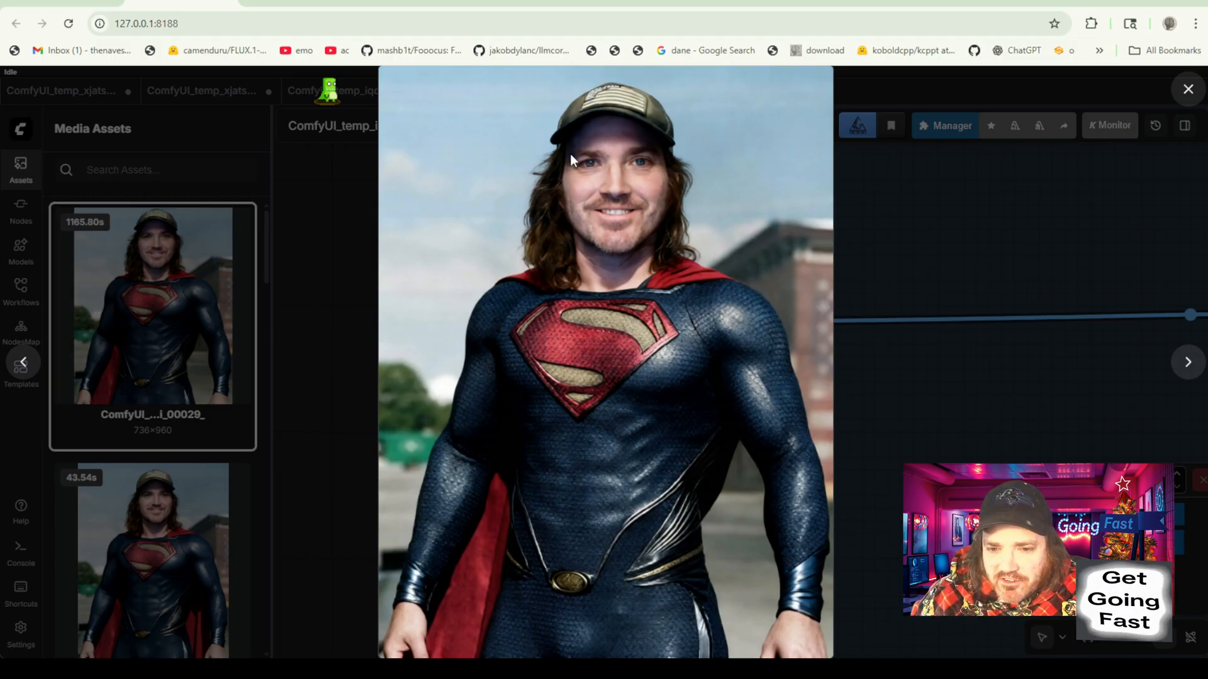
mouse_move(591, 264)
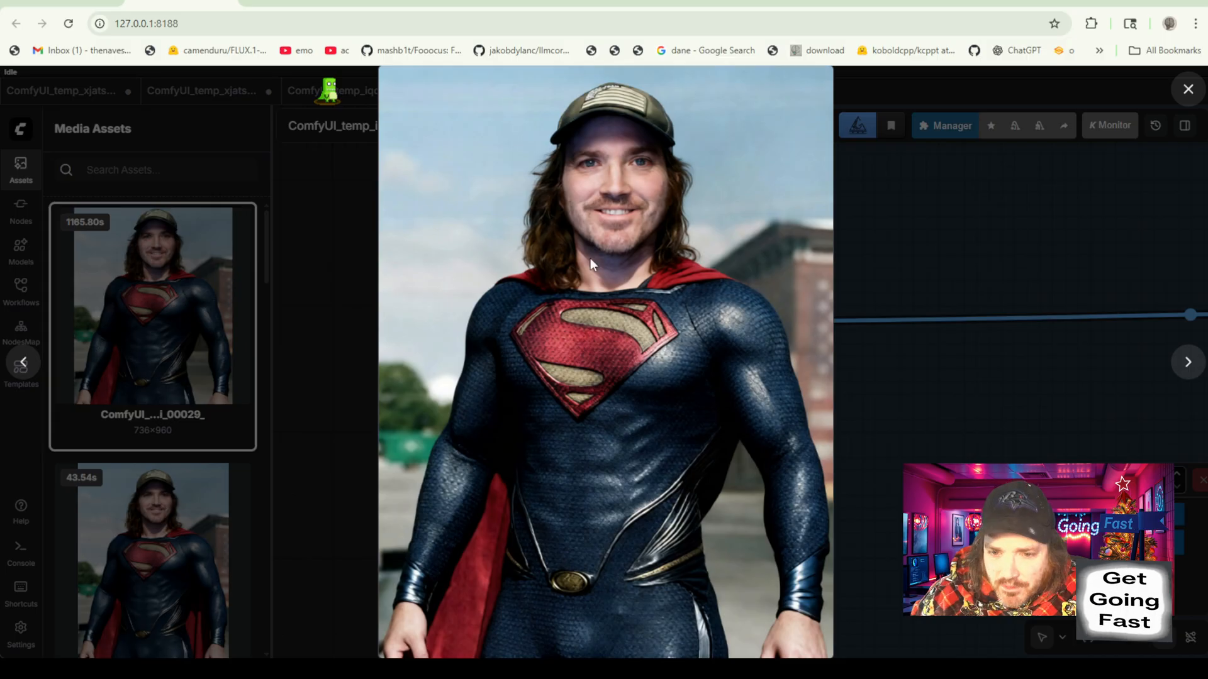
mouse_move(586, 227)
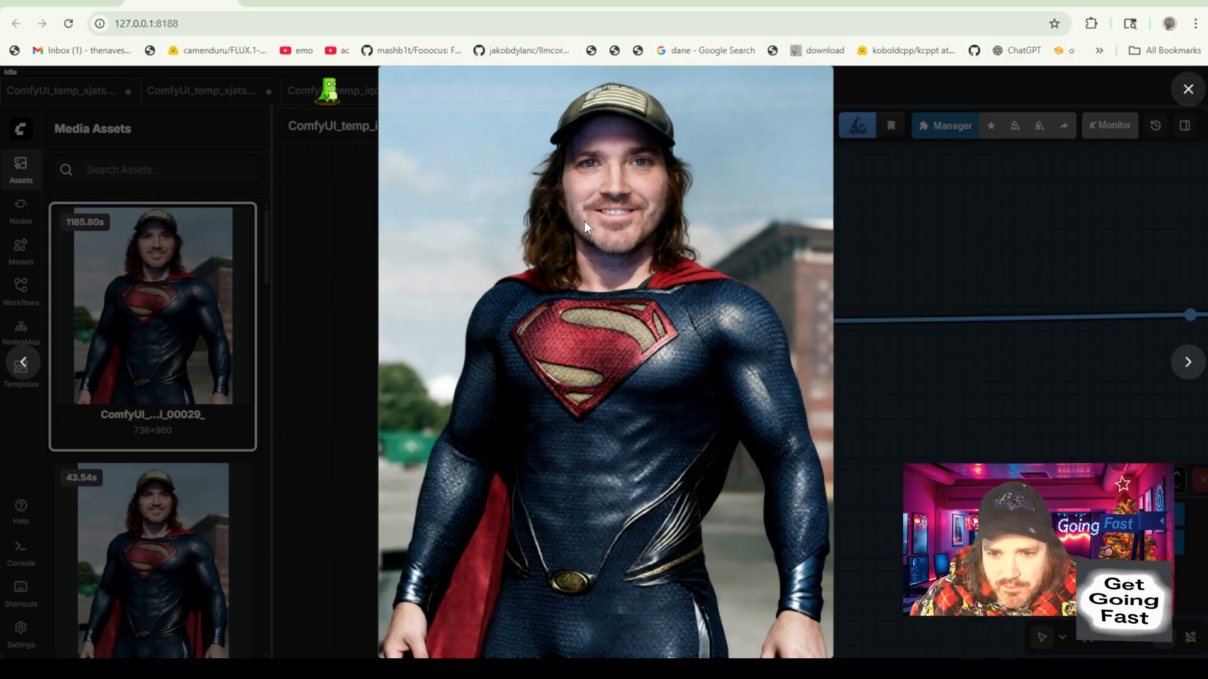
mouse_move(630, 190)
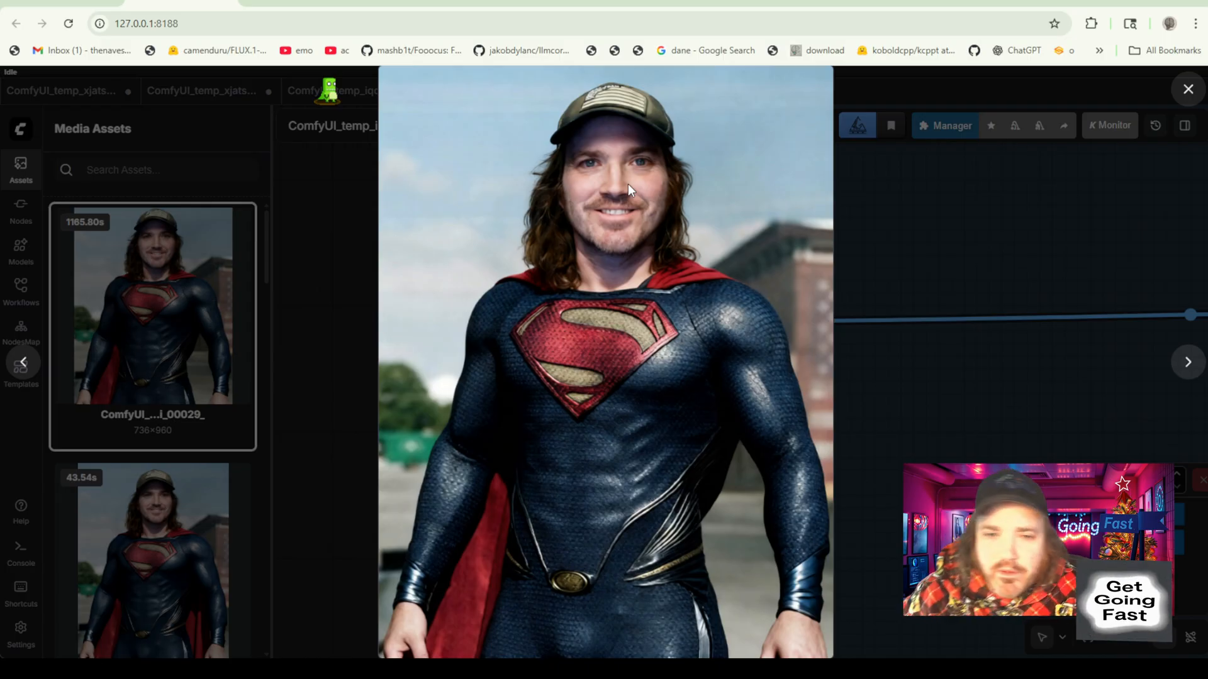
mouse_move(873, 213)
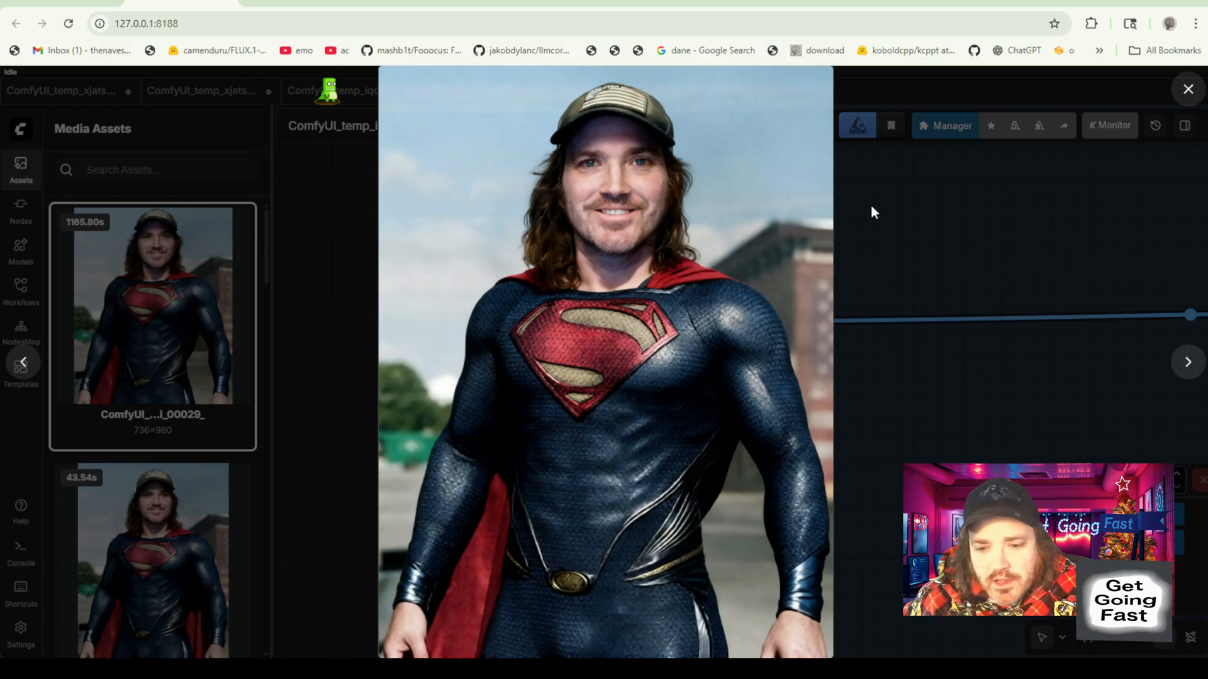
mouse_move(894, 303)
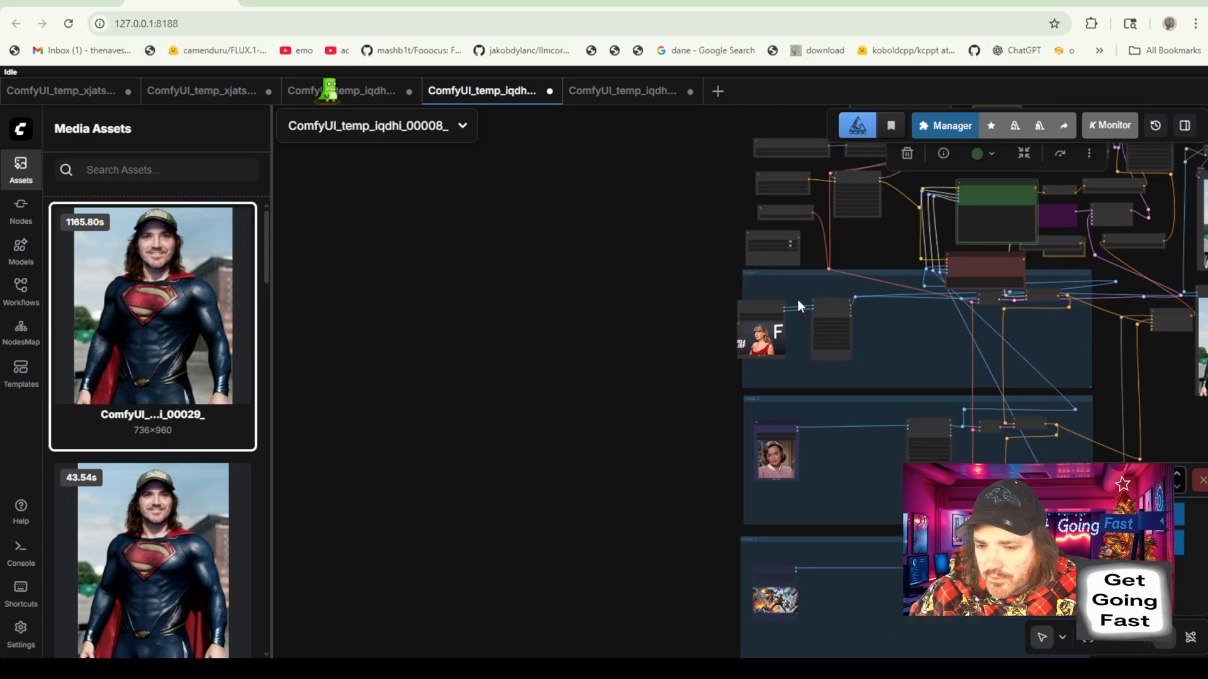
mouse_move(688, 349)
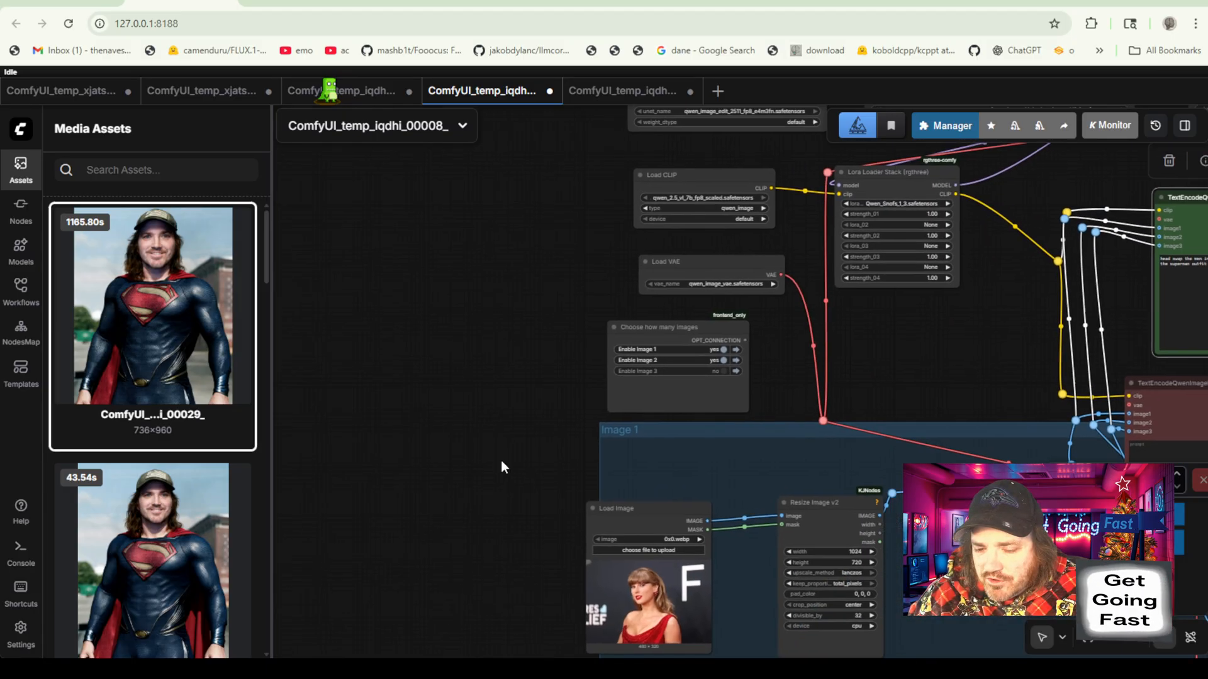
mouse_move(773, 396)
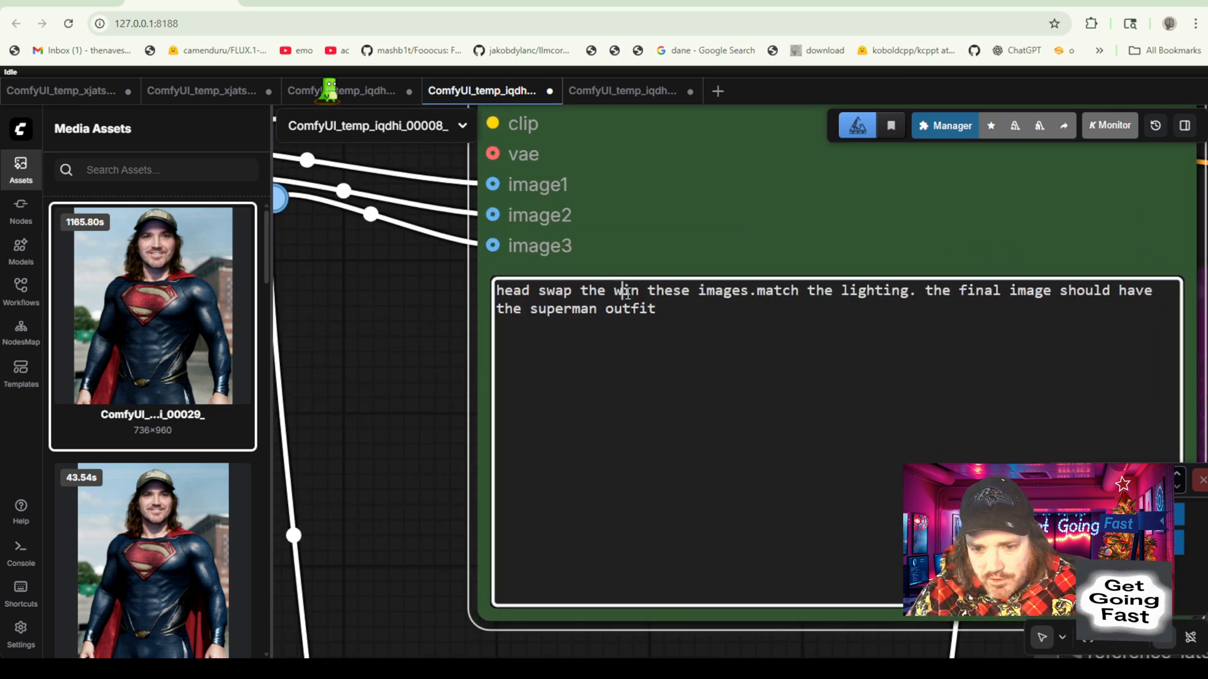
Rewrite the prompt for women so the final image will 'be one woman wearing the red dress.'.
text(women)
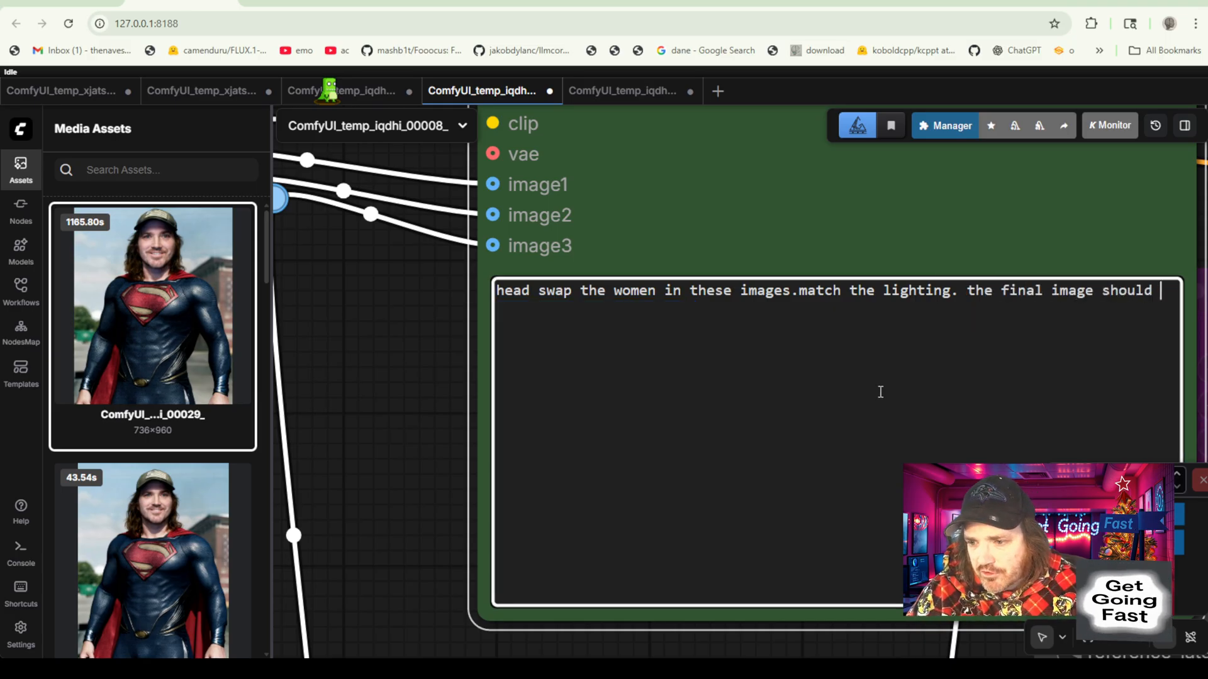
text(be one woman wear)
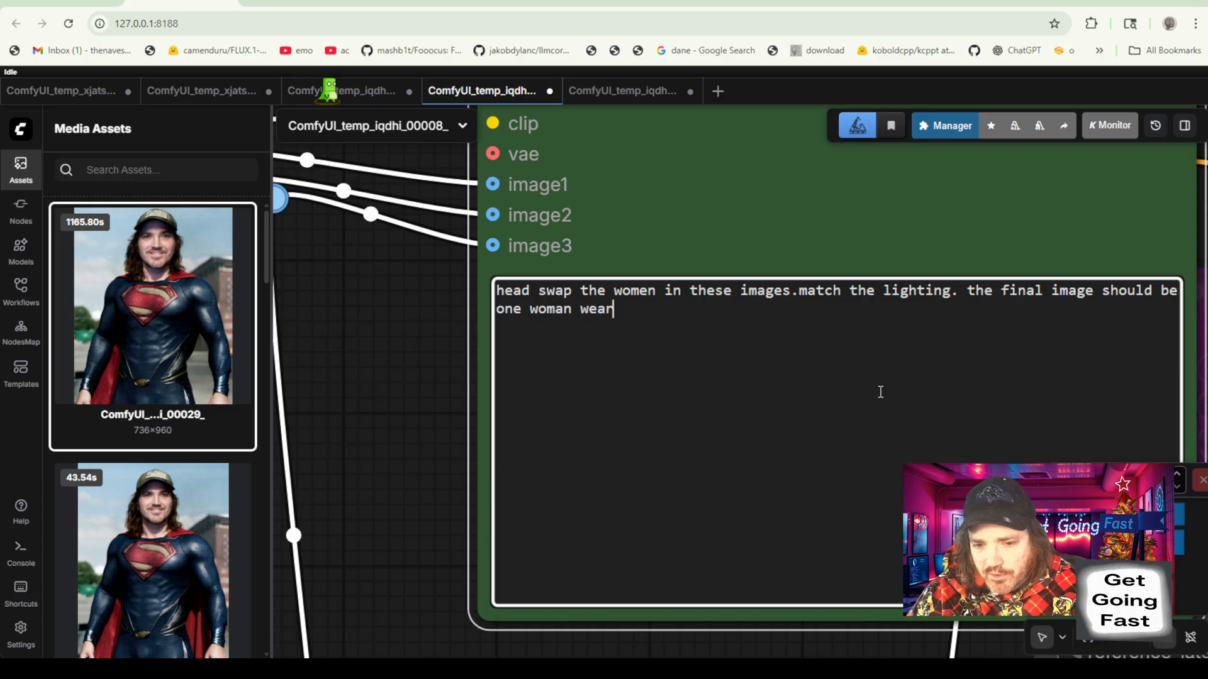
text(ing the re)
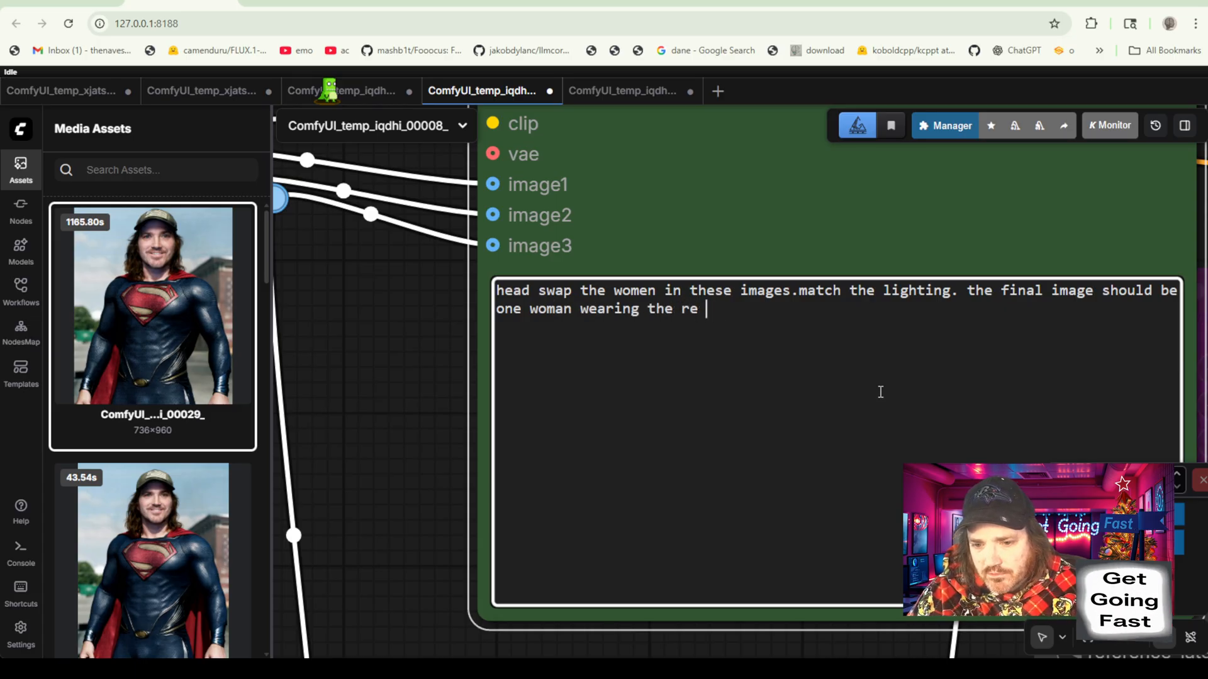
text(d dress.)
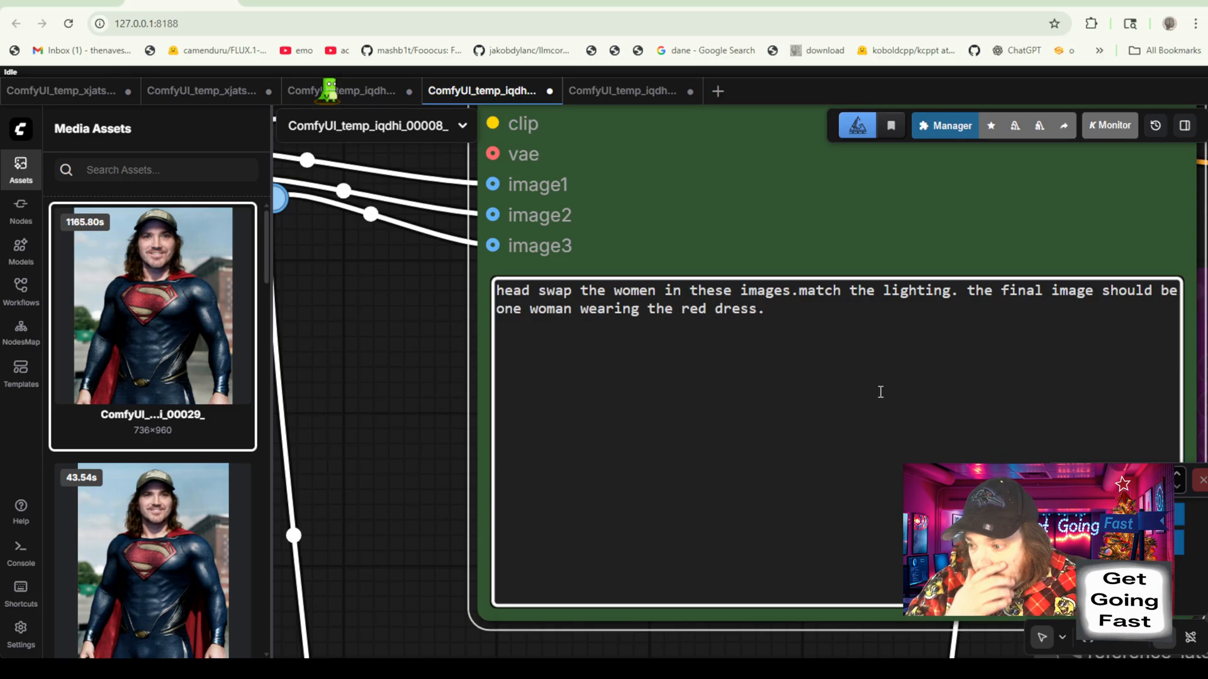
click(766, 309)
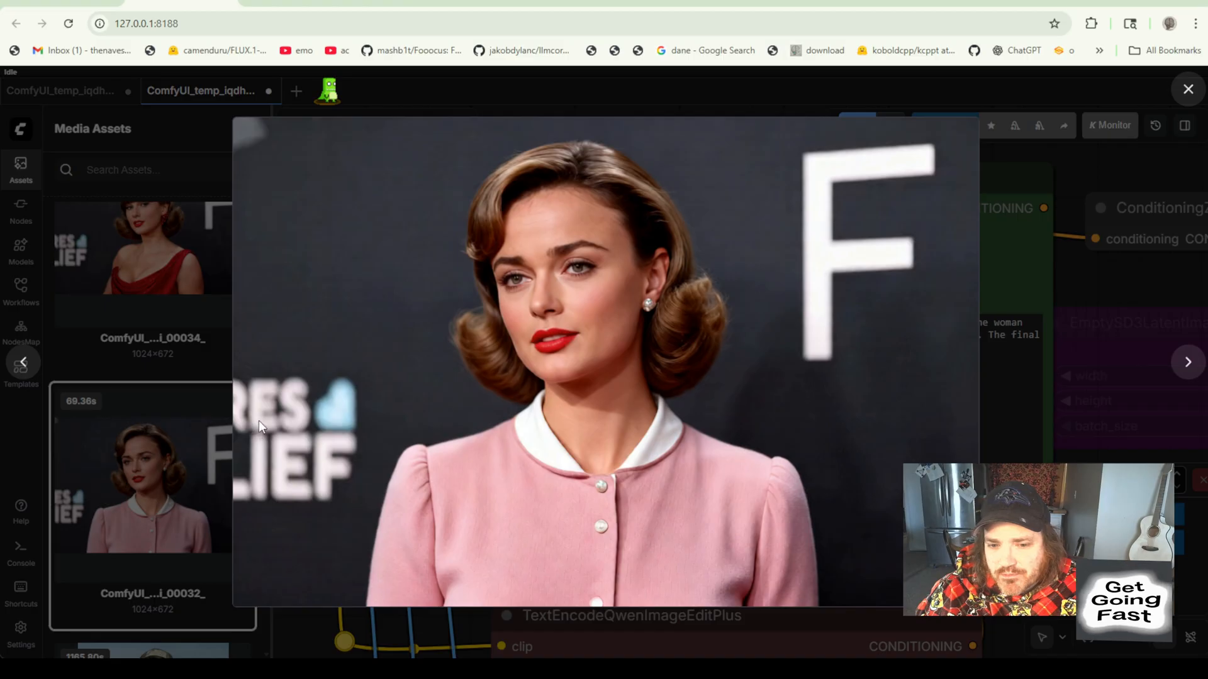
mouse_move(1014, 369)
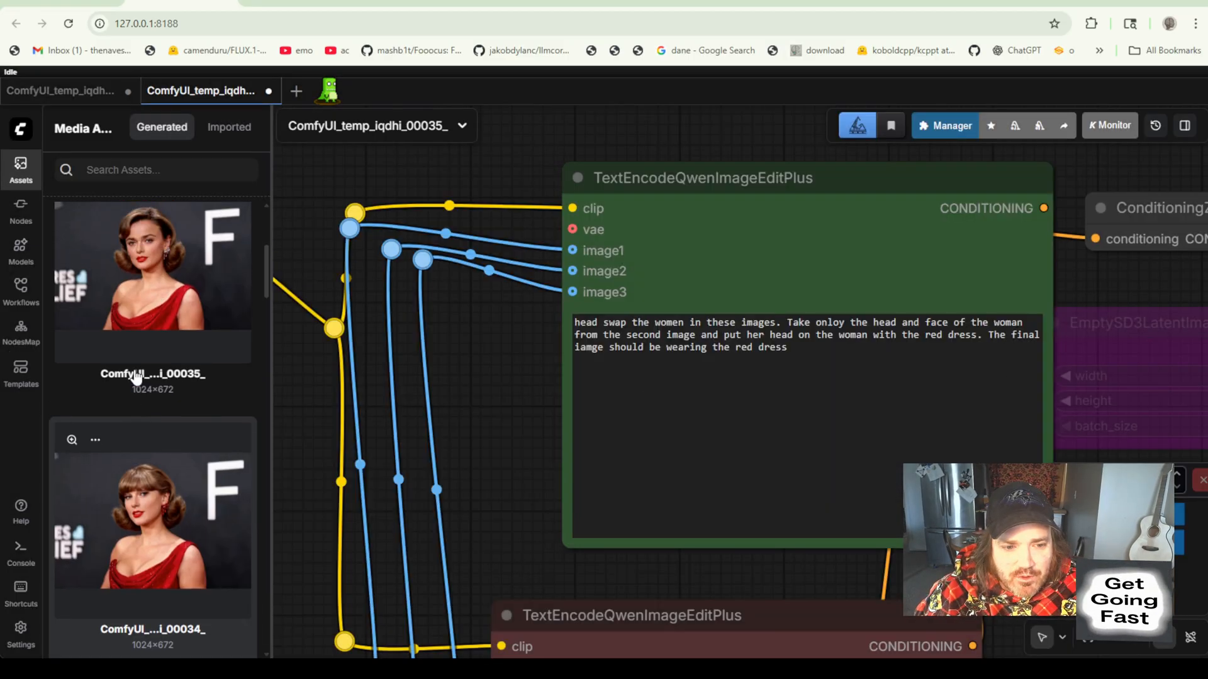
Scroll the Media Assets panel to see the newest results.
scroll(down, 3)
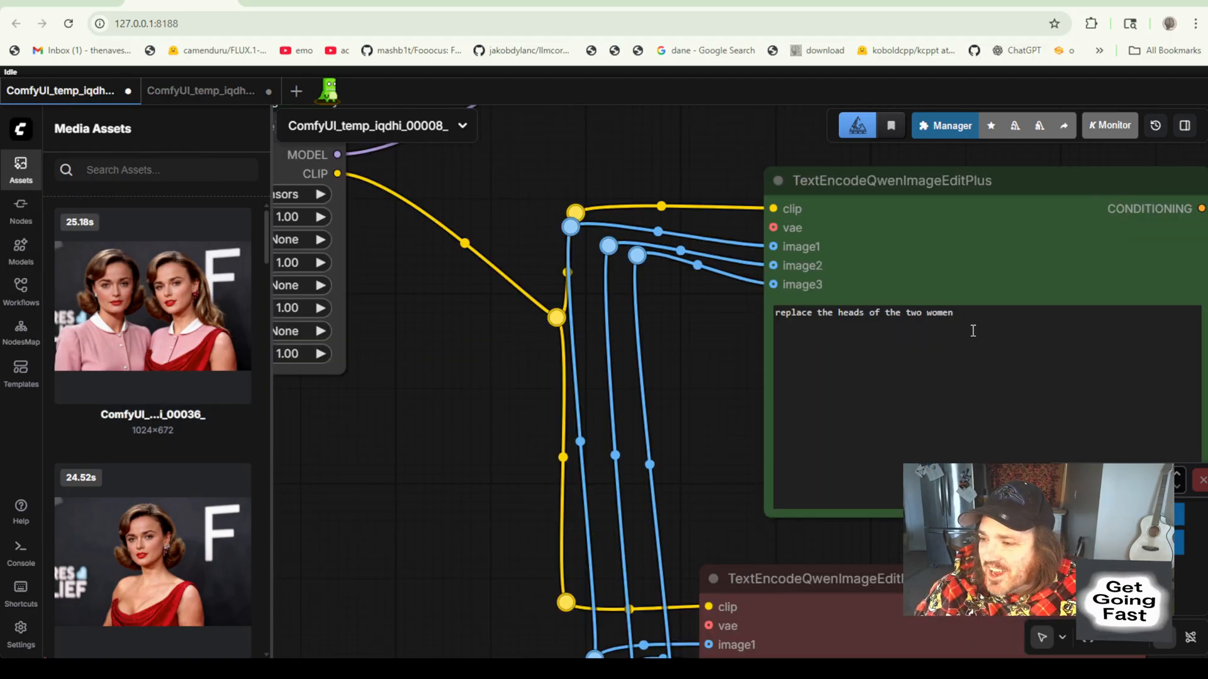
View the ComfyUI_00036 two-women result at full size in the lightbox, then close it.
click(153, 304)
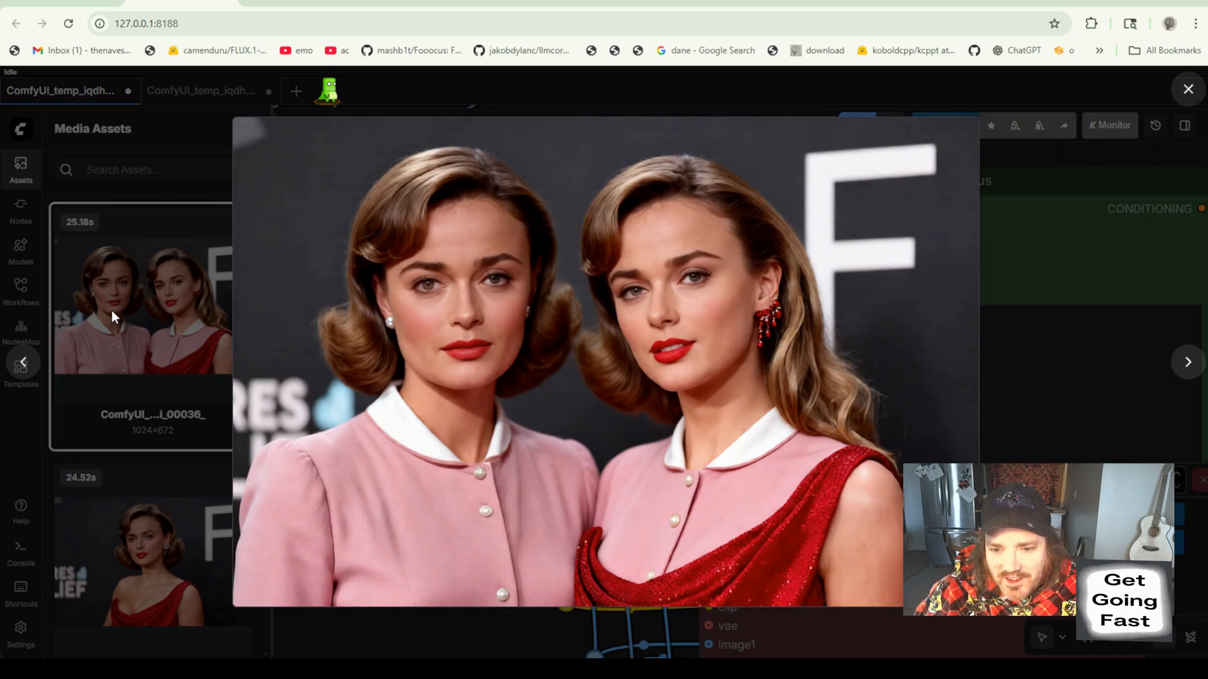
mouse_move(1121, 406)
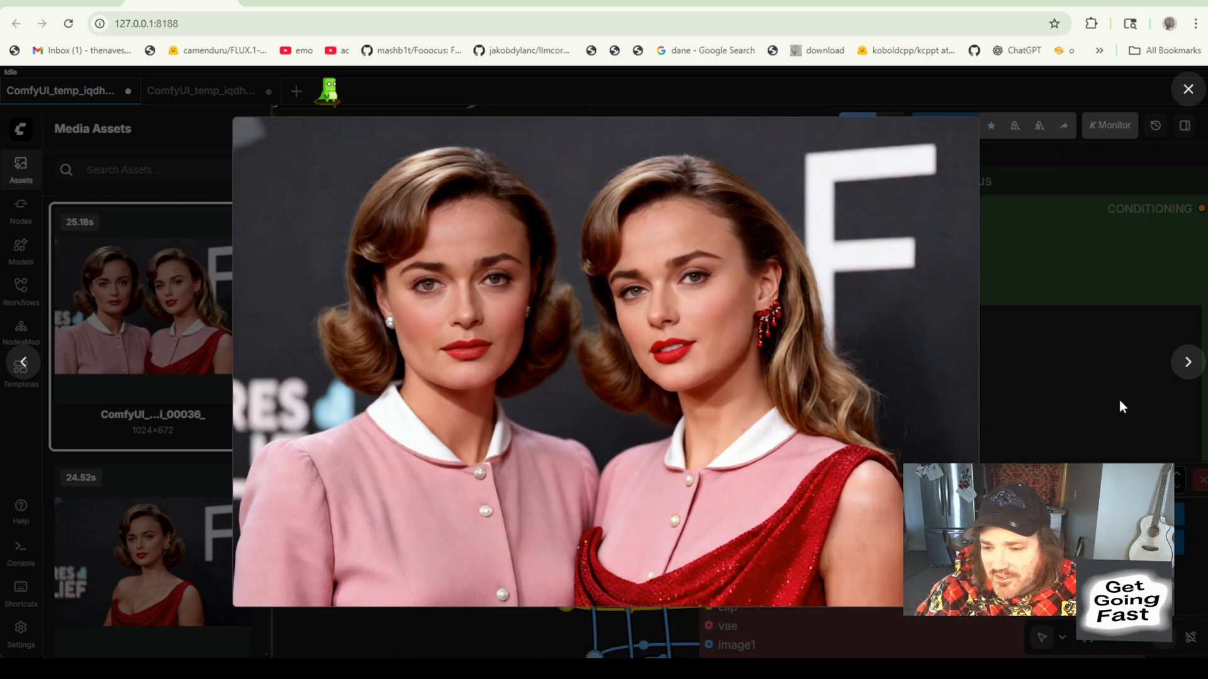
click(1186, 90)
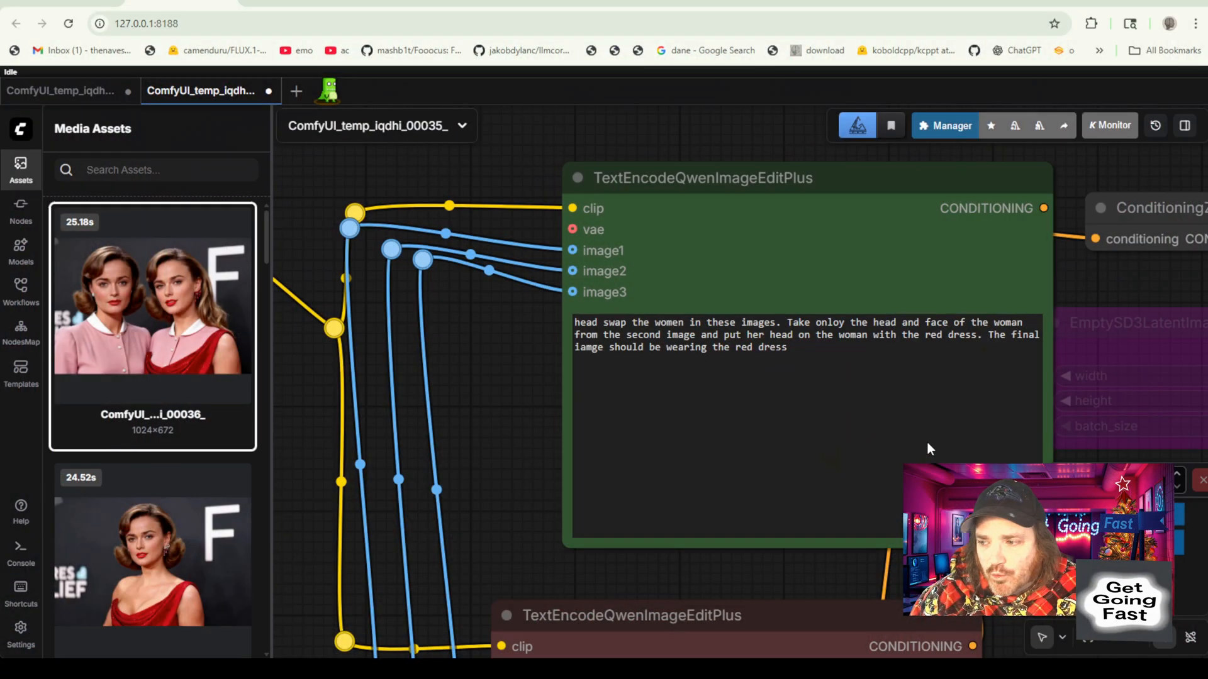
Select the red-dress prompt node, review the 00036 result full size, and scroll Media Assets to the superhero outputs.
click(847, 349)
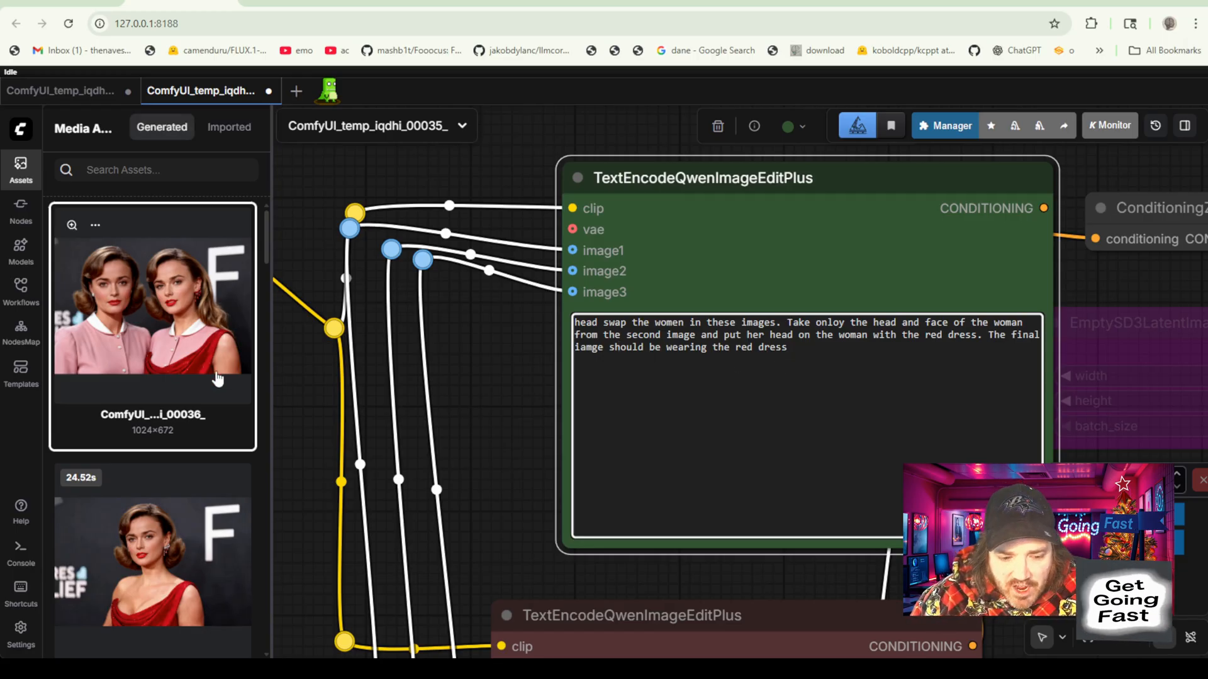
click(152, 300)
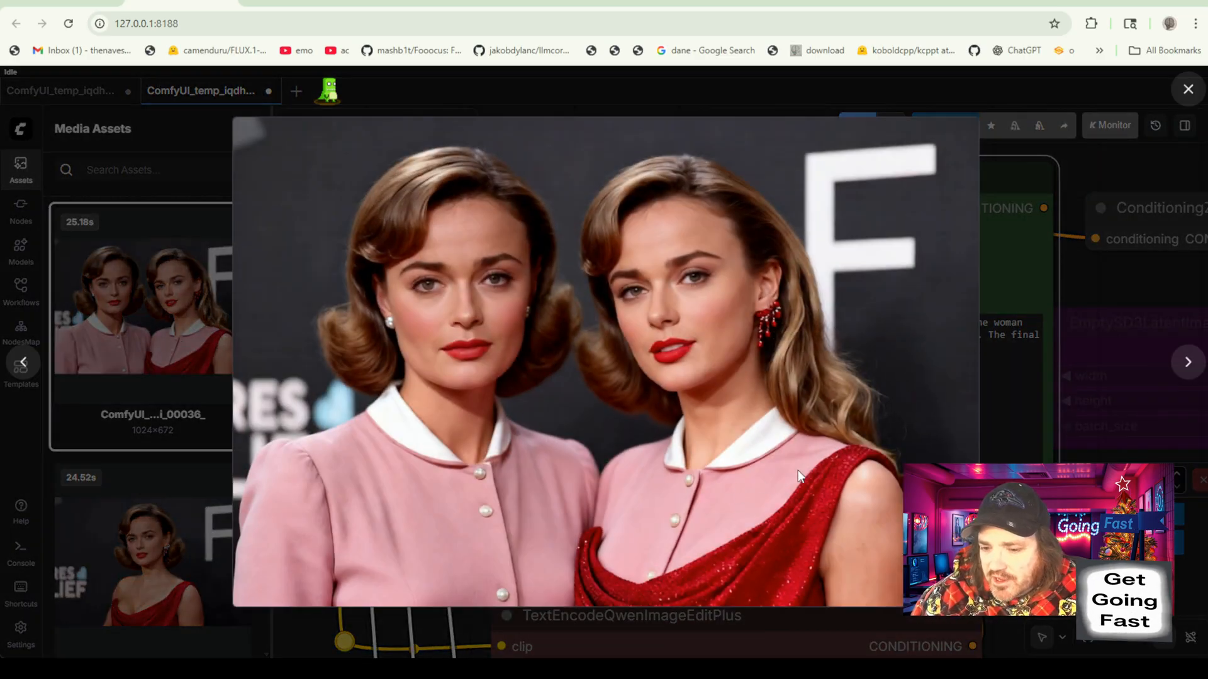
mouse_move(995, 218)
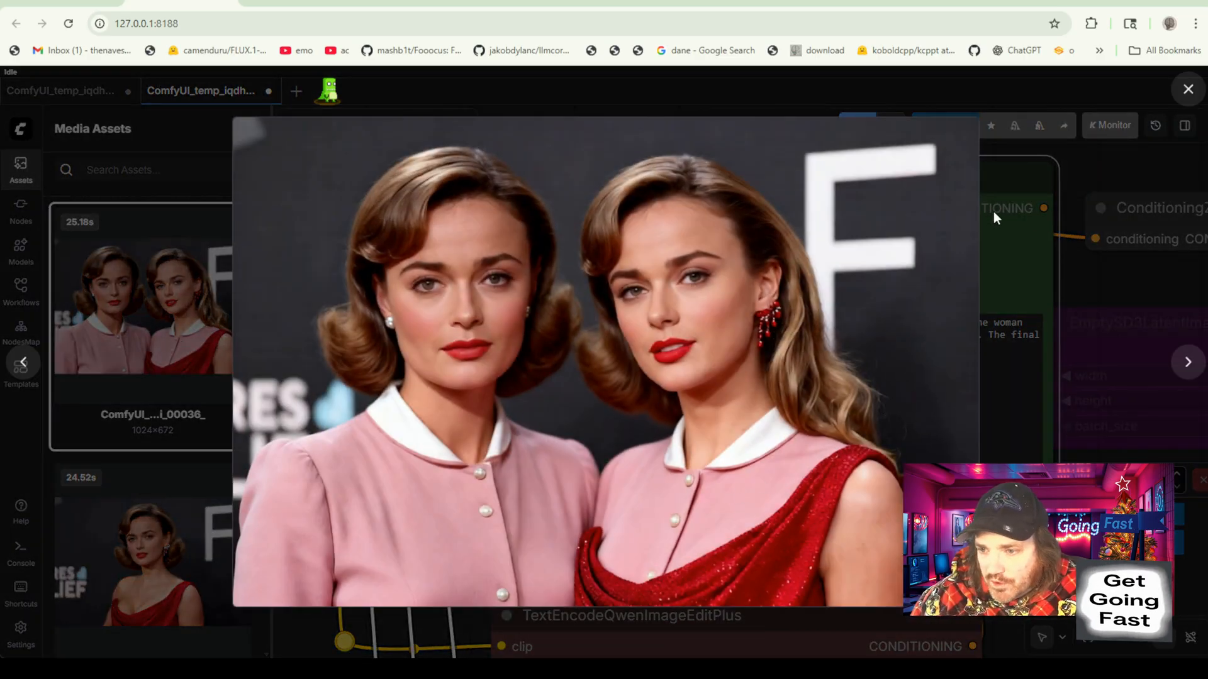
click(1186, 89)
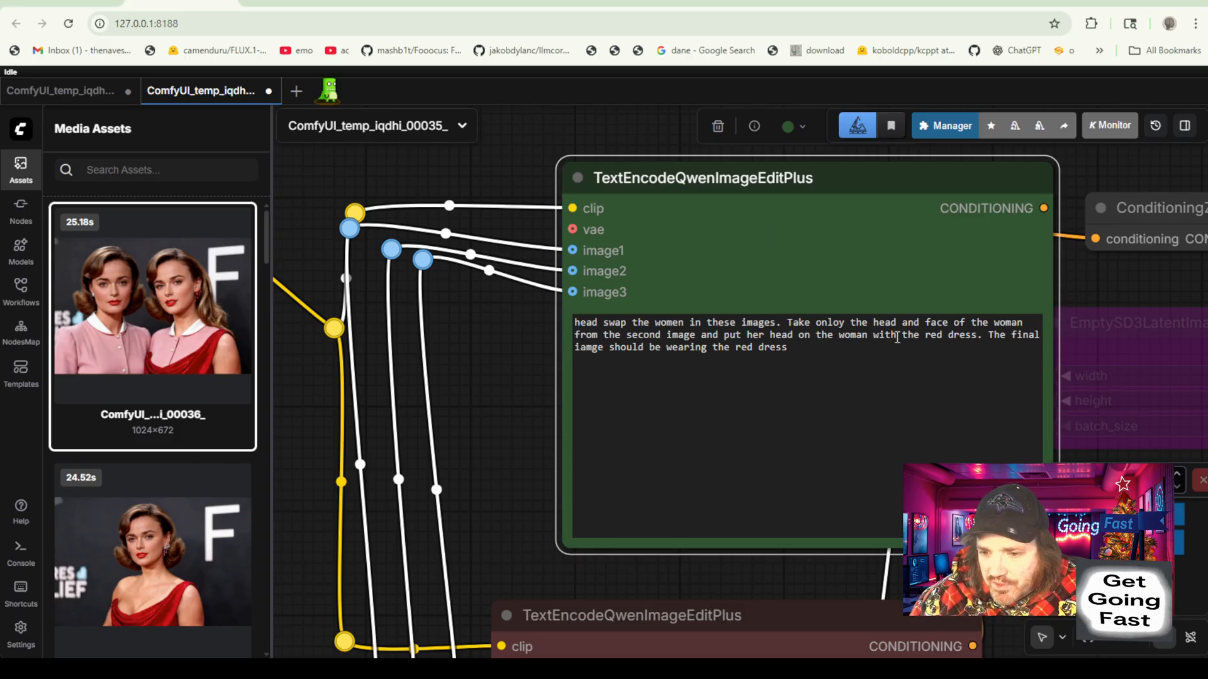
mouse_move(300, 456)
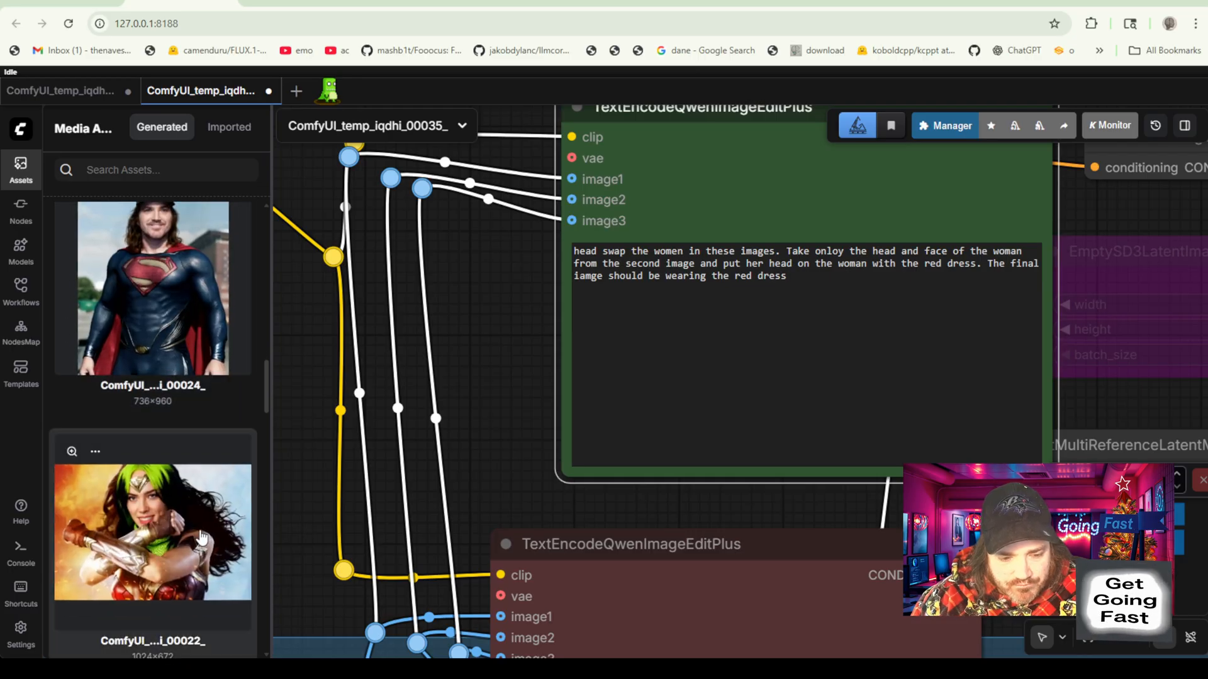
scroll(down, 3)
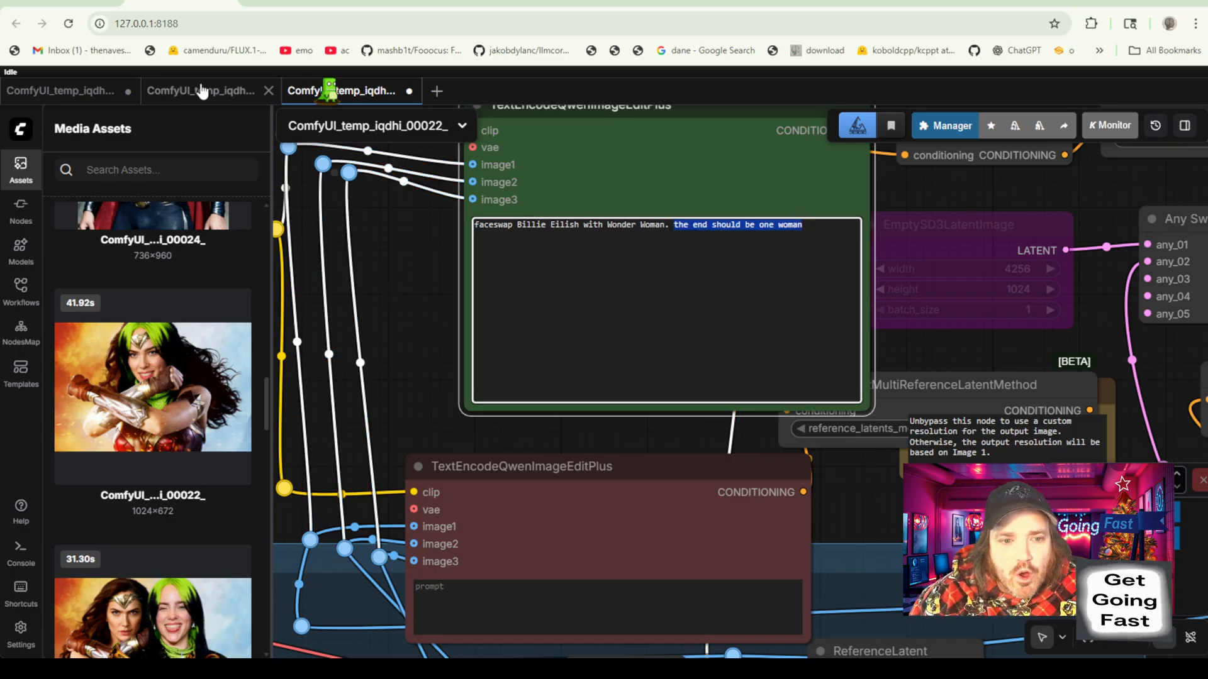
Switch to the red-dress head-swap workflow and view a red-dress result full size in the lightbox.
click(201, 91)
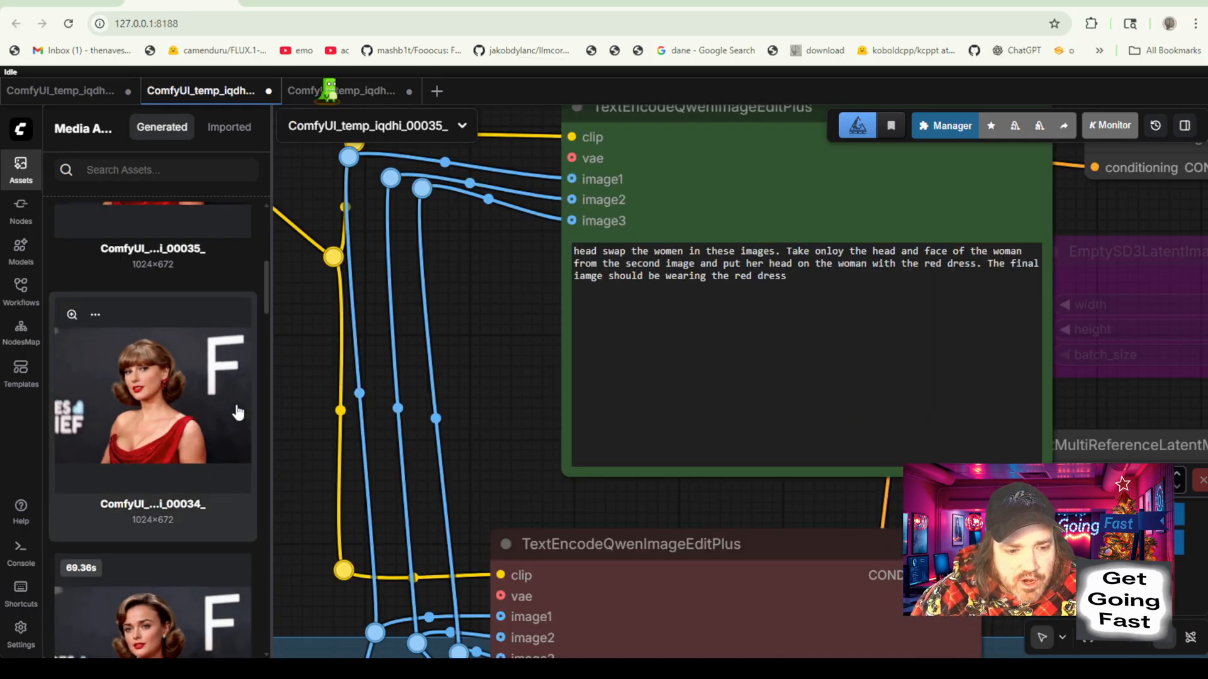
click(153, 396)
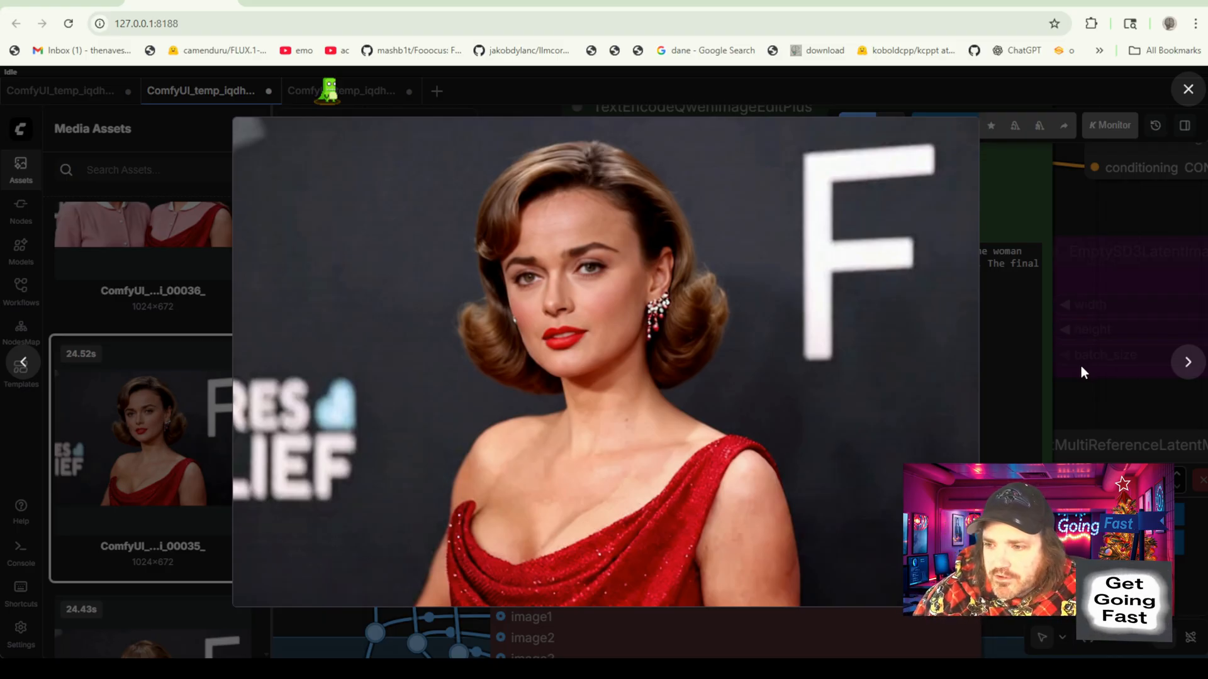
click(1186, 88)
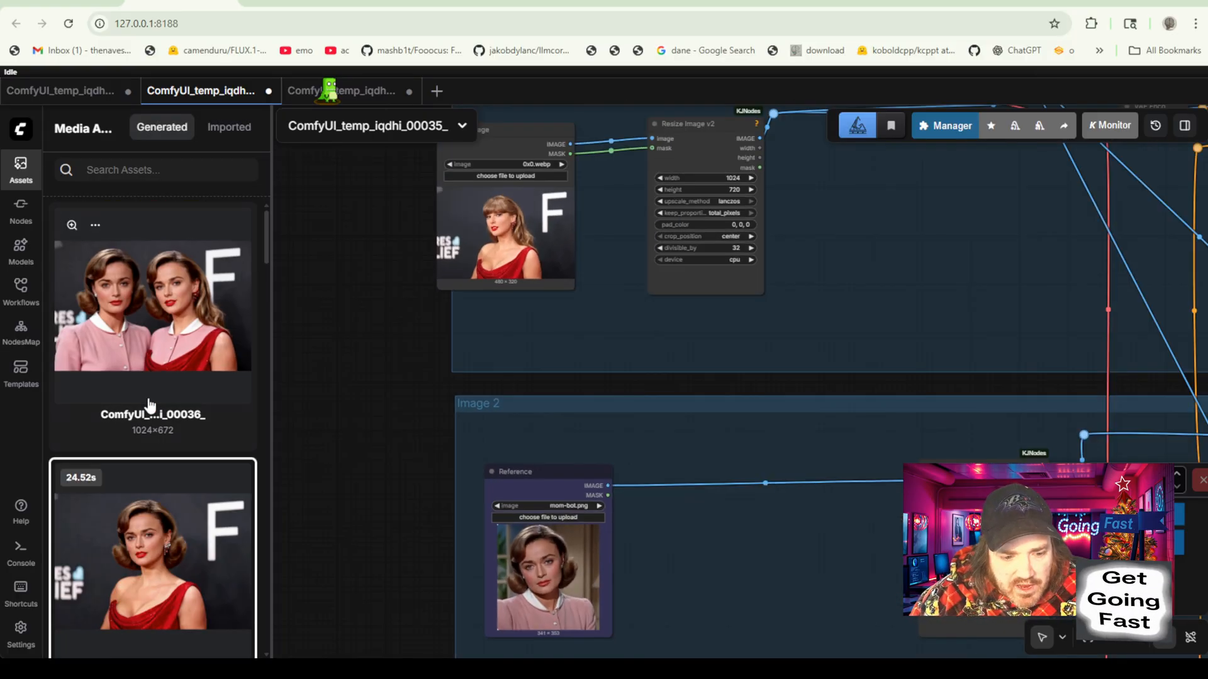
scroll(down, 3)
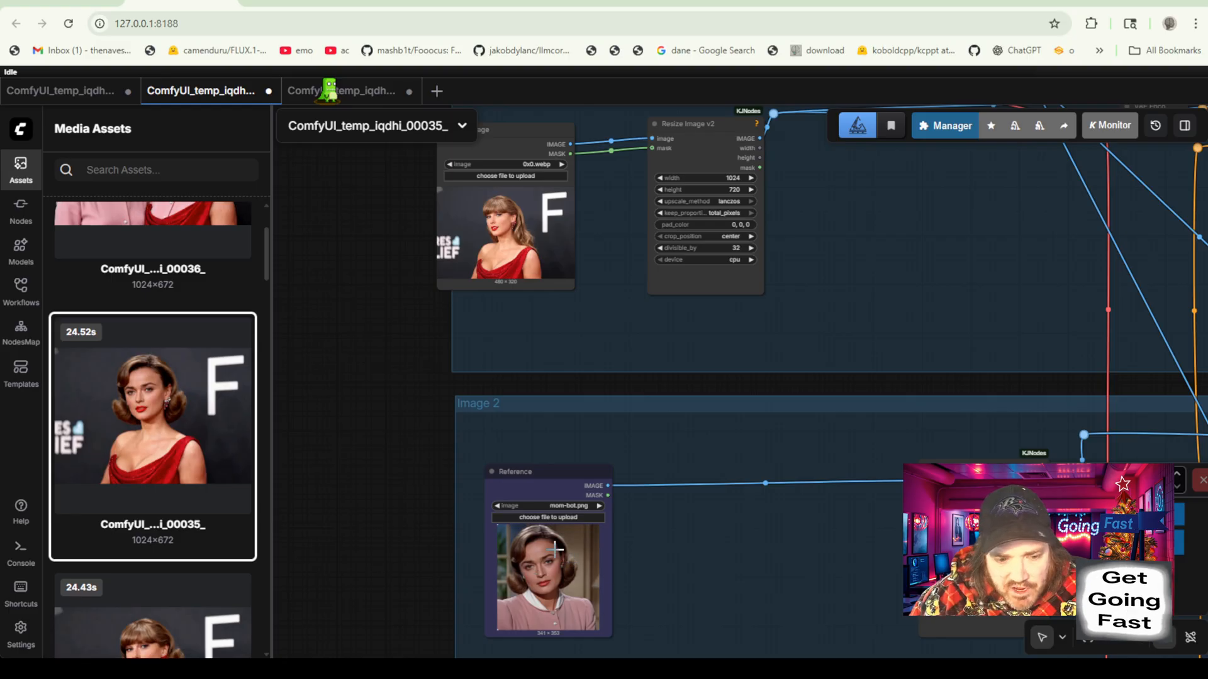
mouse_move(484, 513)
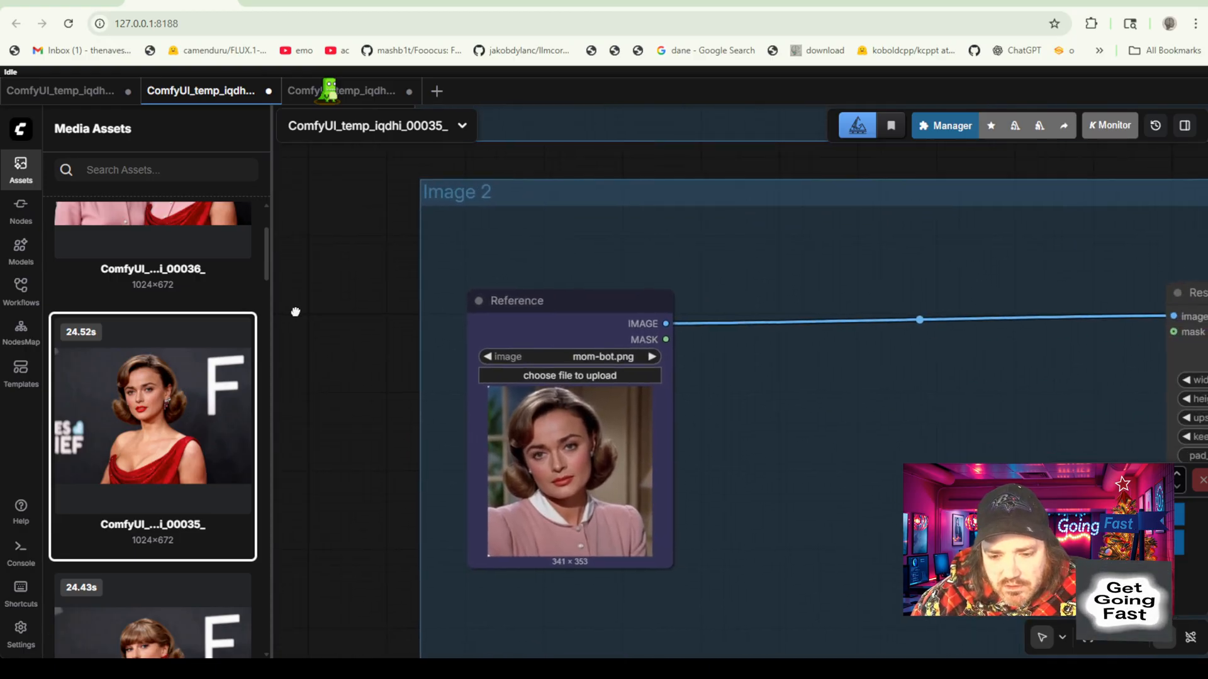
right_click(152, 417)
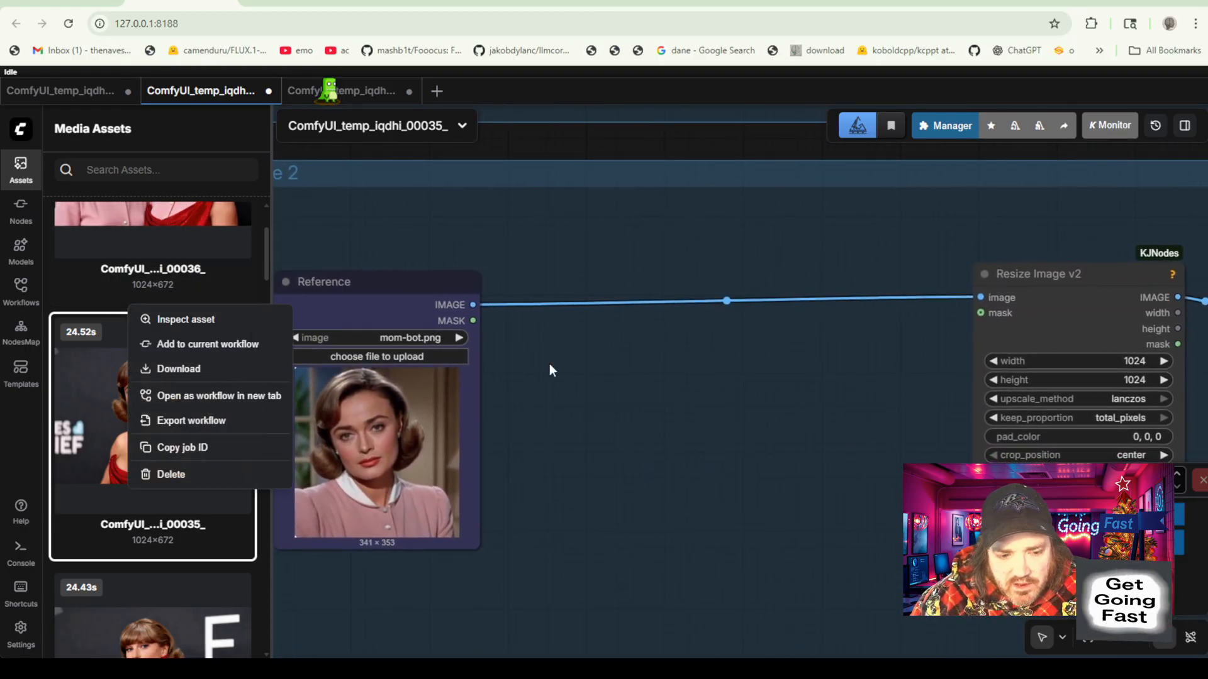
click(551, 370)
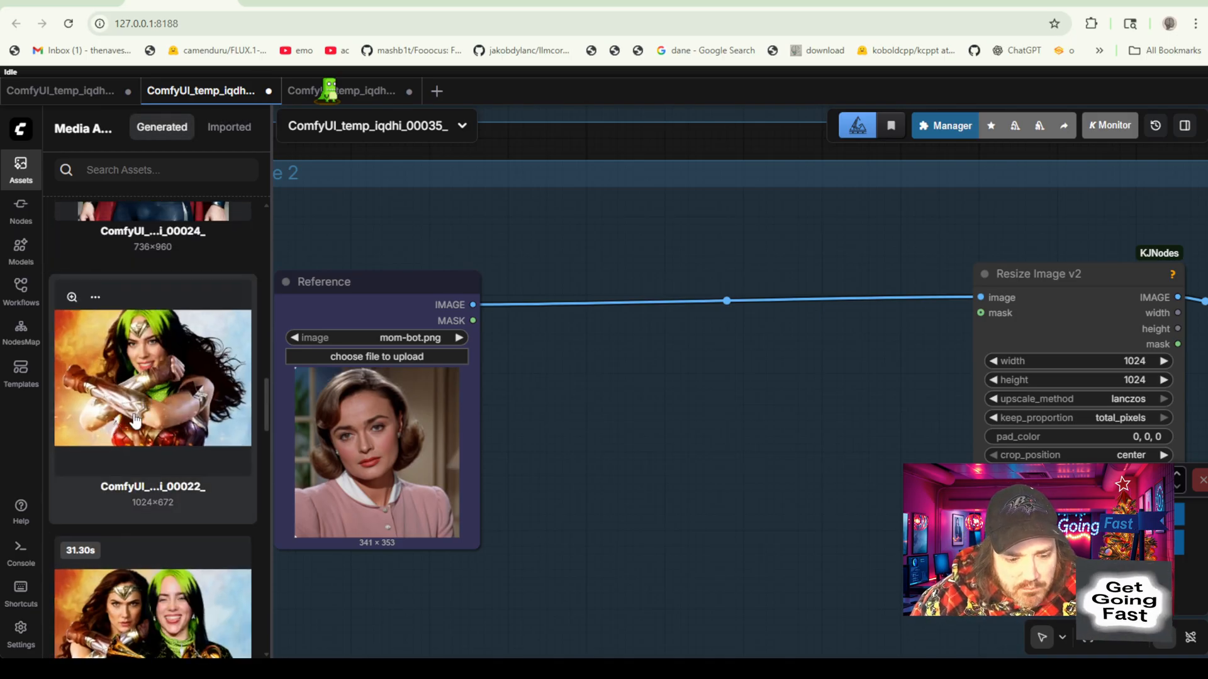
scroll(down, 3)
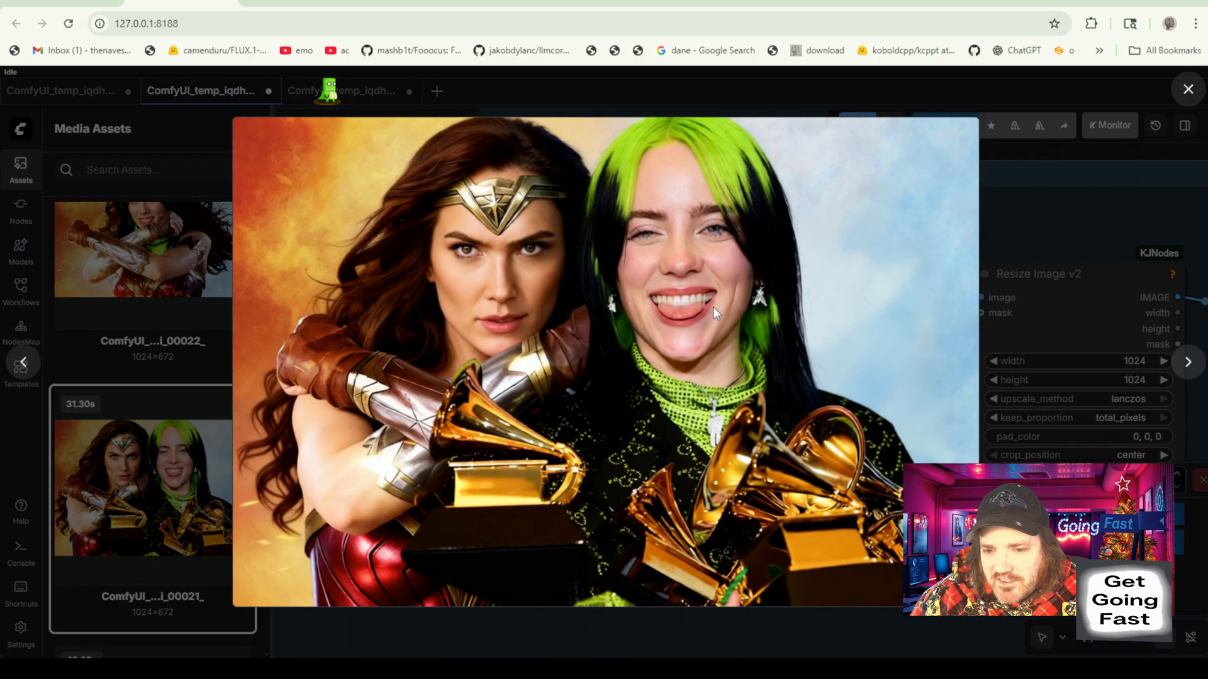
click(1186, 88)
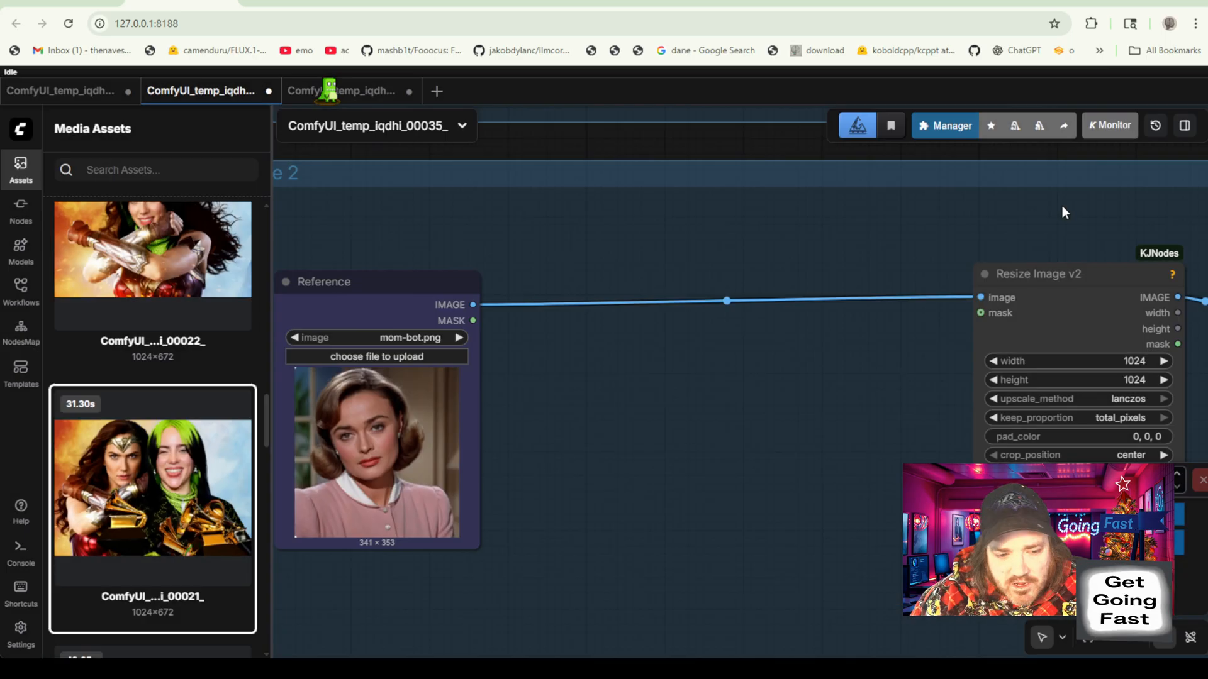